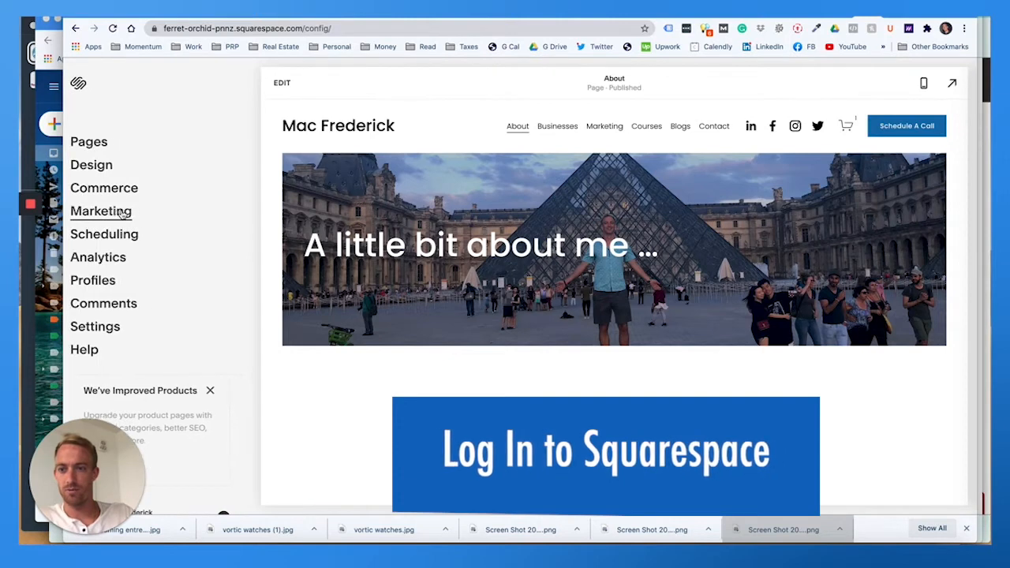
Step: Browse the Marketing SEO settings and the site traffic analytics, then return to the main menu
{"action": "left_click", "coordinate": [102, 211]}
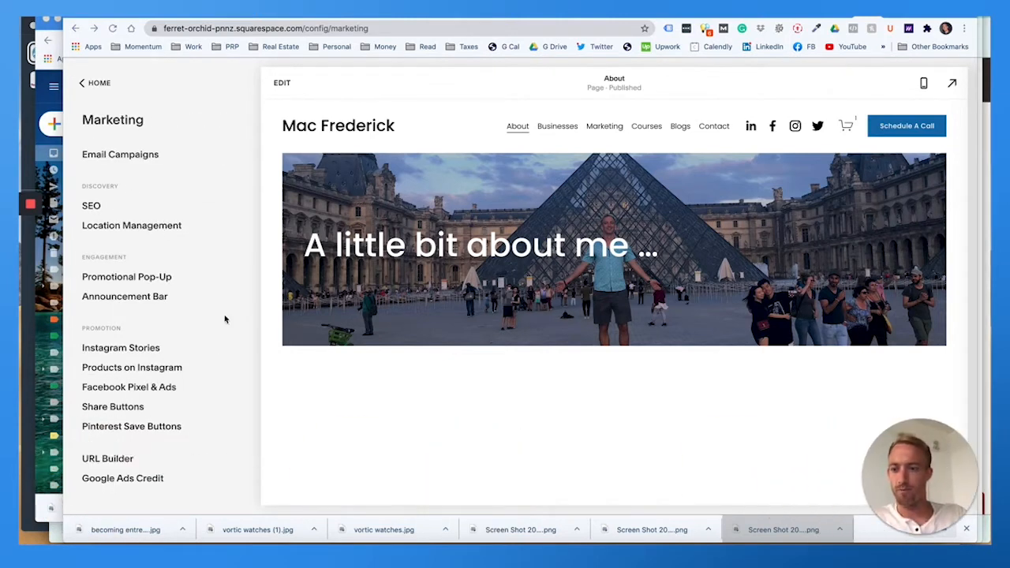
{"action": "mouse_move", "coordinate": [117, 457]}
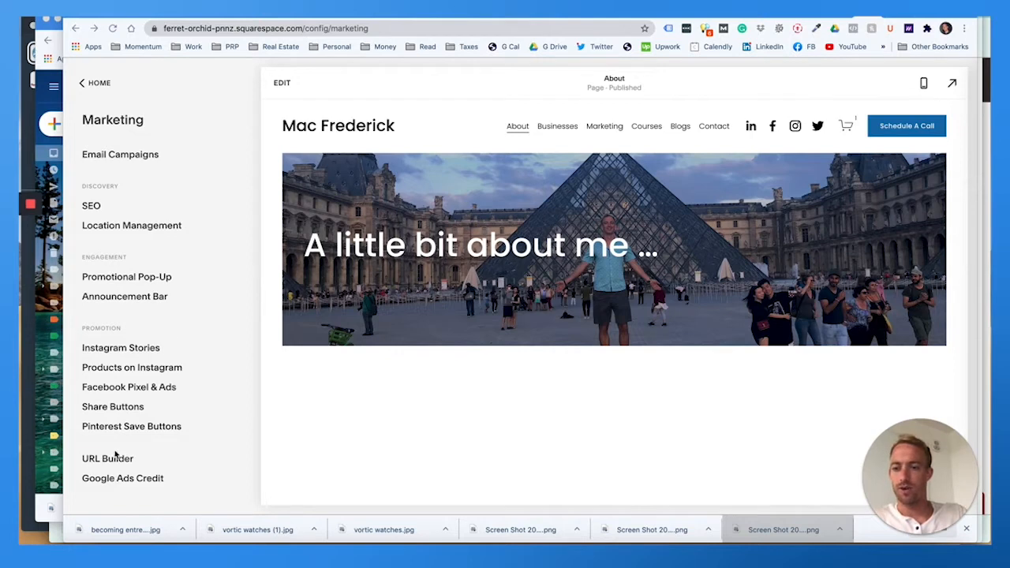
{"action": "mouse_move", "coordinate": [145, 308]}
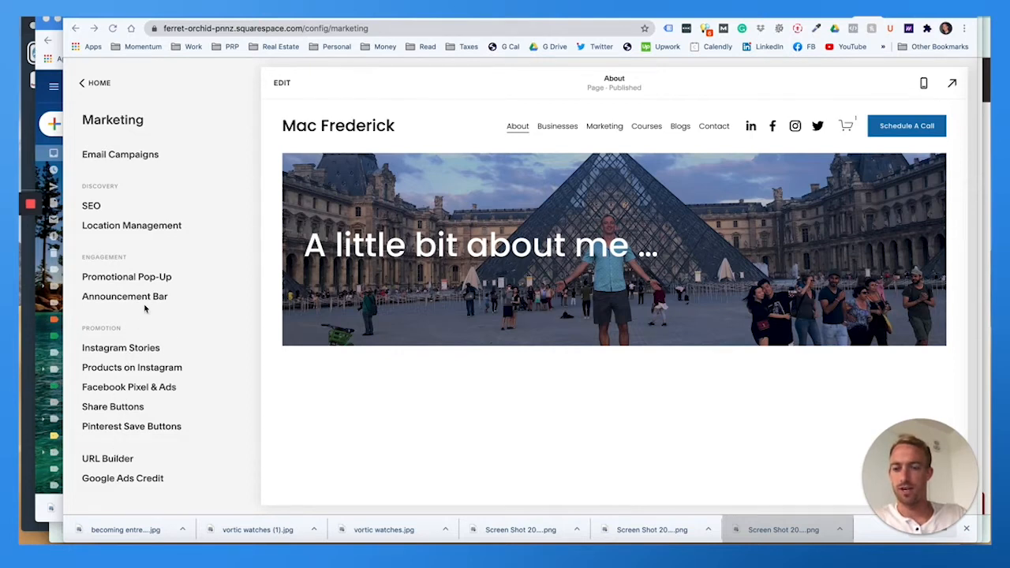
{"action": "mouse_move", "coordinate": [91, 205]}
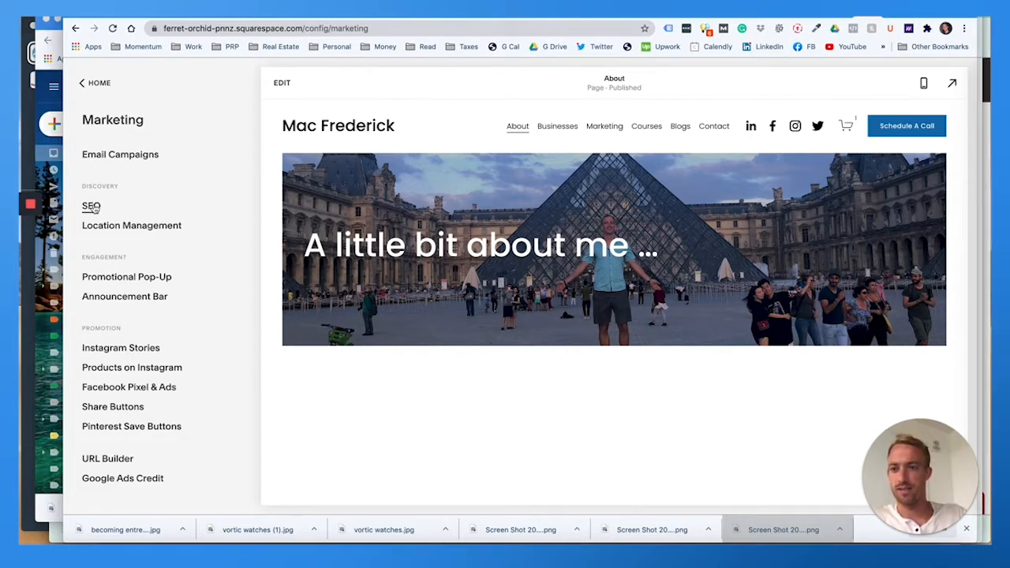
{"action": "left_click", "coordinate": [92, 207]}
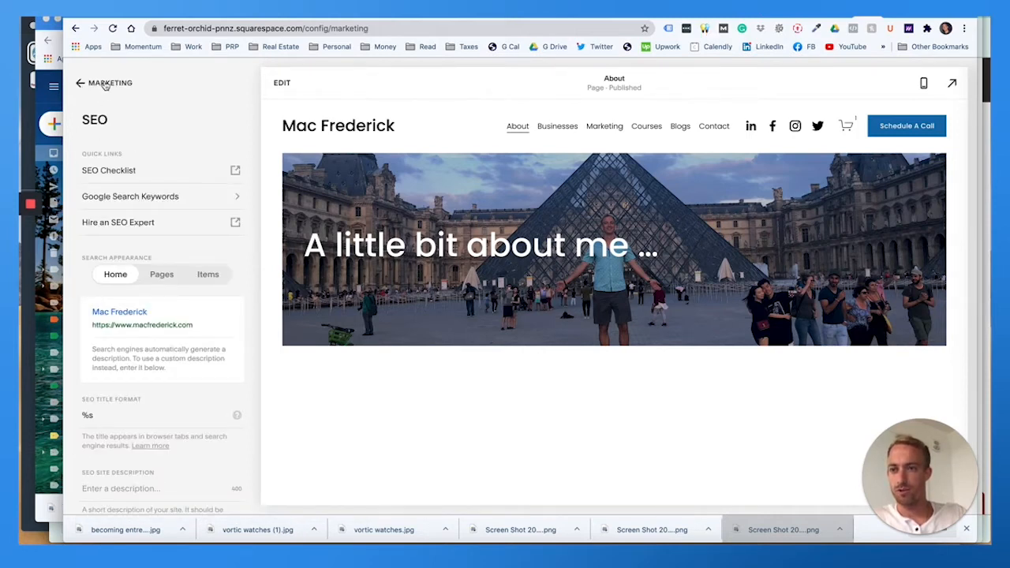
{"action": "left_click", "coordinate": [79, 82]}
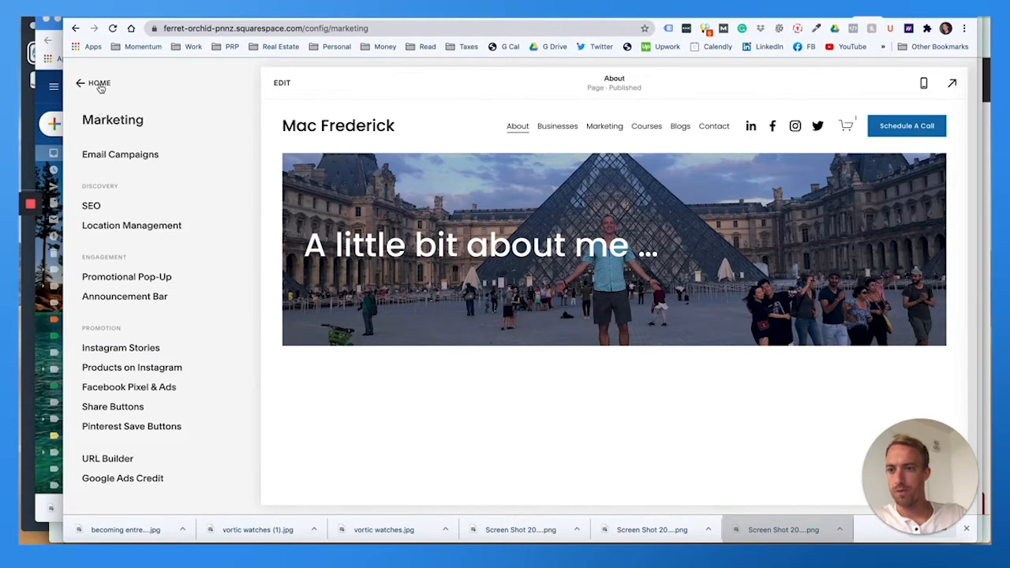
{"action": "left_click", "coordinate": [91, 82]}
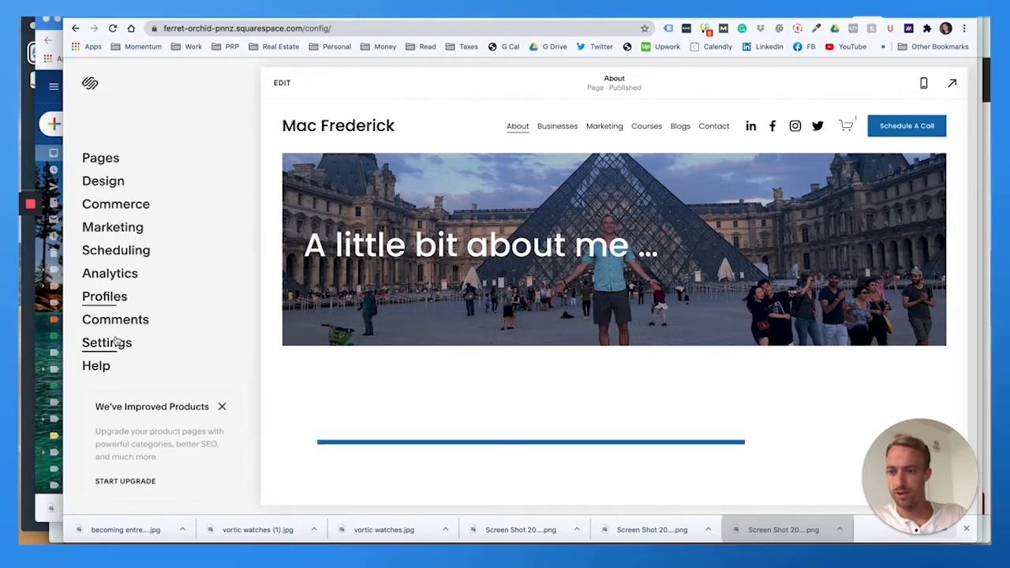
{"action": "left_click", "coordinate": [110, 274]}
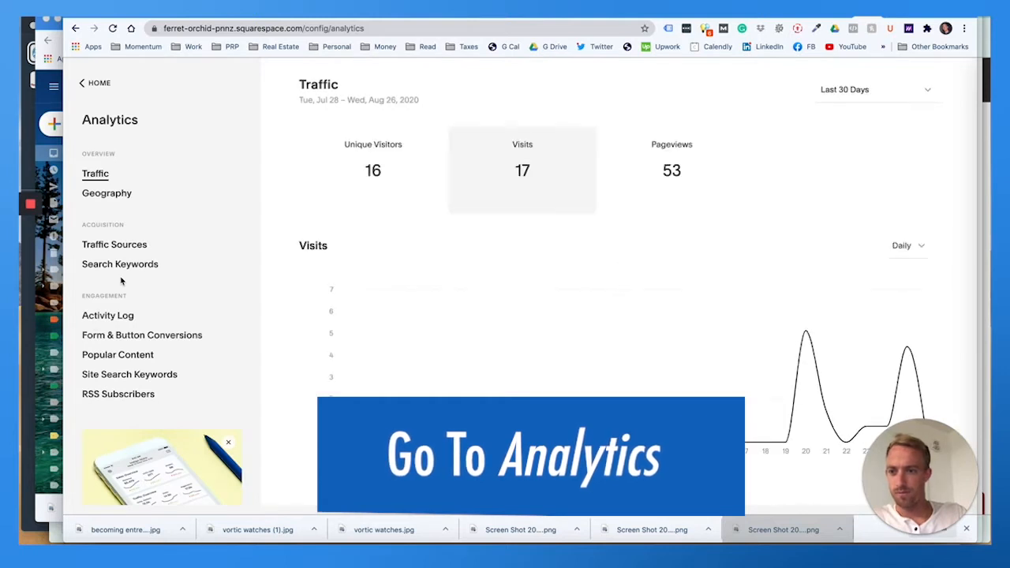
{"action": "mouse_move", "coordinate": [150, 234]}
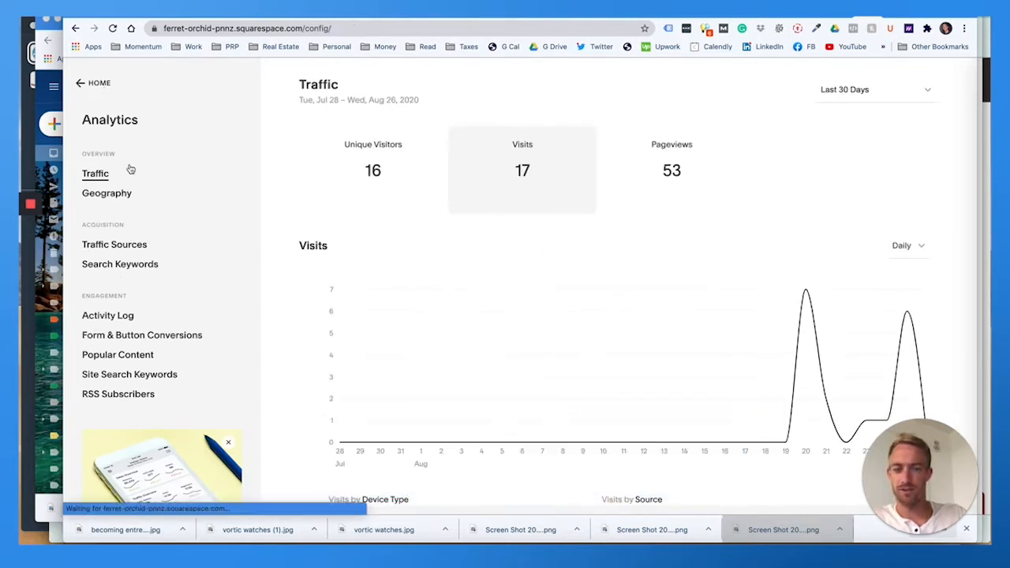
{"action": "left_click", "coordinate": [79, 82]}
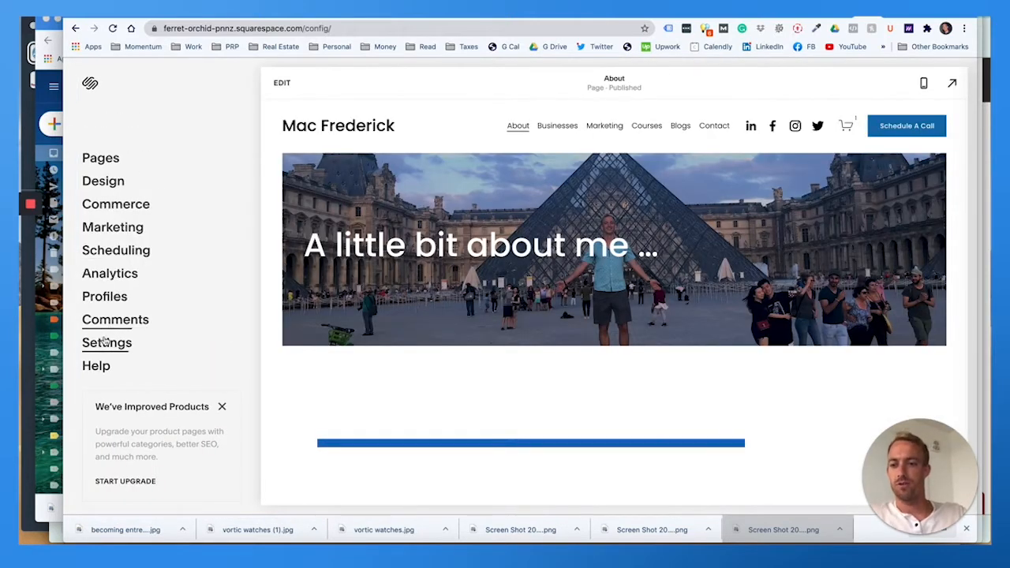
Step: Reach Settings > Advanced > External API Keys and focus the Google Analytics account number field
{"action": "left_click", "coordinate": [107, 342]}
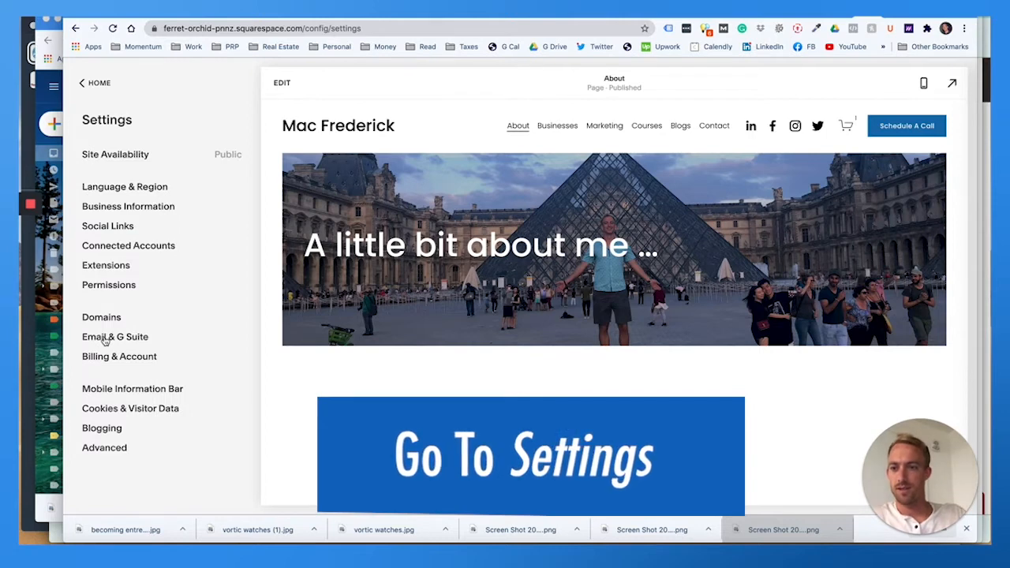
{"action": "mouse_move", "coordinate": [110, 373]}
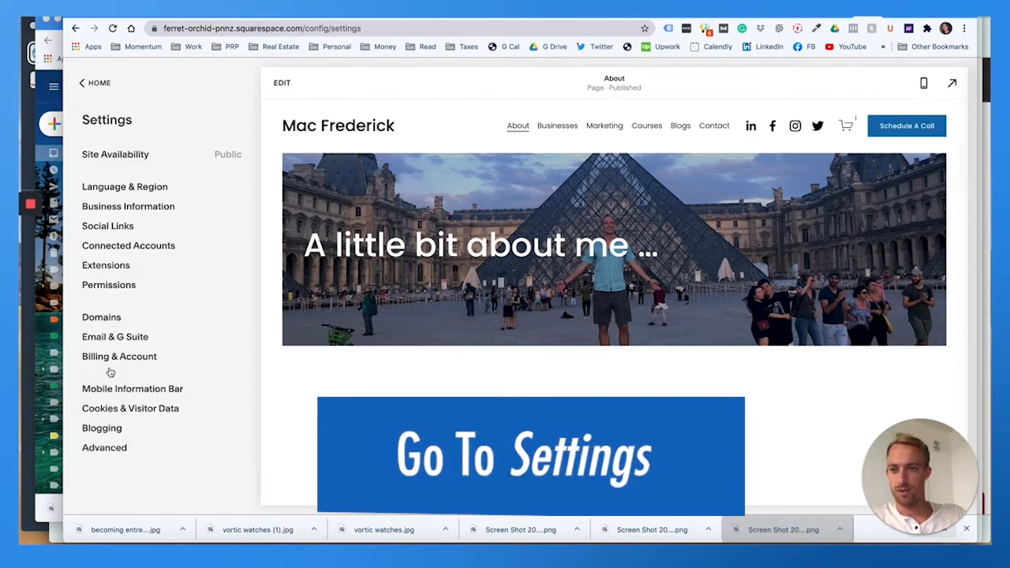
{"action": "left_click", "coordinate": [105, 449]}
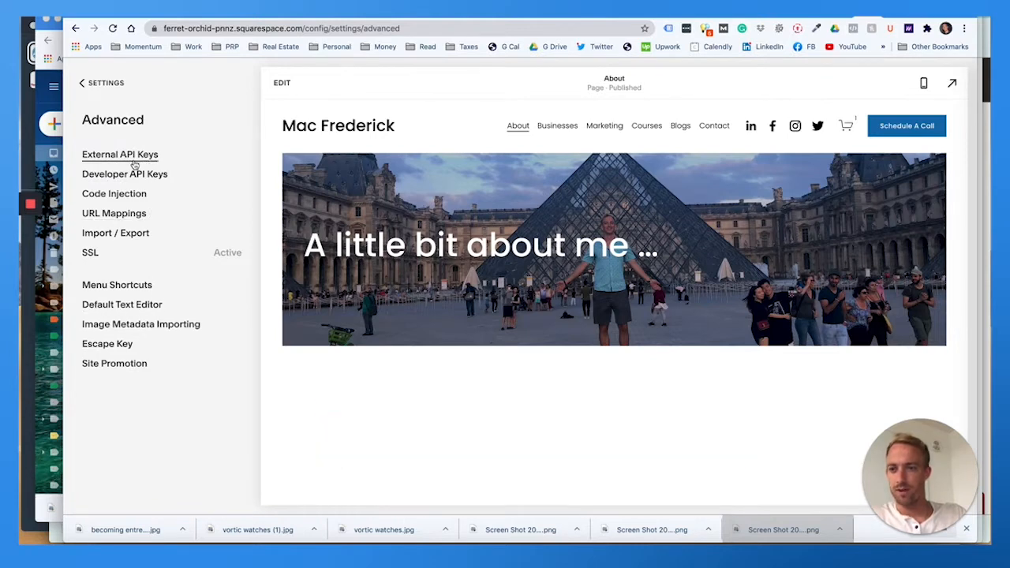
{"action": "left_click", "coordinate": [120, 154]}
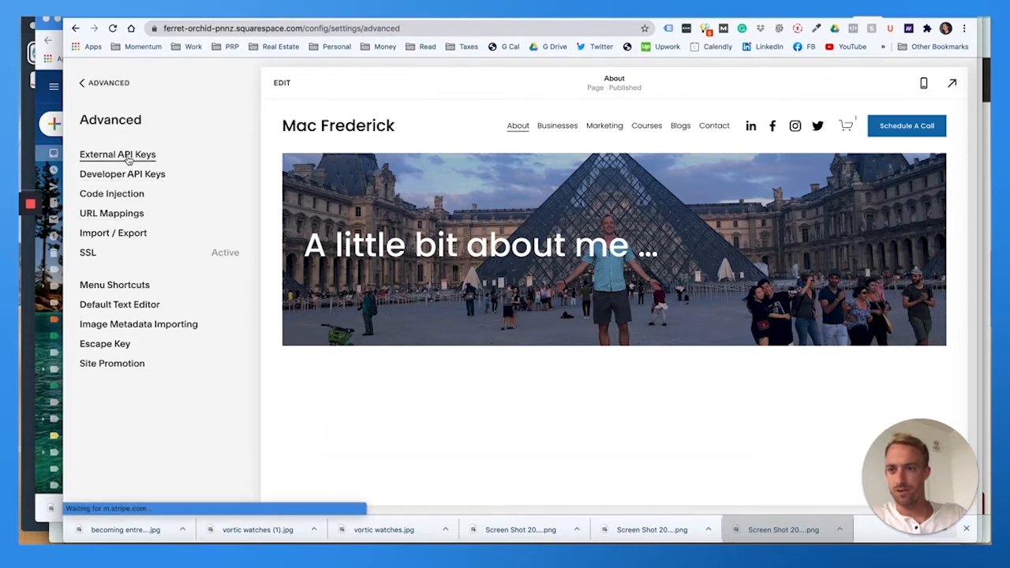
{"action": "left_click", "coordinate": [117, 155]}
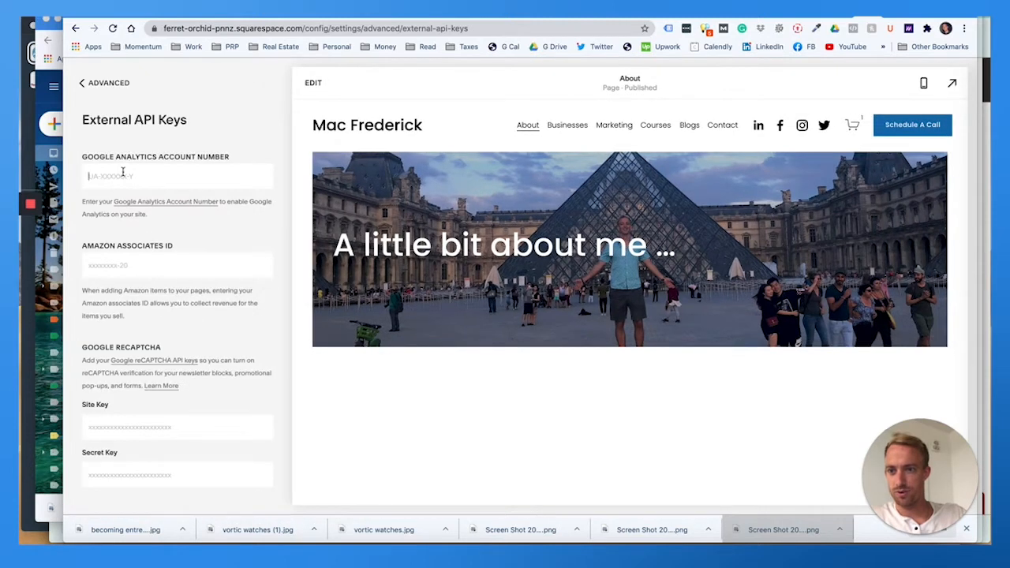
{"action": "mouse_move", "coordinate": [132, 211]}
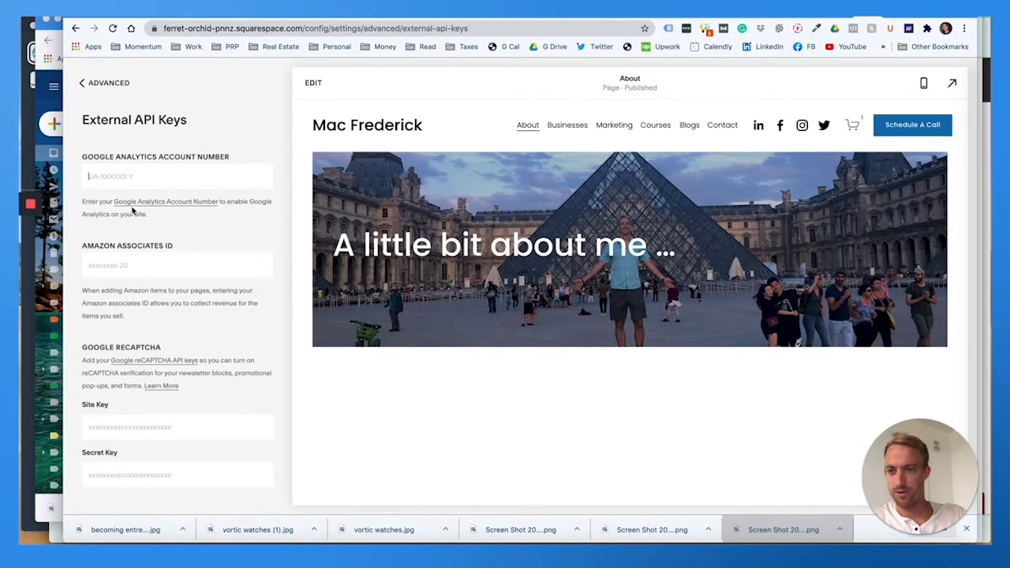
{"action": "mouse_move", "coordinate": [328, 165]}
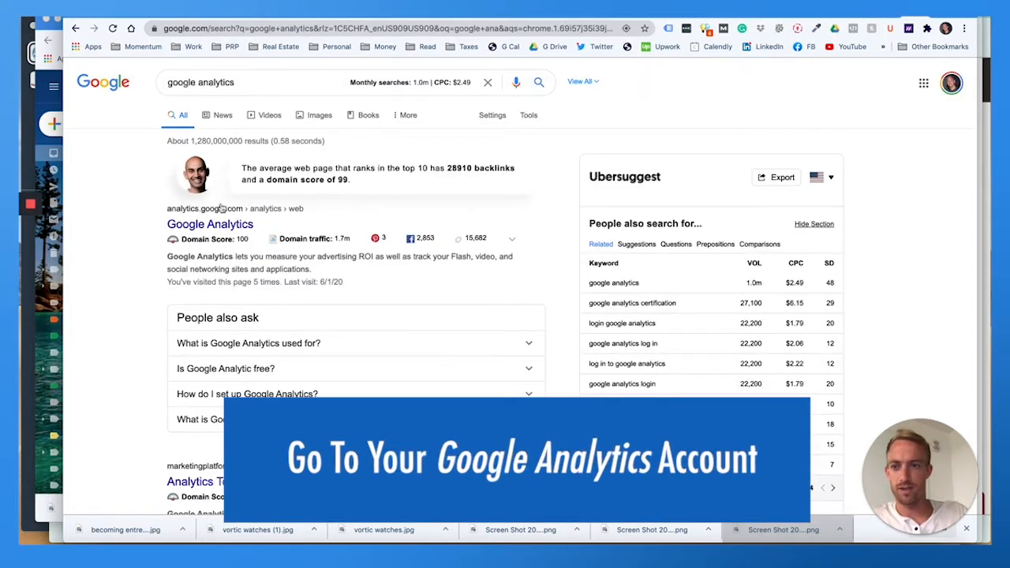
Step: Open analytics.google.com from the Google Analytics search result
{"action": "left_click", "coordinate": [210, 224]}
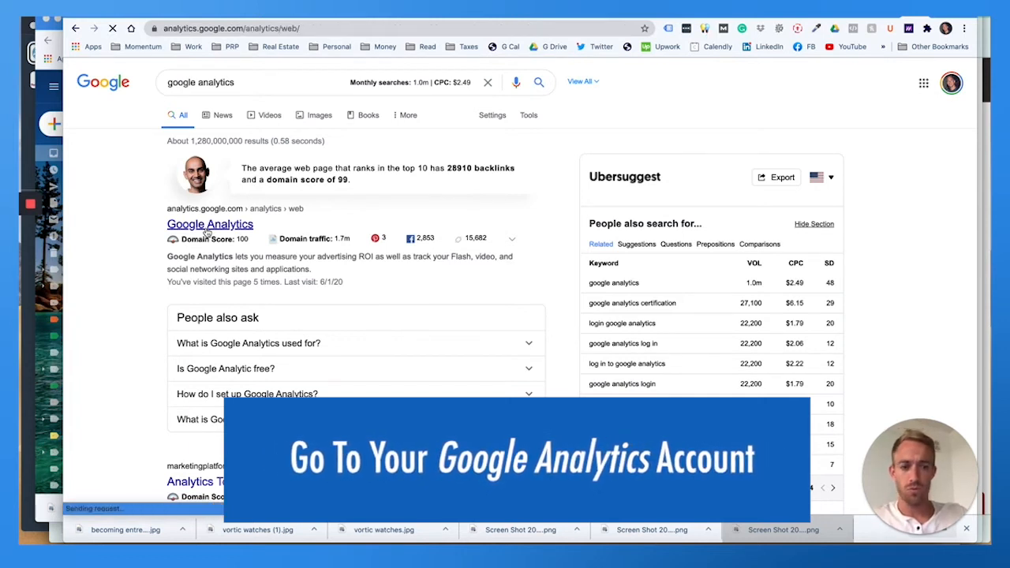
{"action": "left_click", "coordinate": [210, 224]}
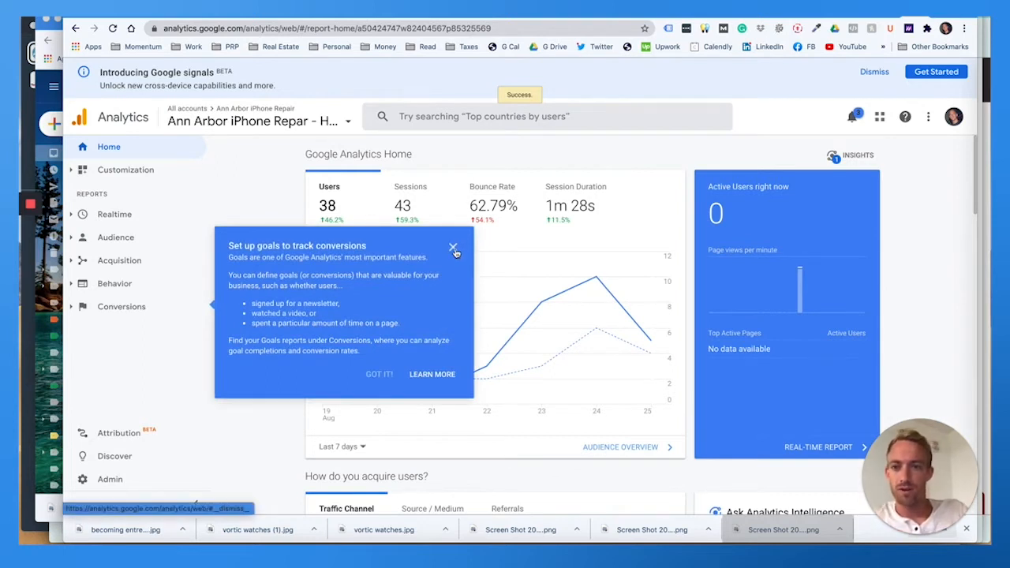
Step: Dismiss the goals tip, go to Admin, and peek at the account list without choosing one
{"action": "left_click", "coordinate": [454, 247]}
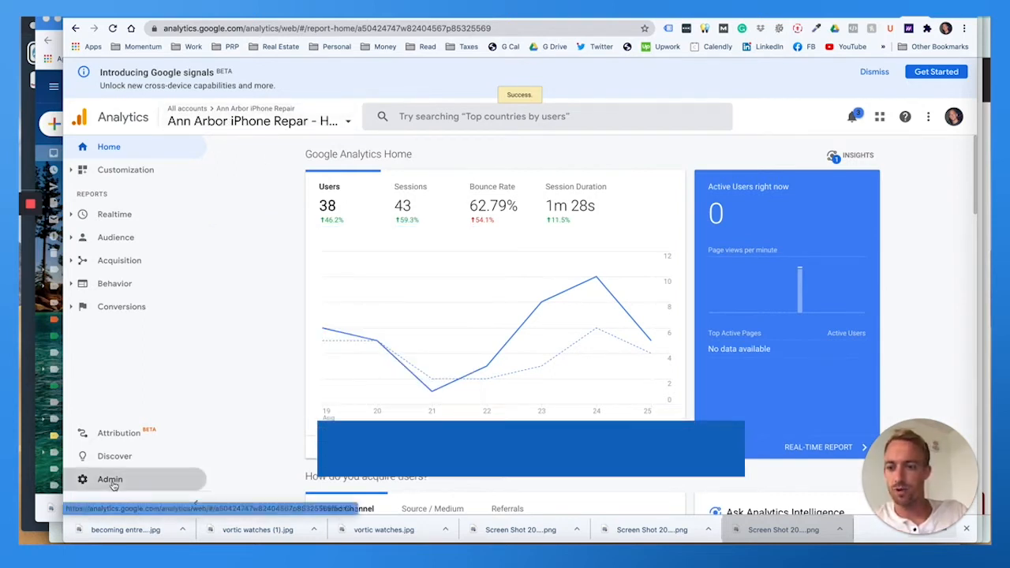
{"action": "left_click", "coordinate": [110, 480]}
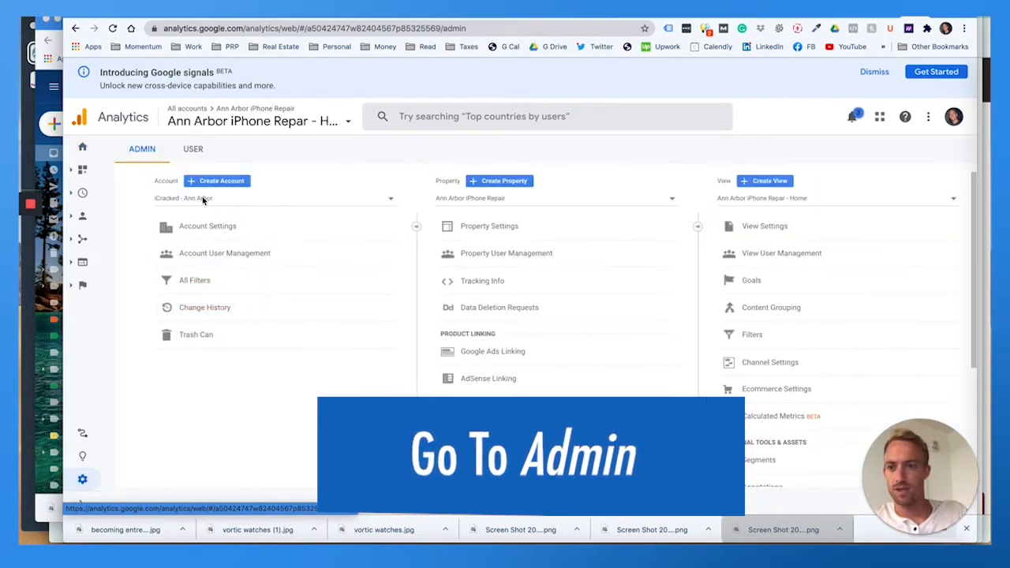
{"action": "left_click", "coordinate": [275, 199]}
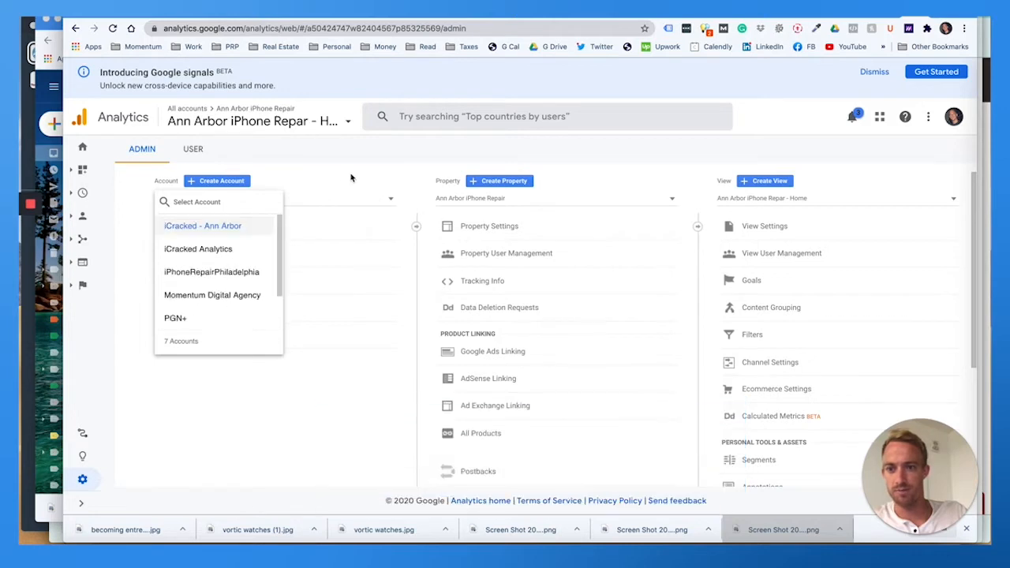
{"action": "left_click", "coordinate": [202, 225]}
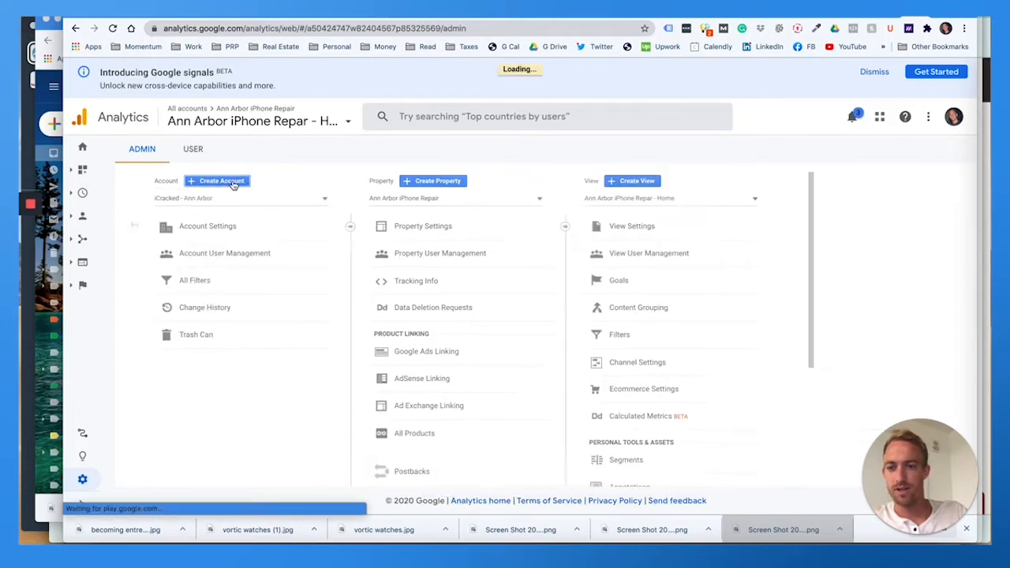
Step: Start a new Analytics account named Mac Frederick and review the data sharing options
{"action": "left_click", "coordinate": [221, 180]}
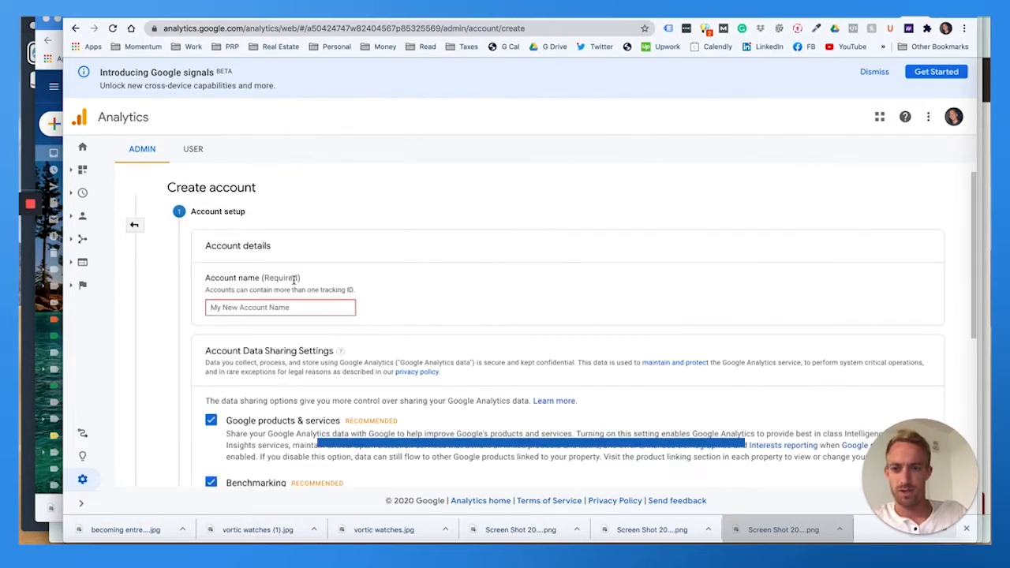
{"action": "type", "text": "Mac Fr"}
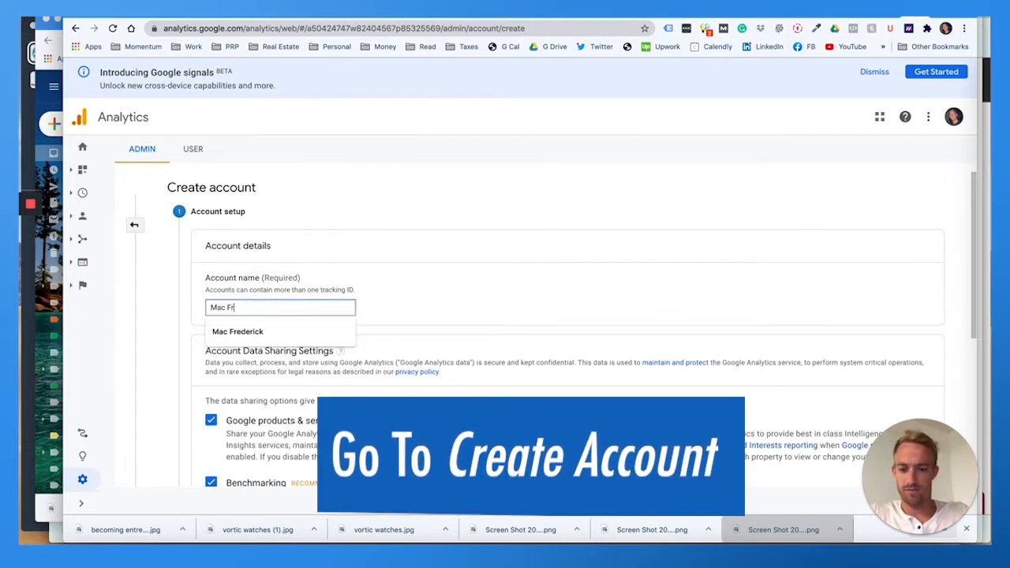
{"action": "left_click", "coordinate": [237, 331]}
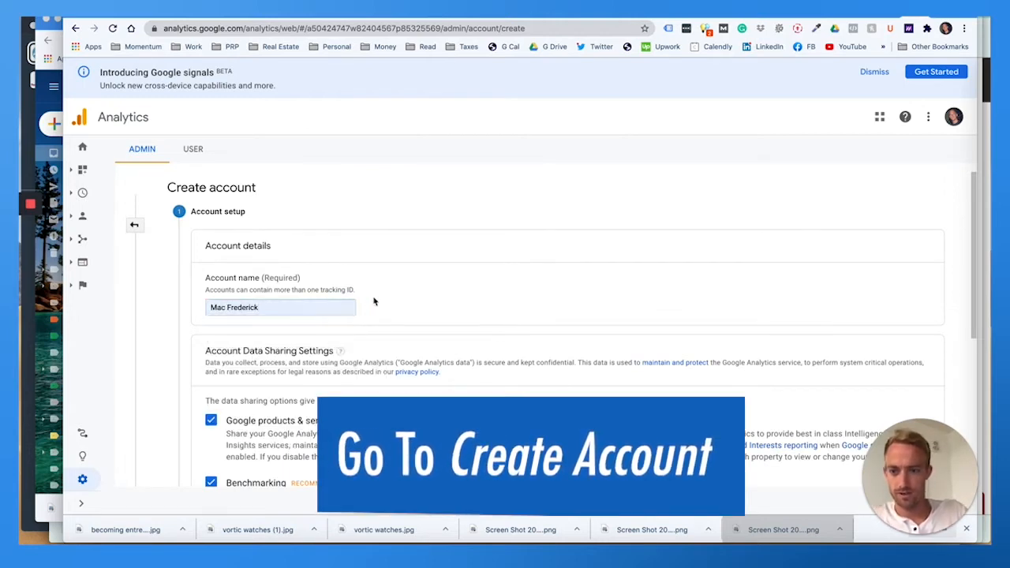
{"action": "scroll", "scroll_direction": "down", "scroll_amount": 3}
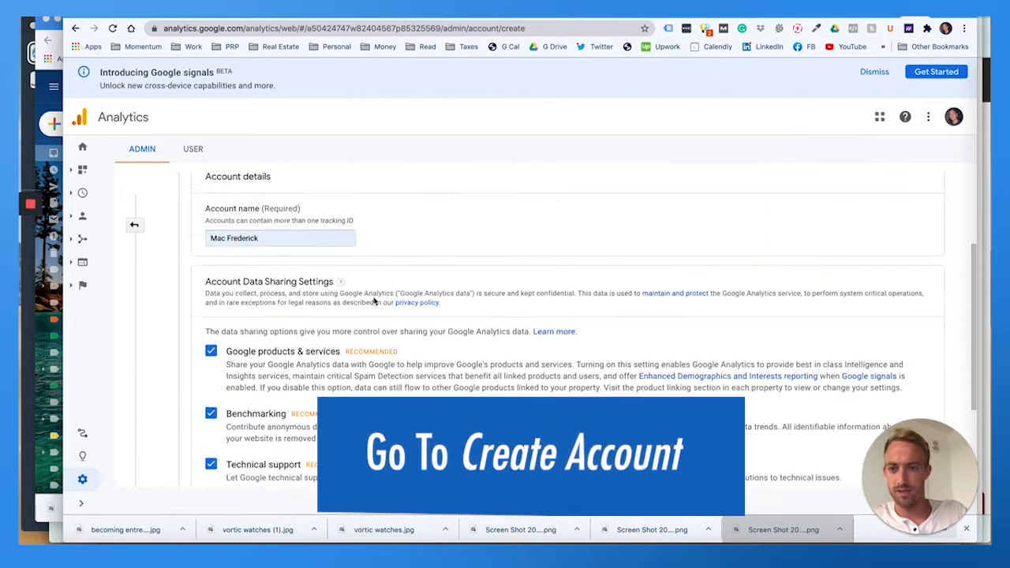
{"action": "scroll", "scroll_direction": "down", "scroll_amount": 3}
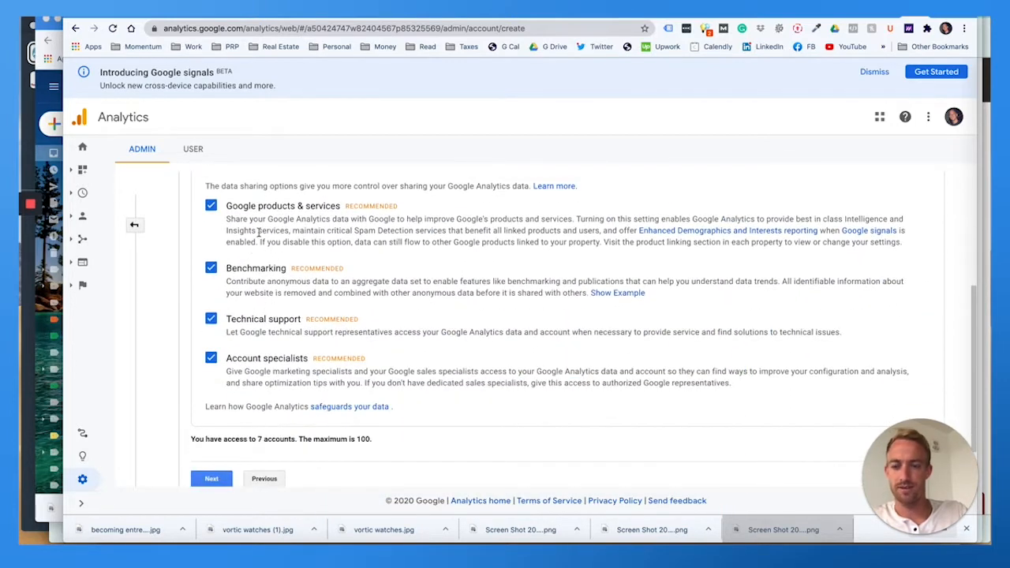
{"action": "mouse_move", "coordinate": [290, 272]}
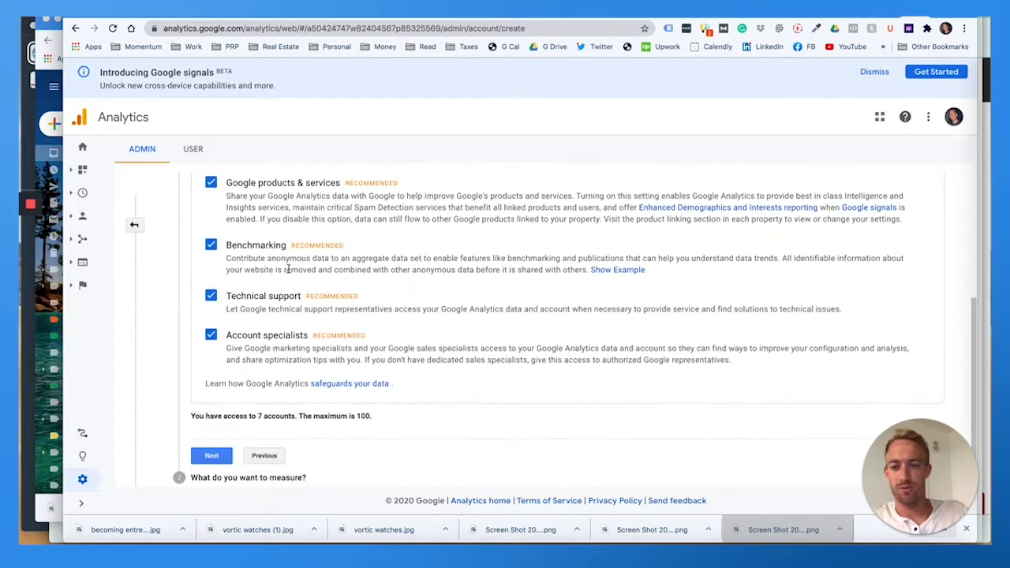
Step: Turn off data sharing with account specialists and choose Web as what to measure
{"action": "left_click", "coordinate": [212, 335]}
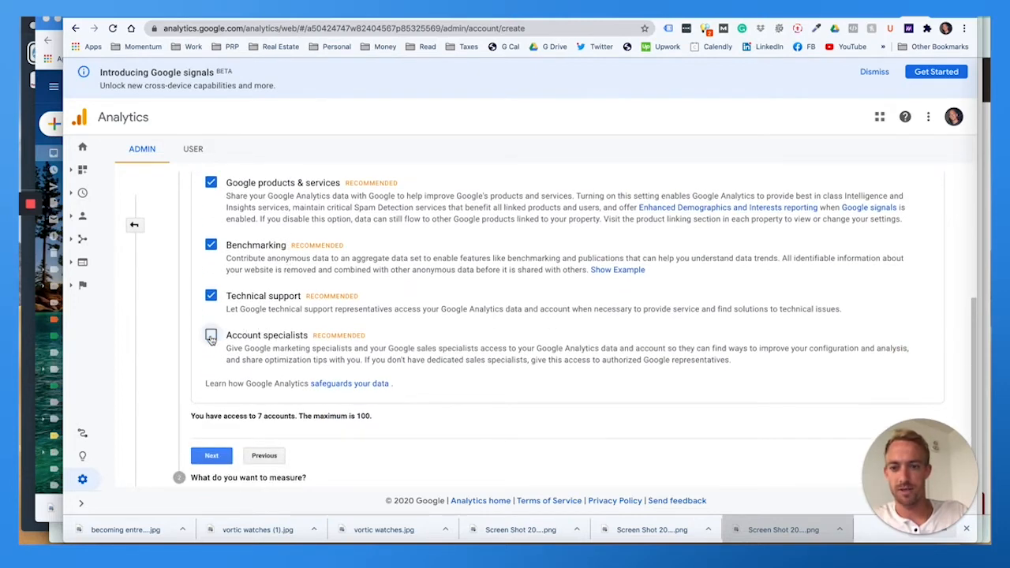
{"action": "left_click", "coordinate": [211, 454]}
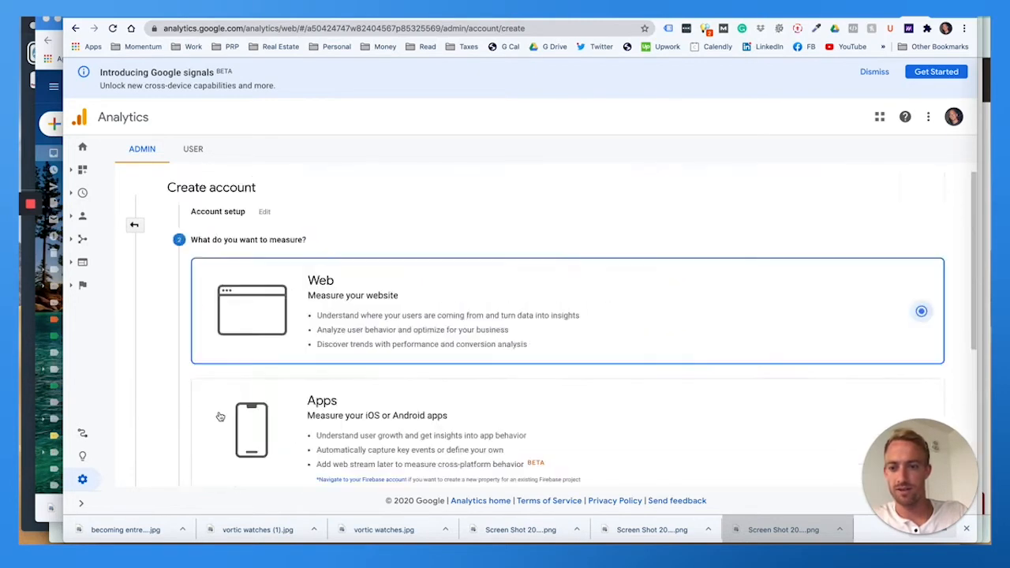
{"action": "scroll", "scroll_direction": "down", "scroll_amount": 3}
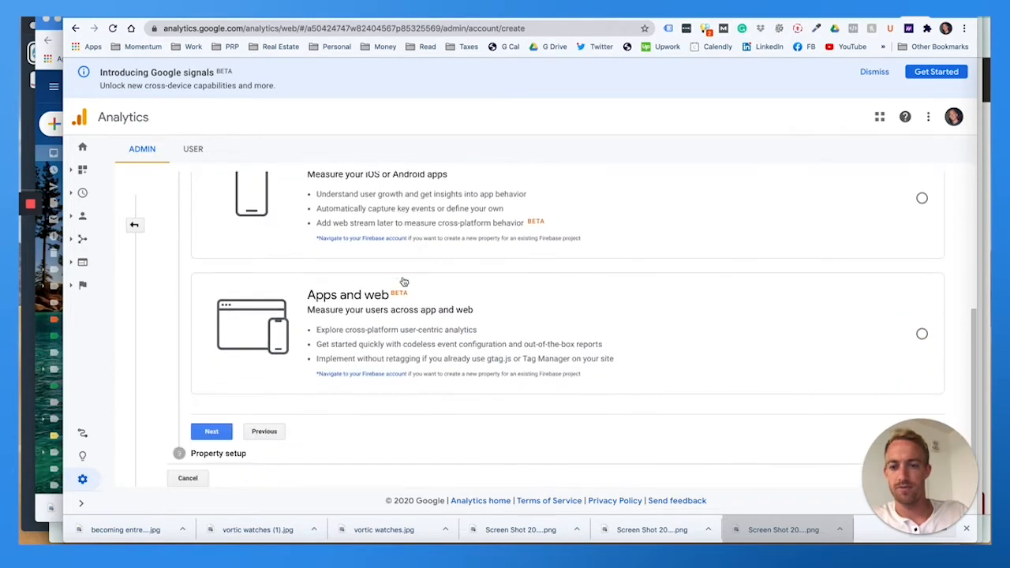
{"action": "scroll", "scroll_direction": "up", "scroll_amount": 3}
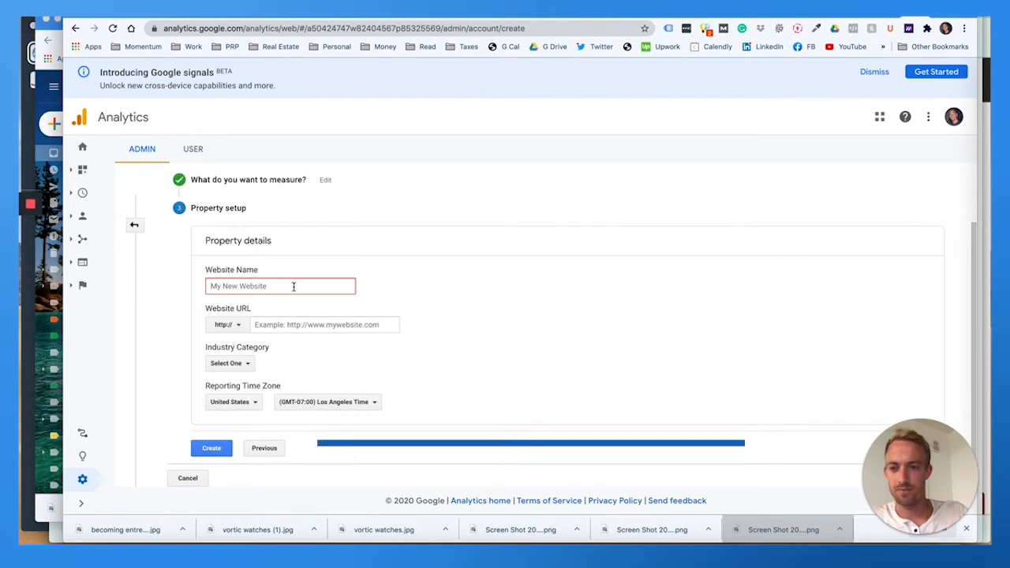
Step: Enter website name Mac Frederick and move to the website URL field
{"action": "type", "text": "Mac Frederick website"}
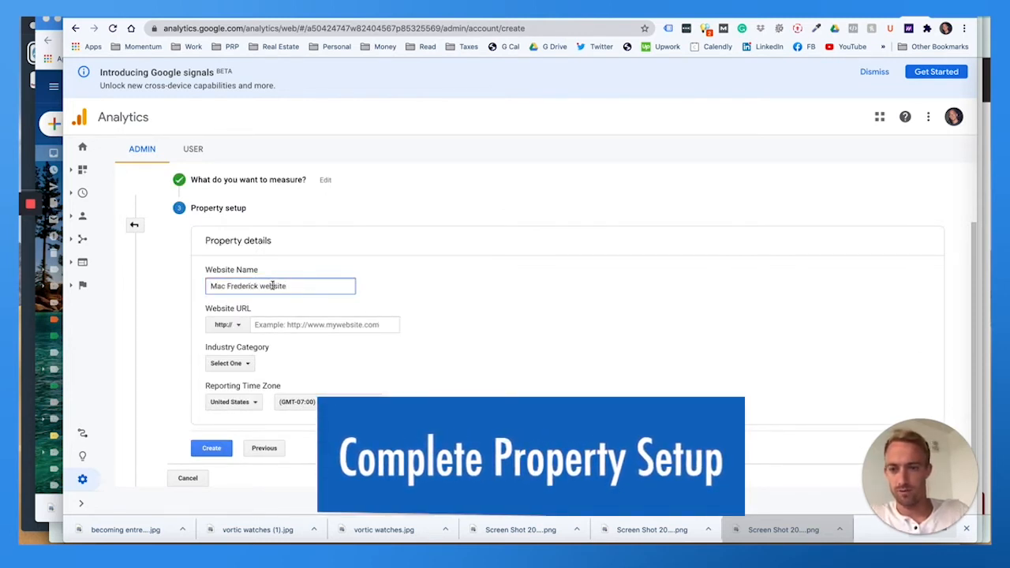
{"action": "key", "text": "Backspace"}
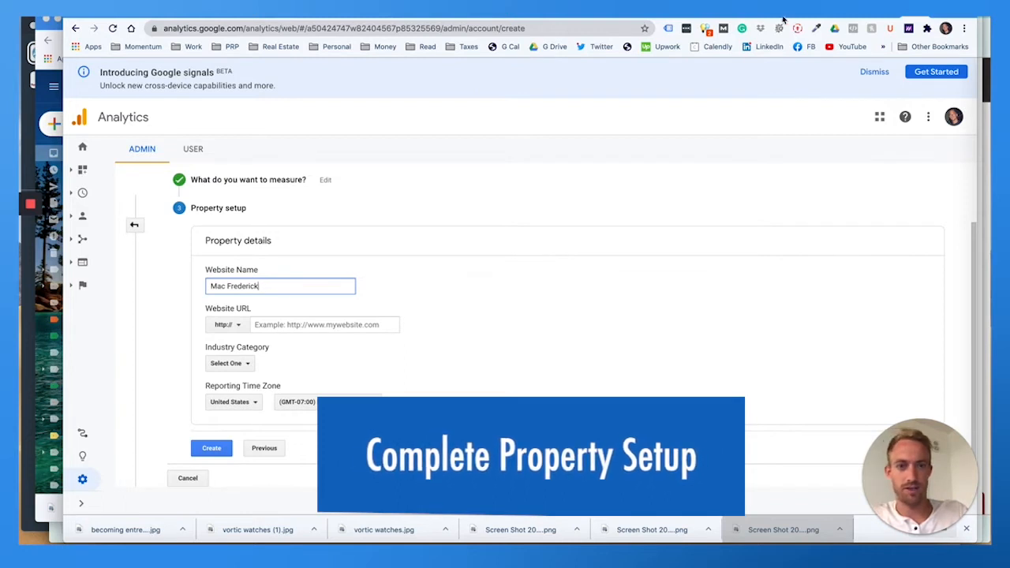
{"action": "left_click", "coordinate": [211, 449]}
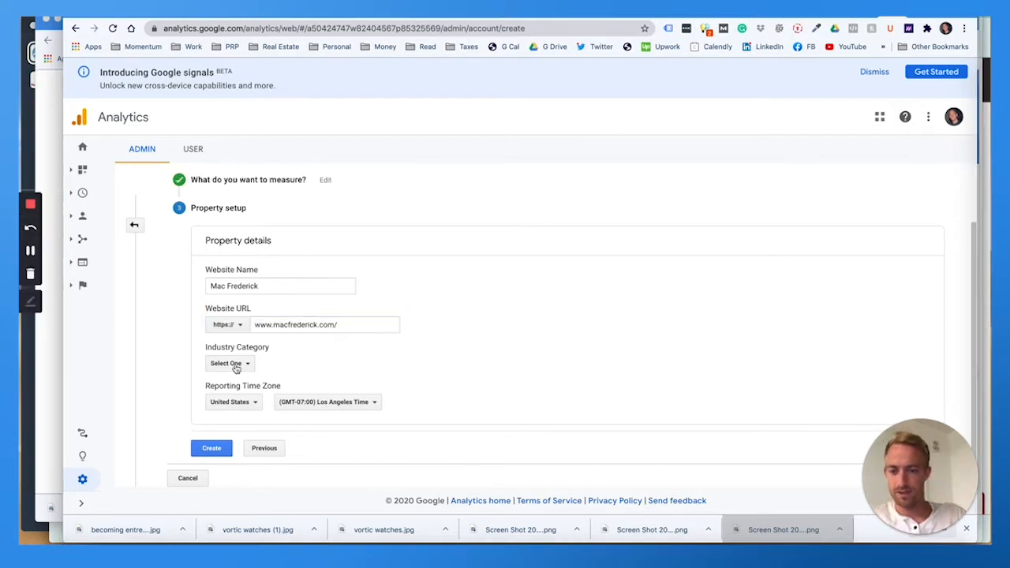
Step: Set the property's industry category to Other and open the reporting time zone choice
{"action": "left_click", "coordinate": [230, 363]}
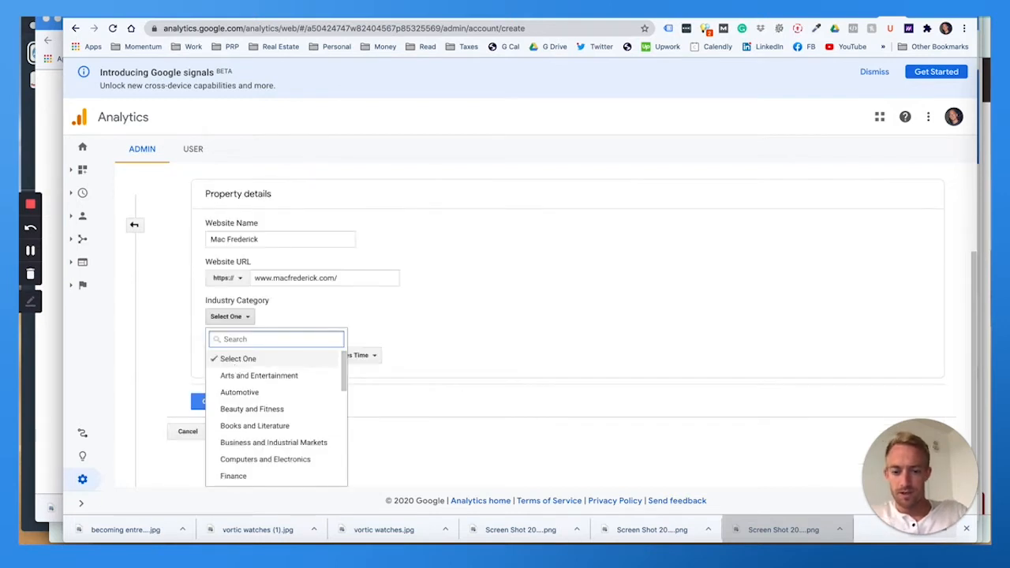
{"action": "type", "text": "mark"}
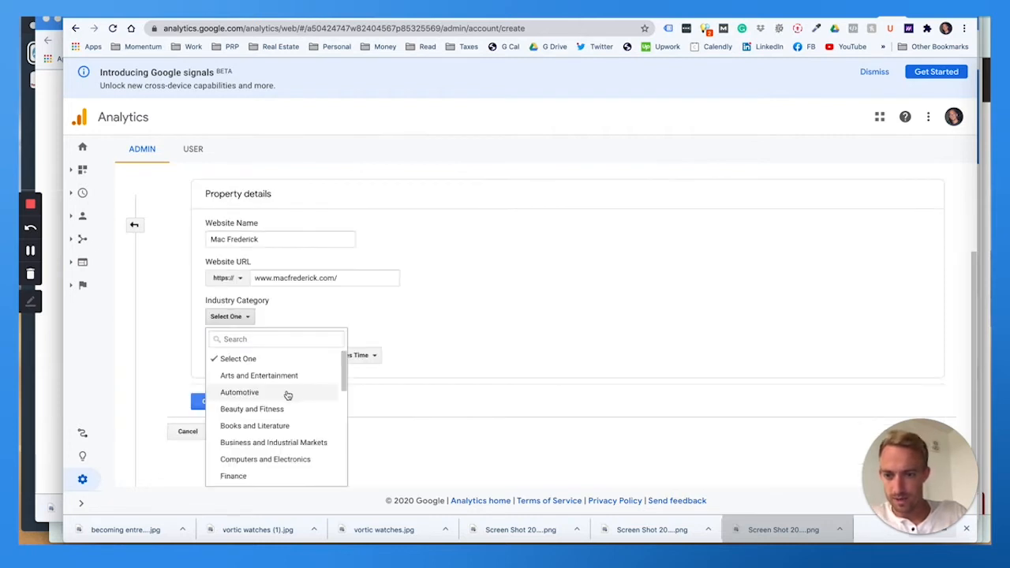
{"action": "scroll", "scroll_direction": "down", "scroll_amount": 3}
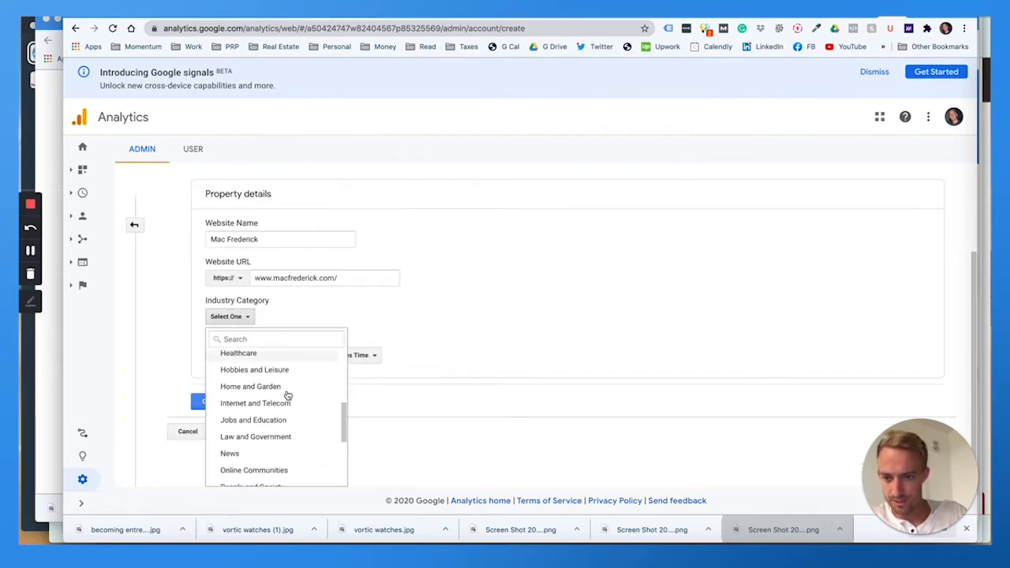
{"action": "scroll", "scroll_direction": "down", "scroll_amount": 3}
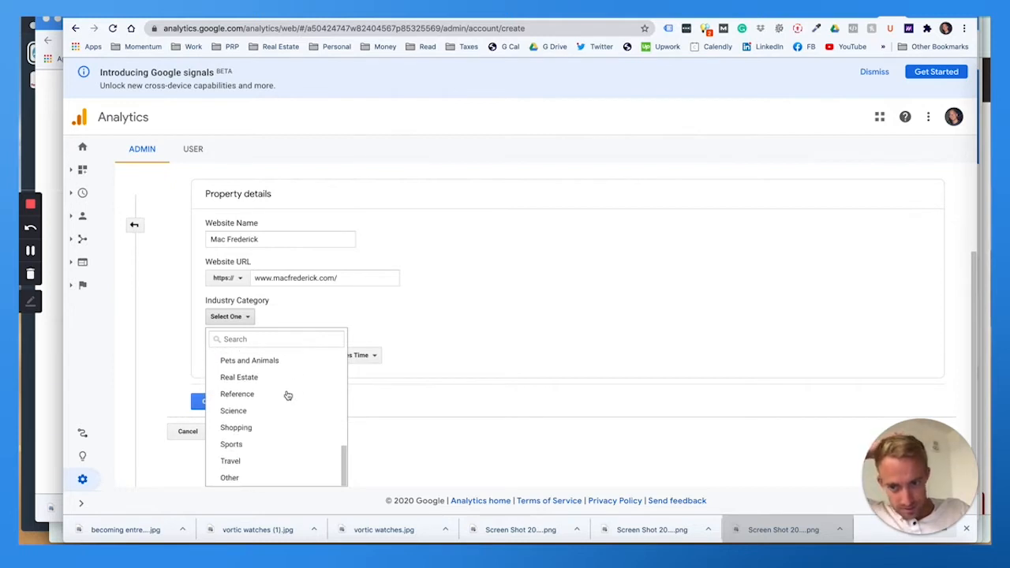
{"action": "scroll", "scroll_direction": "up", "scroll_amount": 3}
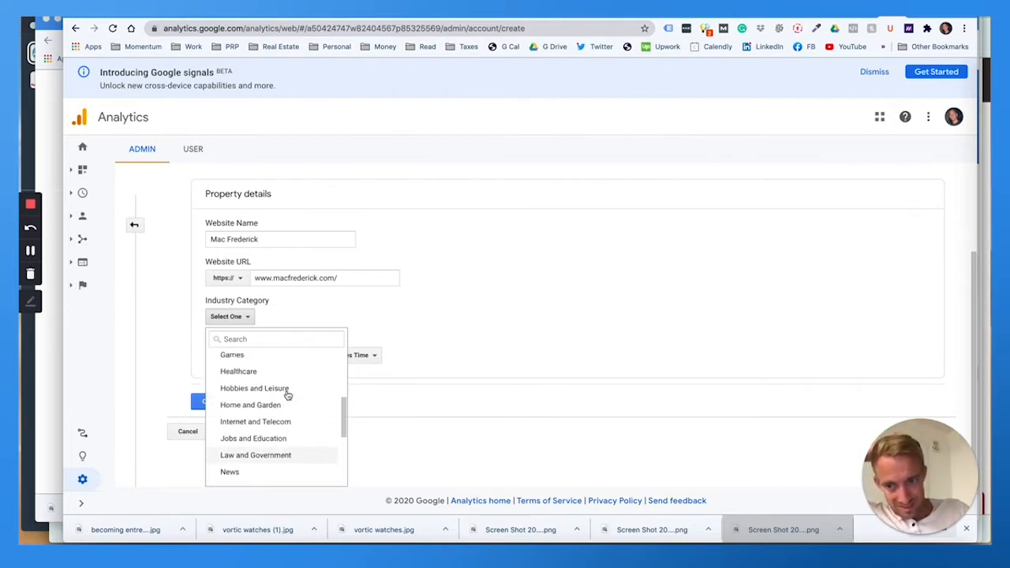
{"action": "scroll", "scroll_direction": "up", "scroll_amount": 3}
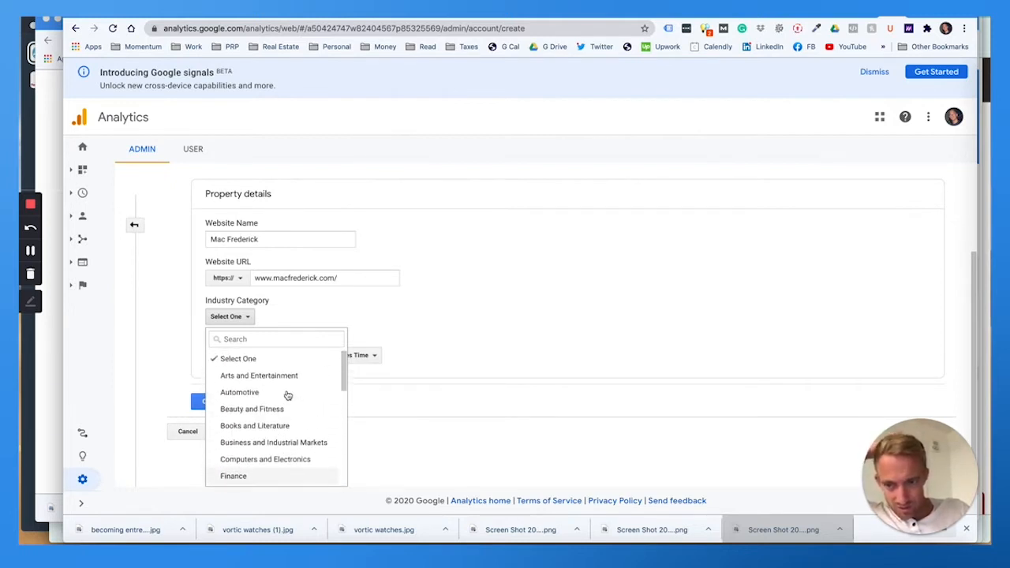
{"action": "scroll", "scroll_direction": "down", "scroll_amount": 3}
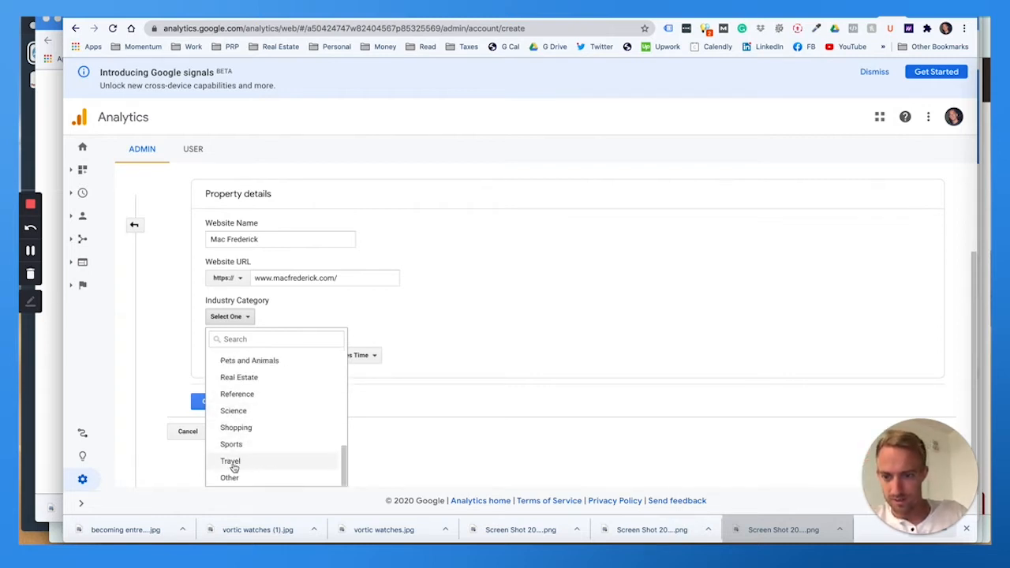
{"action": "left_click", "coordinate": [229, 477]}
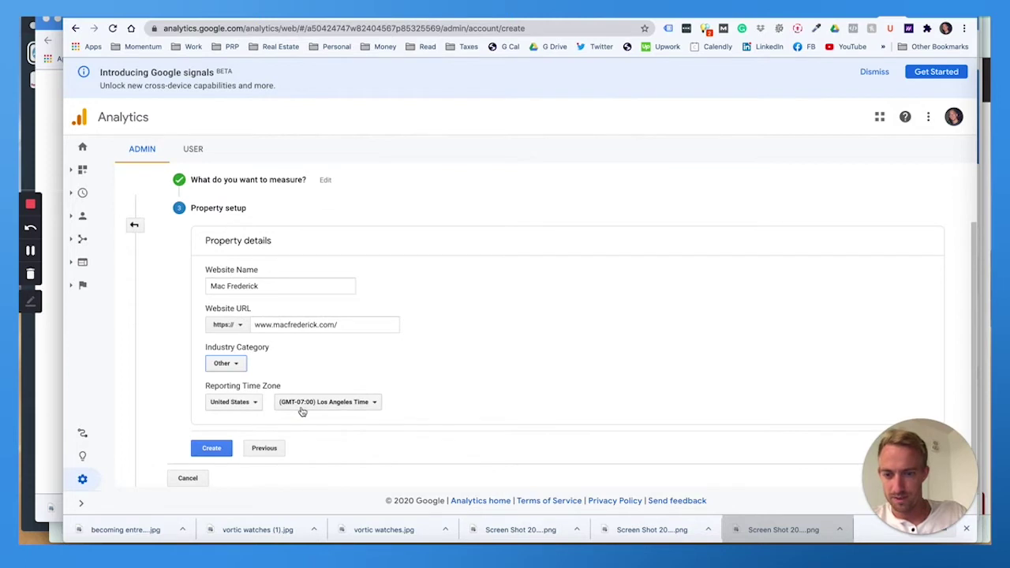
{"action": "left_click", "coordinate": [327, 402]}
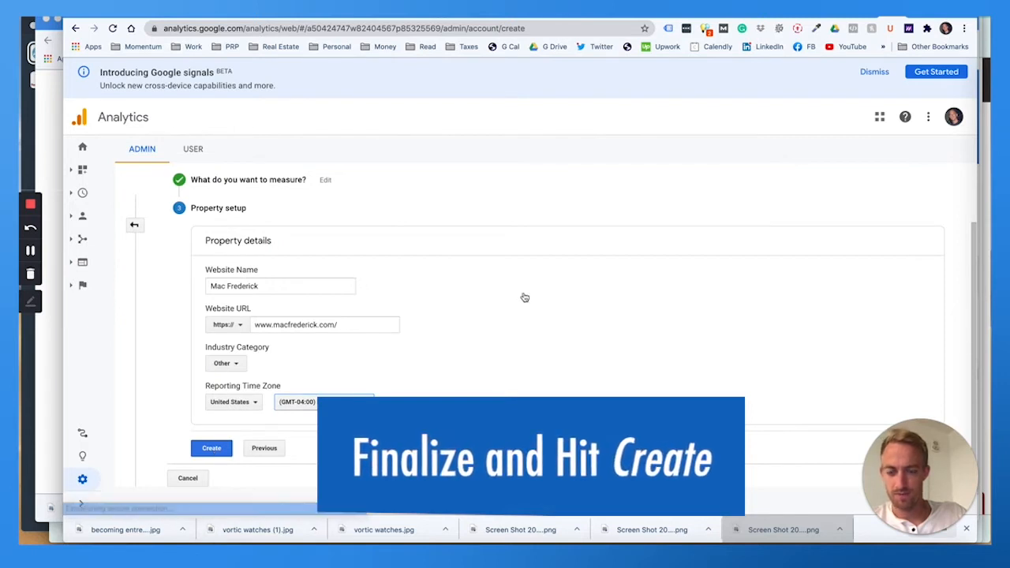
{"action": "left_click", "coordinate": [212, 449]}
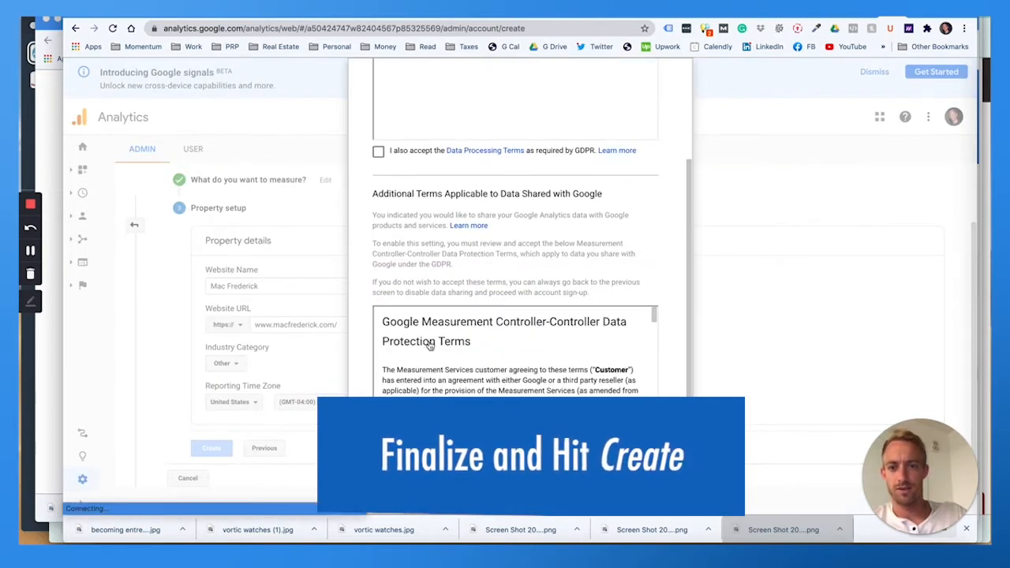
{"action": "left_click", "coordinate": [379, 152]}
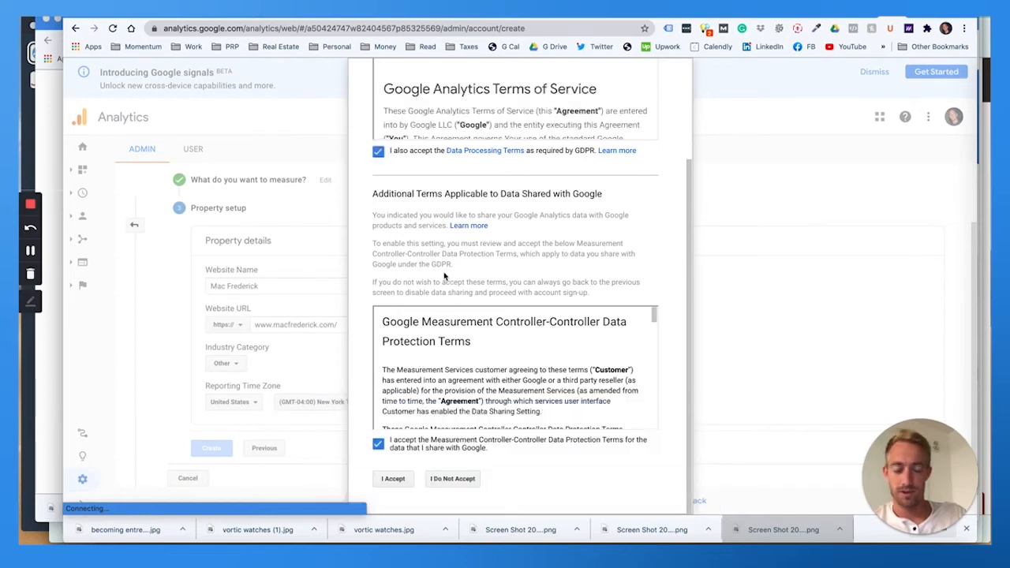
{"action": "scroll", "scroll_direction": "up", "scroll_amount": 3}
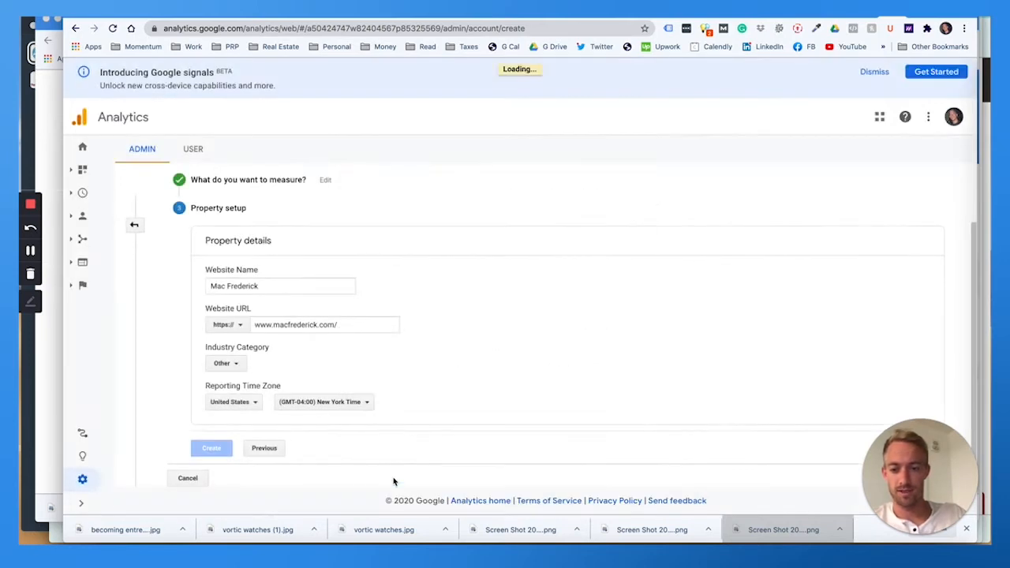
{"action": "left_click", "coordinate": [212, 448]}
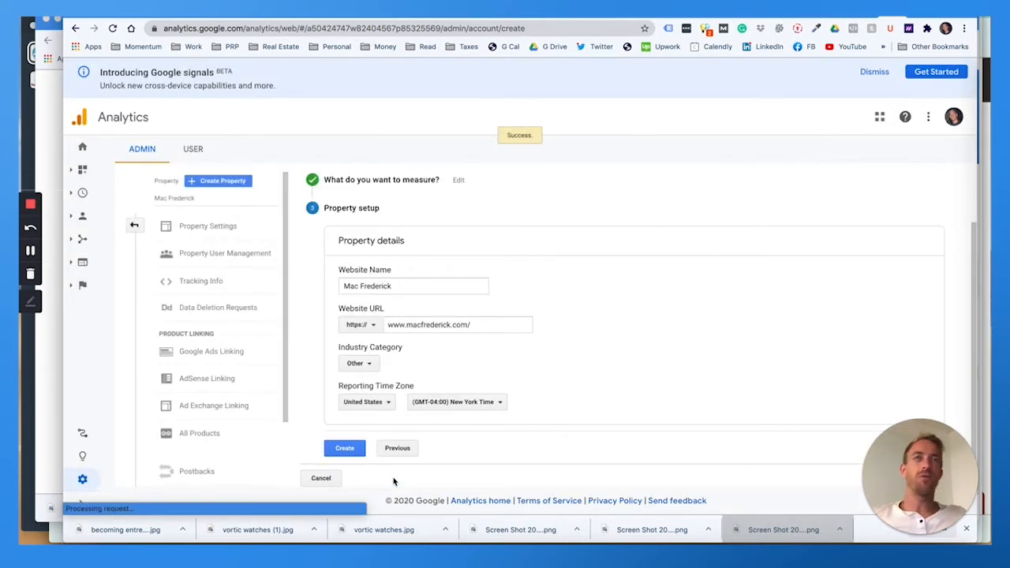
{"action": "left_click", "coordinate": [344, 449]}
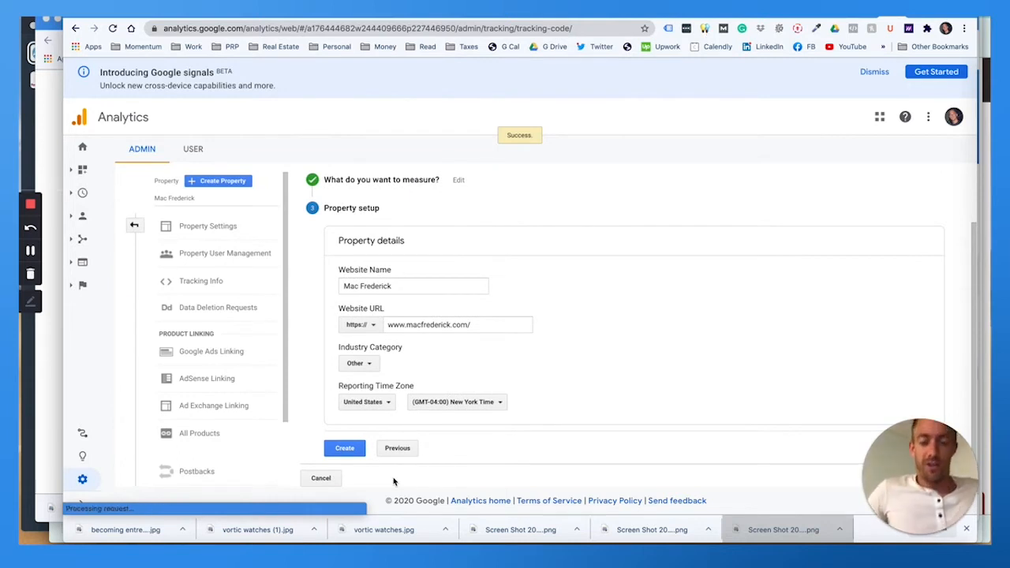
{"action": "left_click", "coordinate": [344, 449]}
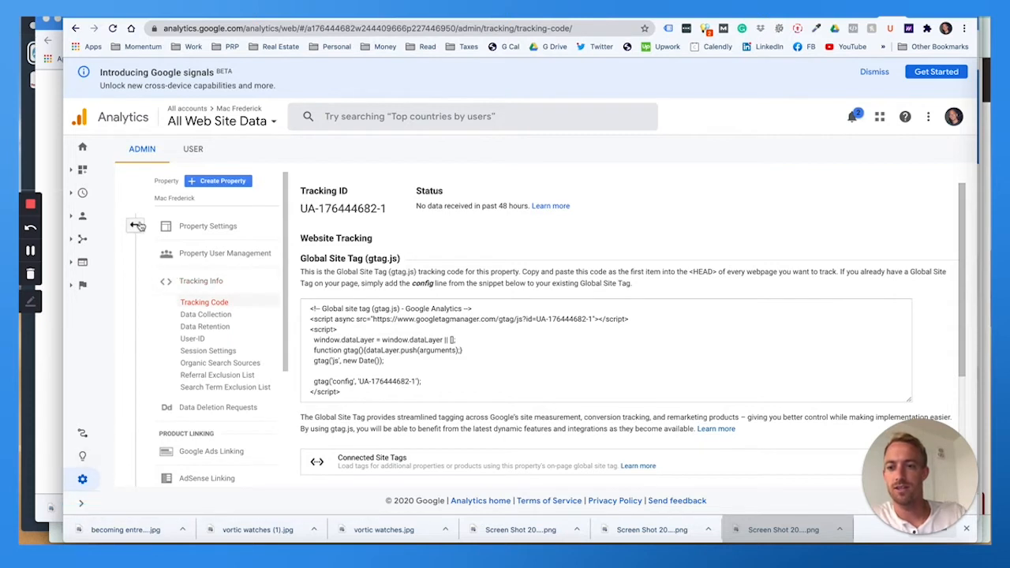
Step: From Admin, pick the Mac Frederick property and open its property settings
{"action": "left_click", "coordinate": [135, 226]}
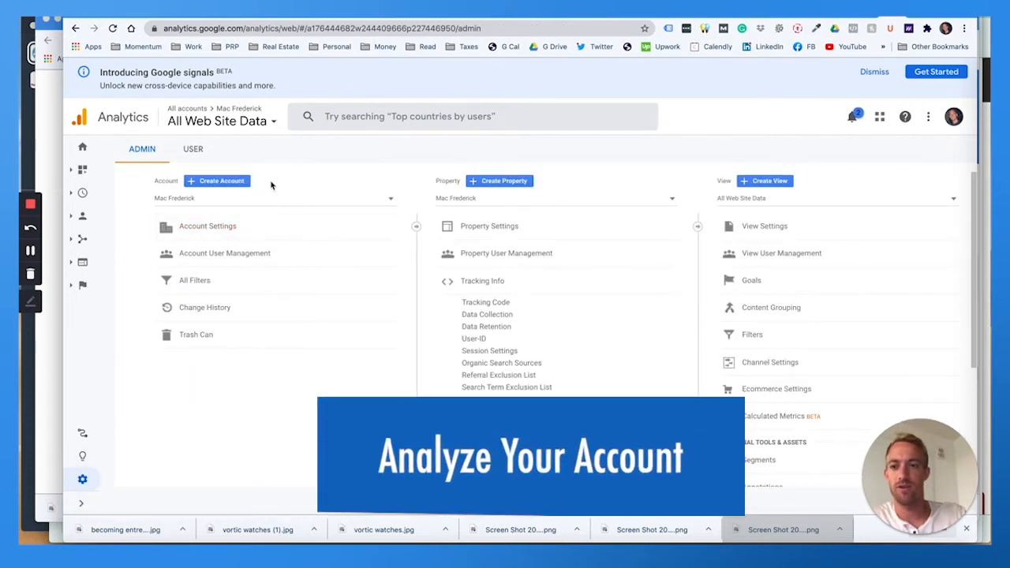
{"action": "mouse_move", "coordinate": [543, 210]}
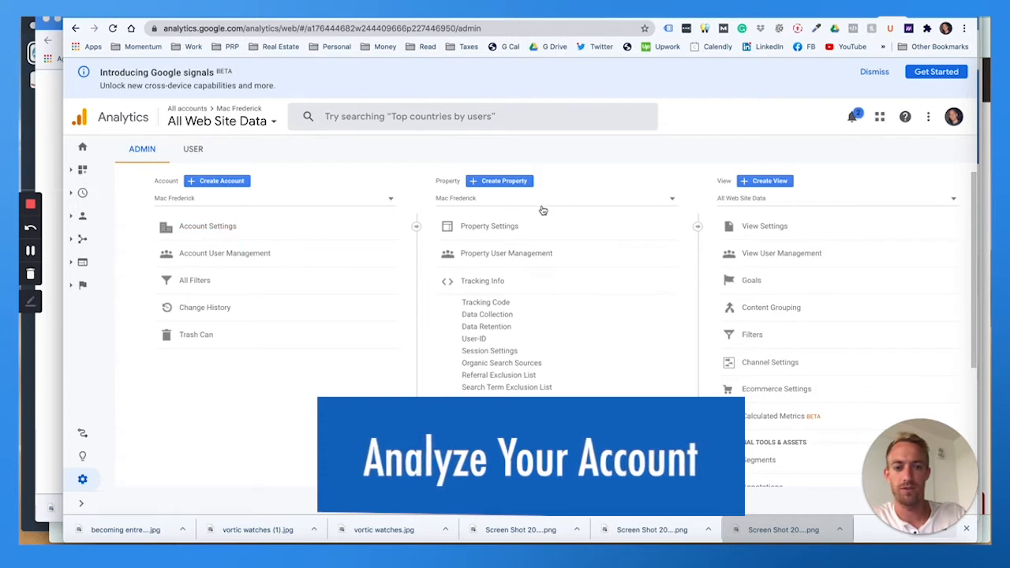
{"action": "mouse_move", "coordinate": [329, 205]}
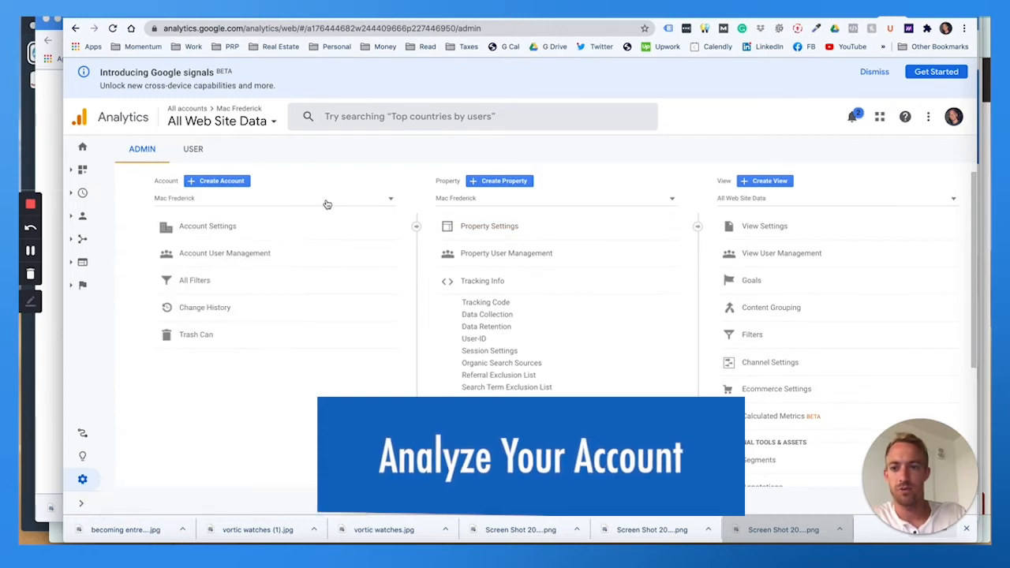
{"action": "left_click", "coordinate": [559, 199]}
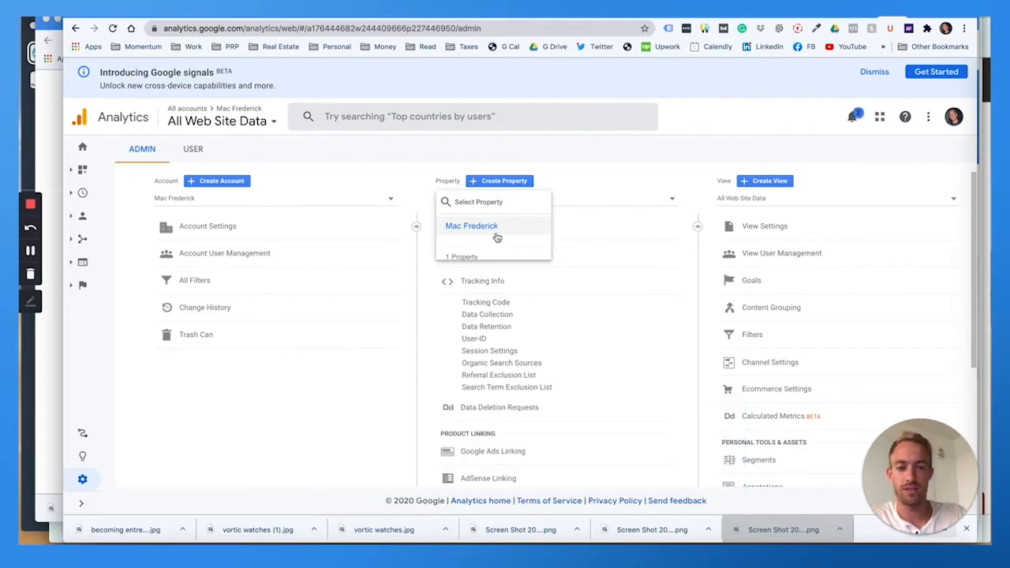
{"action": "left_click", "coordinate": [471, 226]}
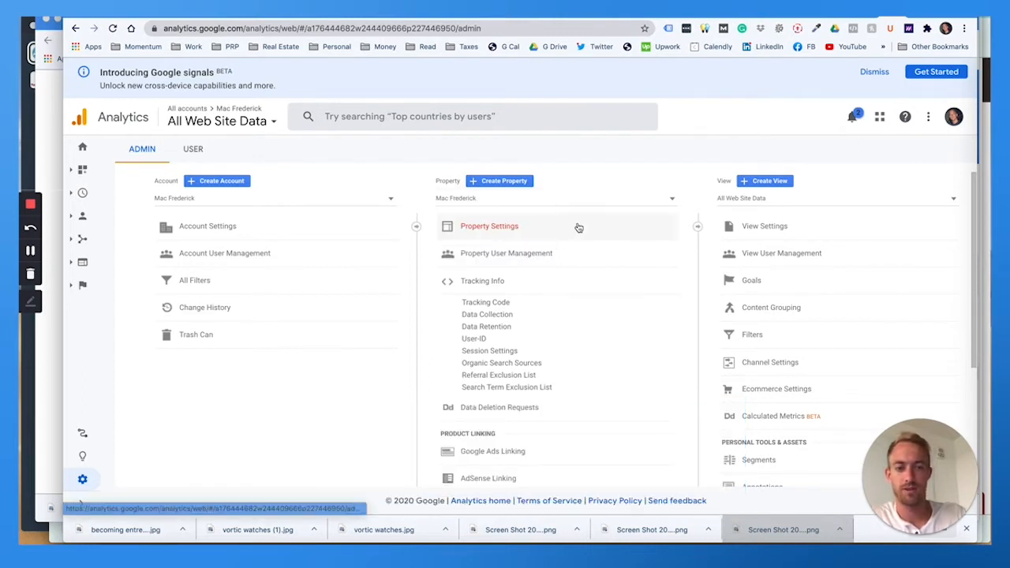
{"action": "mouse_move", "coordinate": [496, 237]}
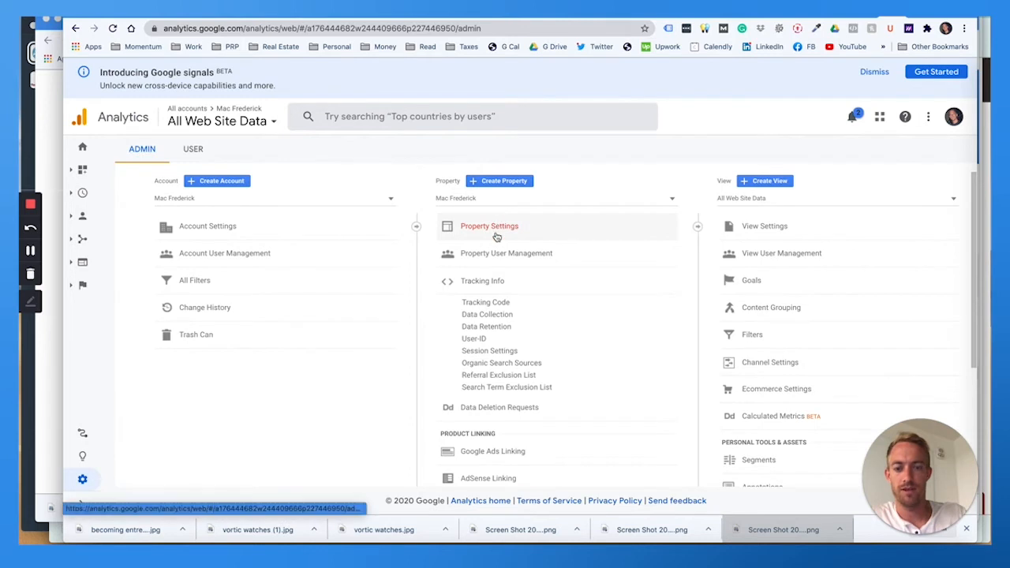
{"action": "left_click", "coordinate": [490, 225]}
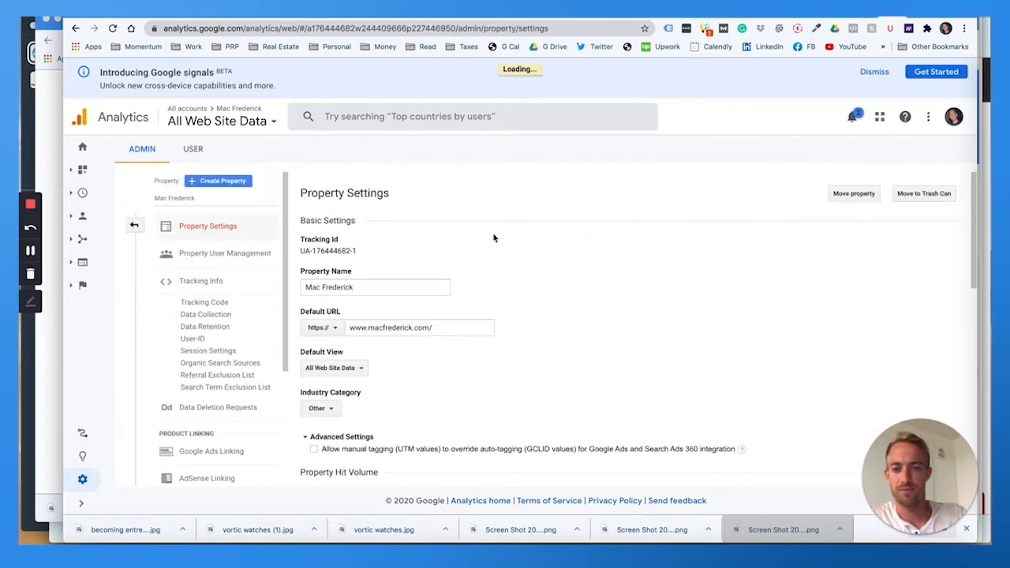
{"action": "double_click", "coordinate": [329, 251]}
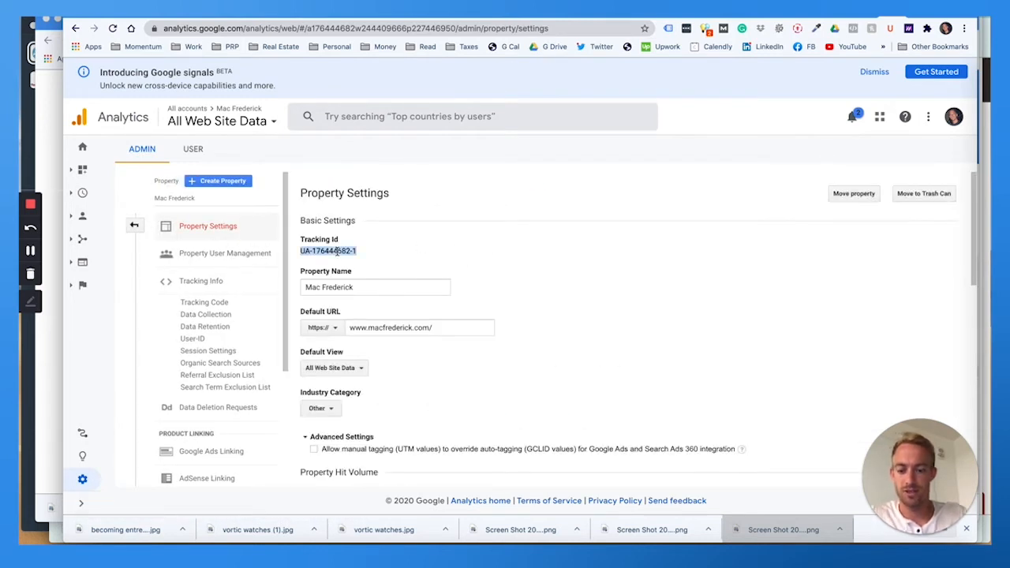
{"action": "scroll", "scroll_direction": "down", "scroll_amount": 3}
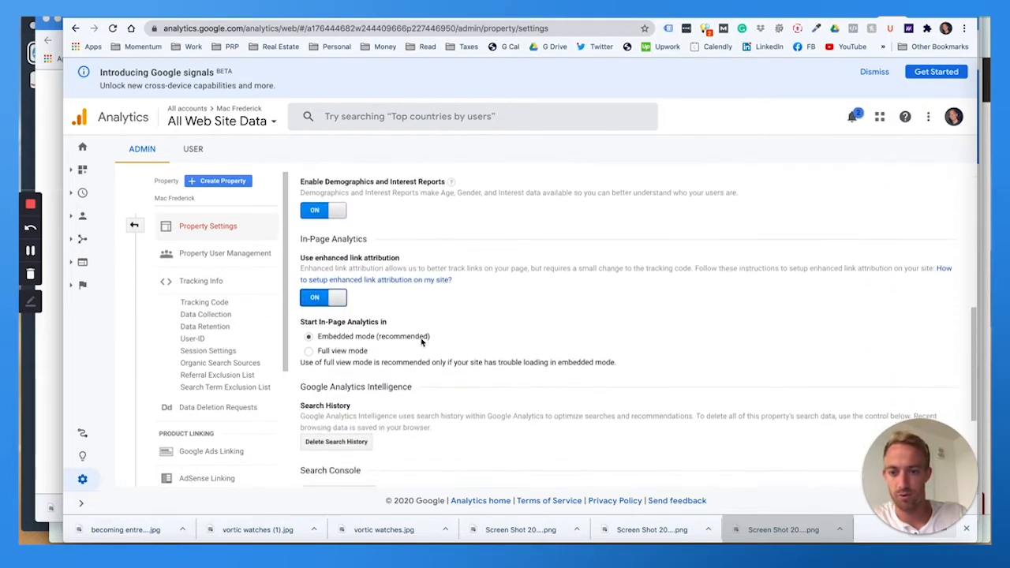
{"action": "scroll", "scroll_direction": "down", "scroll_amount": 3}
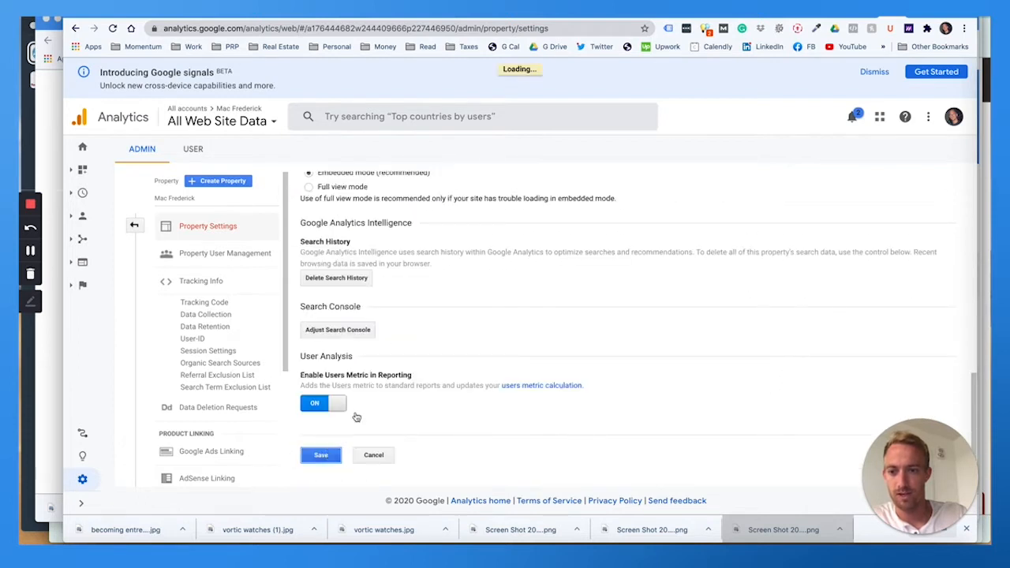
{"action": "left_click", "coordinate": [321, 455]}
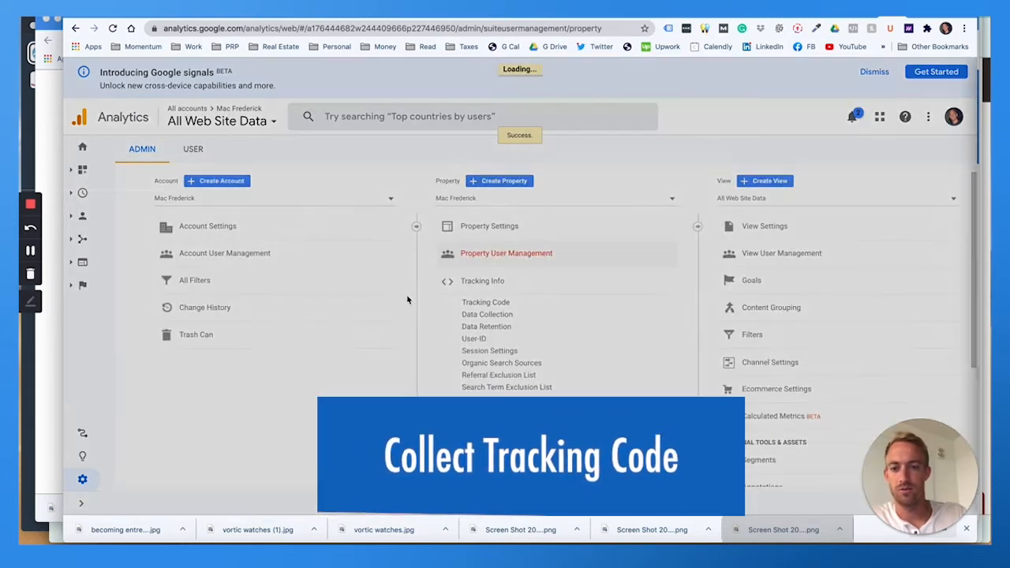
{"action": "left_click", "coordinate": [505, 253]}
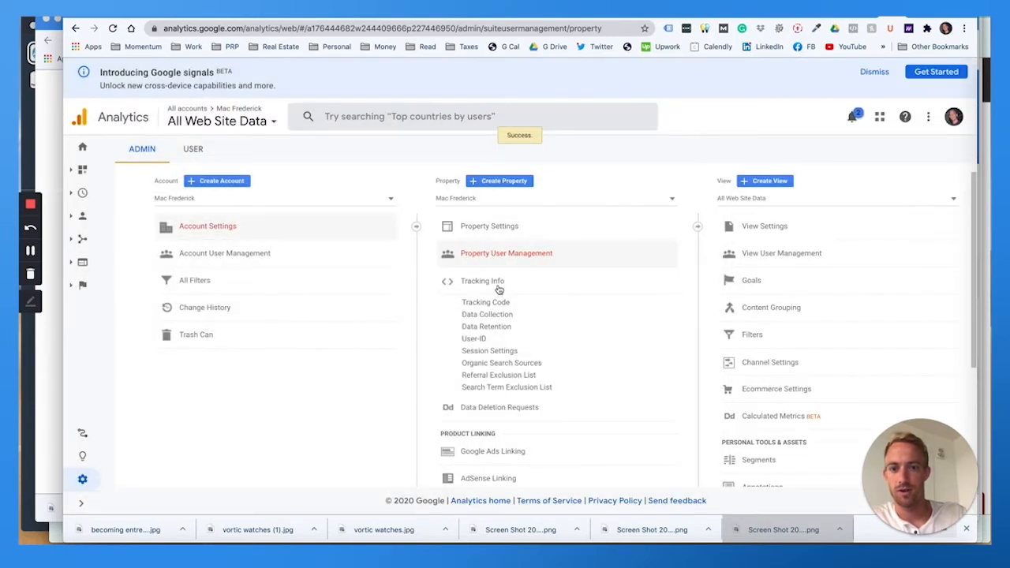
{"action": "left_click", "coordinate": [486, 303]}
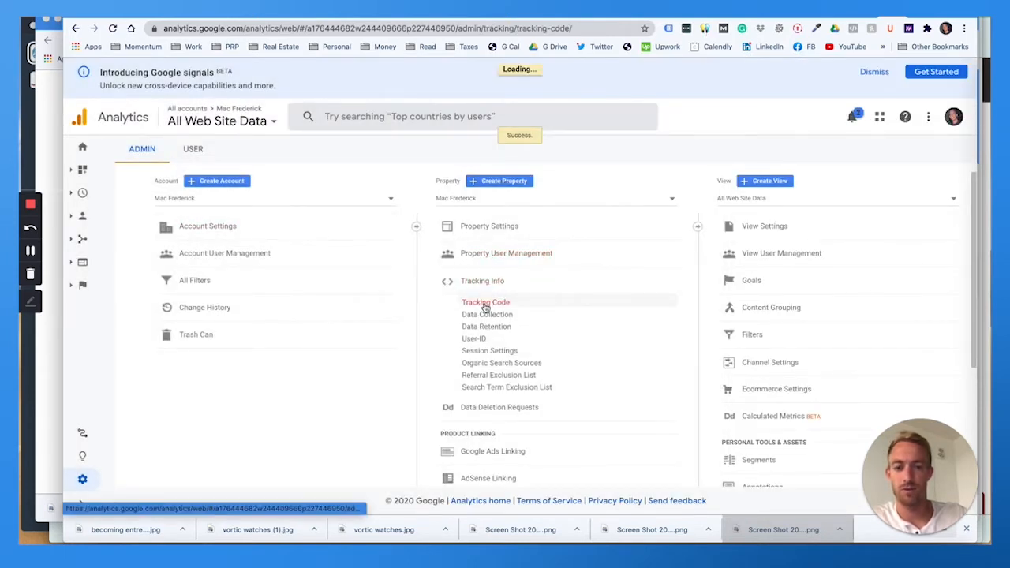
{"action": "left_click", "coordinate": [486, 301]}
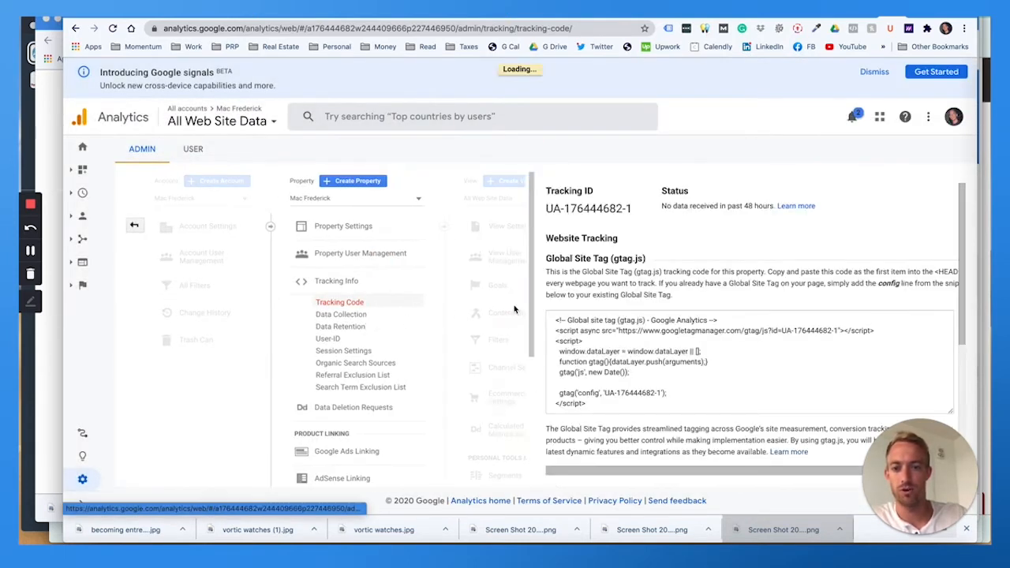
{"action": "scroll", "scroll_direction": "down", "scroll_amount": 3}
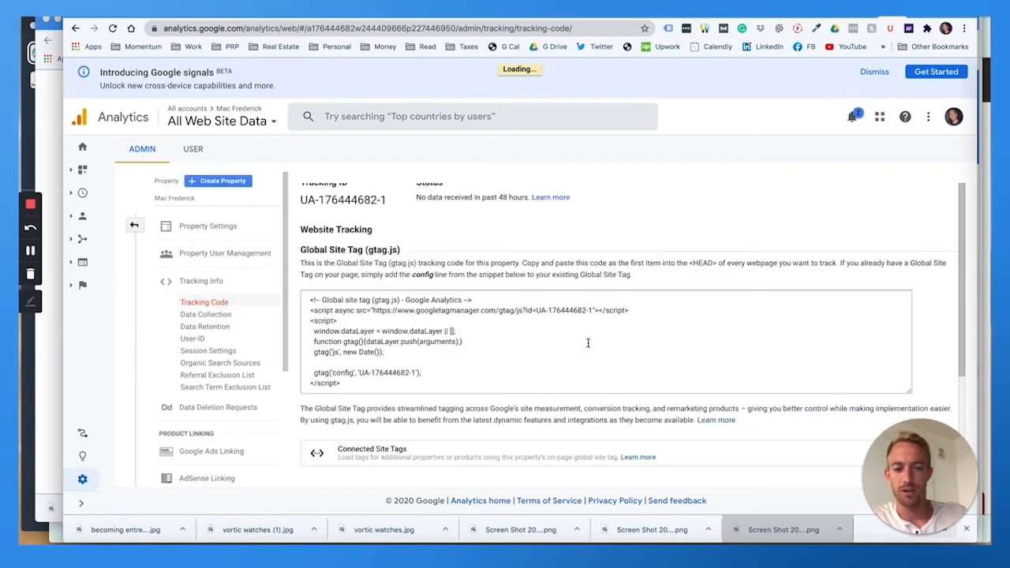
{"action": "scroll", "scroll_direction": "down", "scroll_amount": 3}
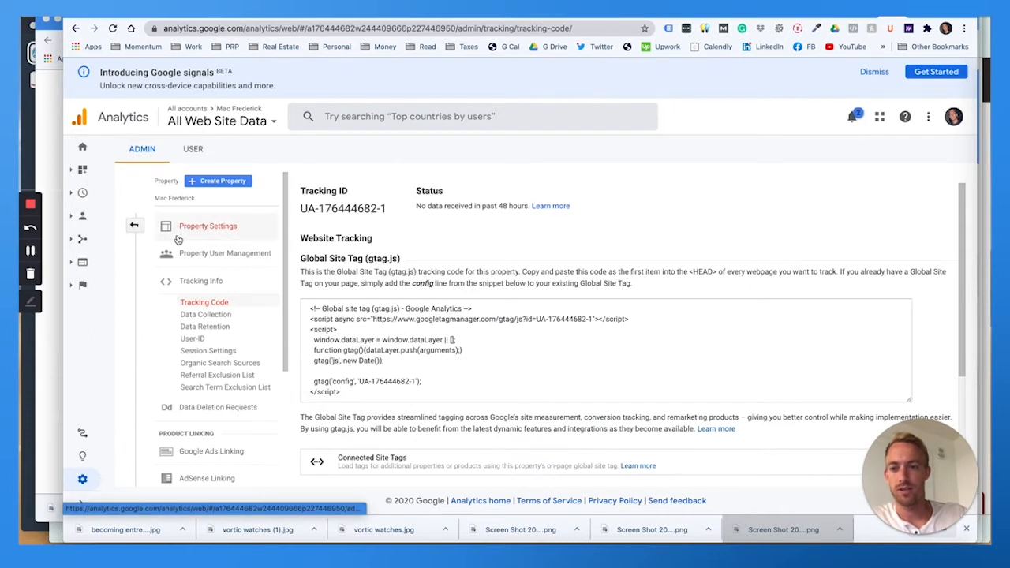
{"action": "mouse_move", "coordinate": [430, 250]}
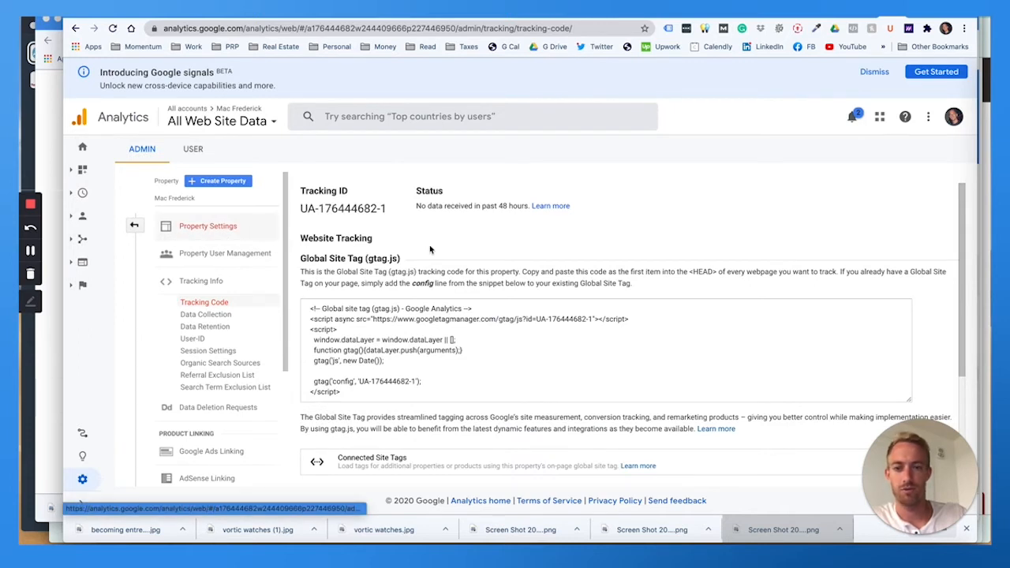
Step: Put the copied tracking ID into Squarespace's Google Analytics account number field
{"action": "left_click", "coordinate": [209, 226]}
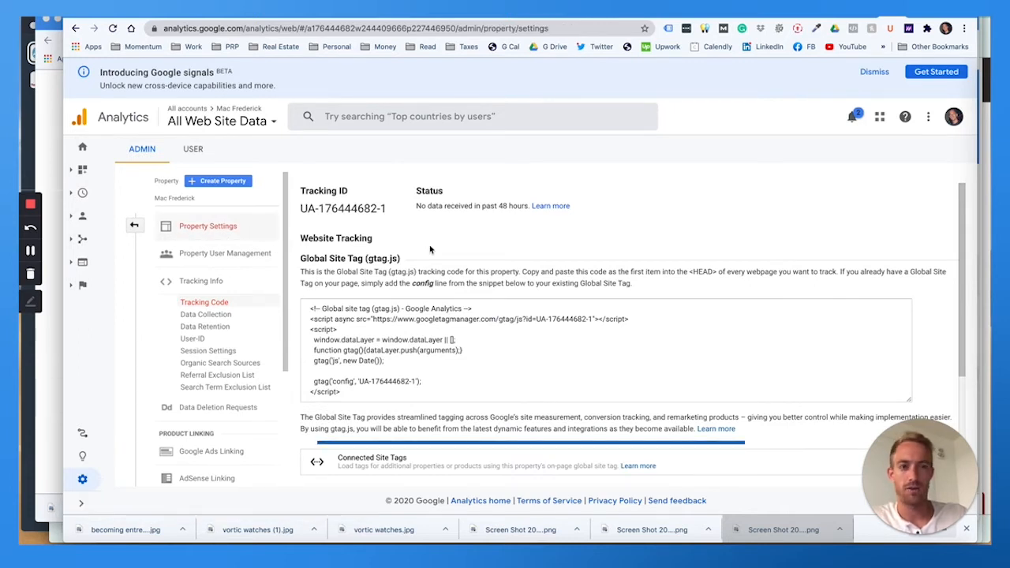
{"action": "left_click", "coordinate": [208, 226]}
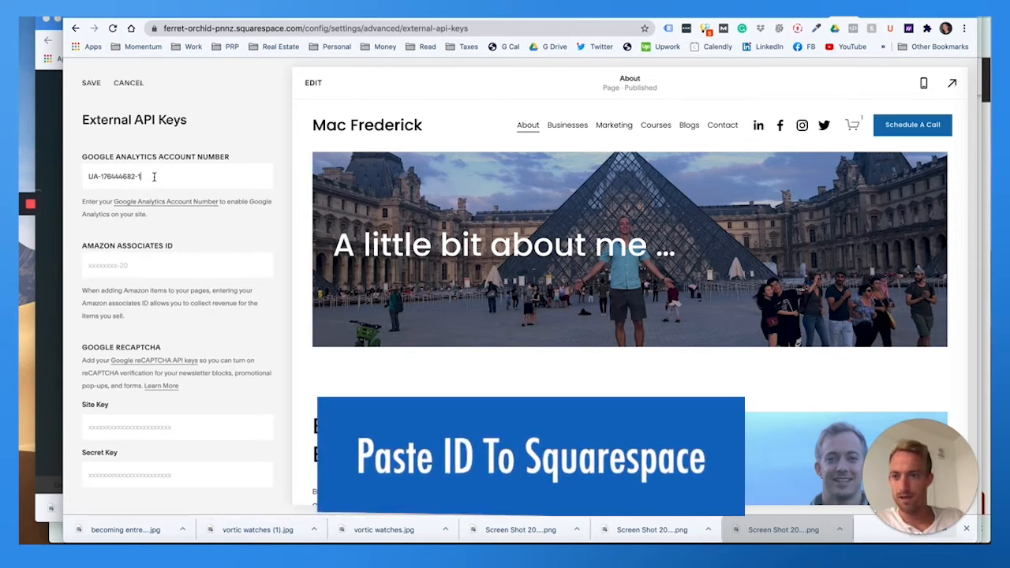
{"action": "left_click", "coordinate": [92, 82]}
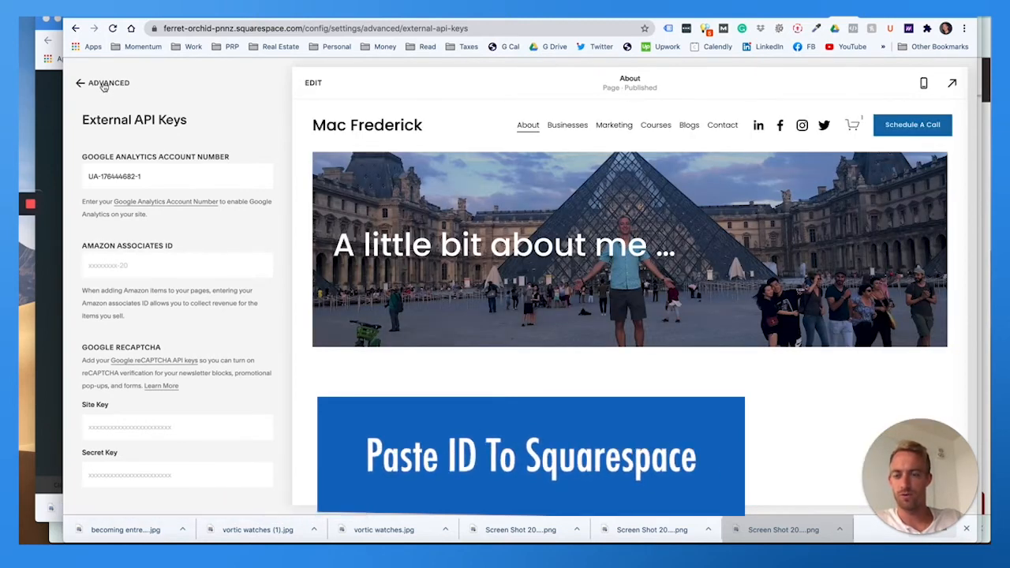
{"action": "left_click", "coordinate": [79, 82]}
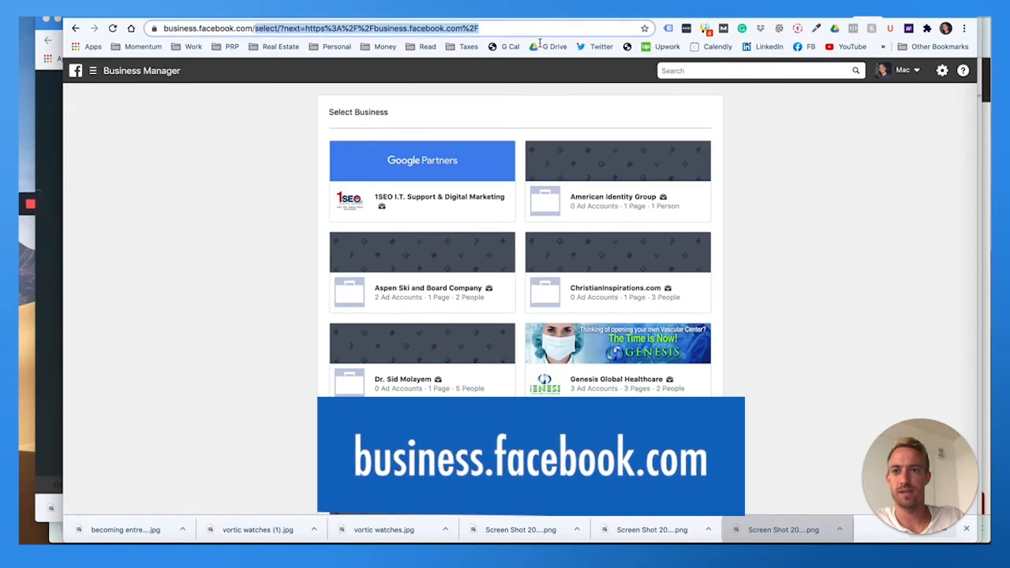
Step: Select the Momentum Digital Agency Account business and go to its Business Settings
{"action": "left_click", "coordinate": [619, 203]}
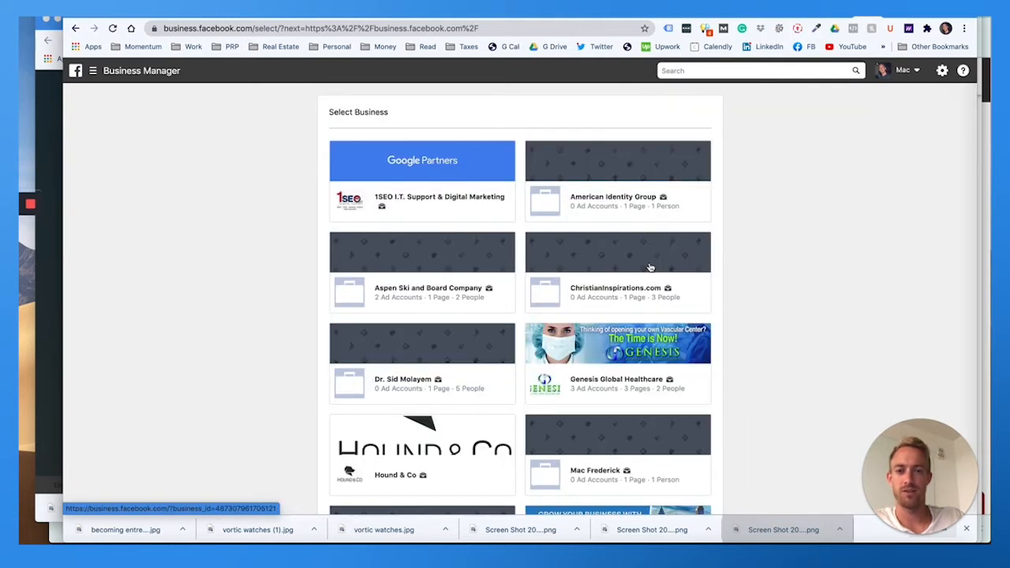
{"action": "scroll", "scroll_direction": "down", "scroll_amount": 3}
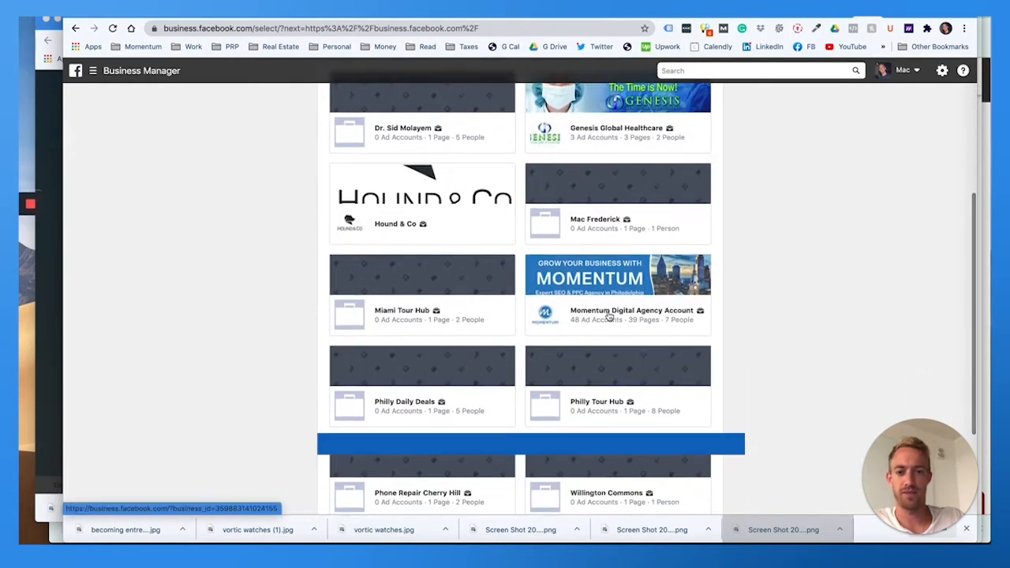
{"action": "left_click", "coordinate": [618, 314]}
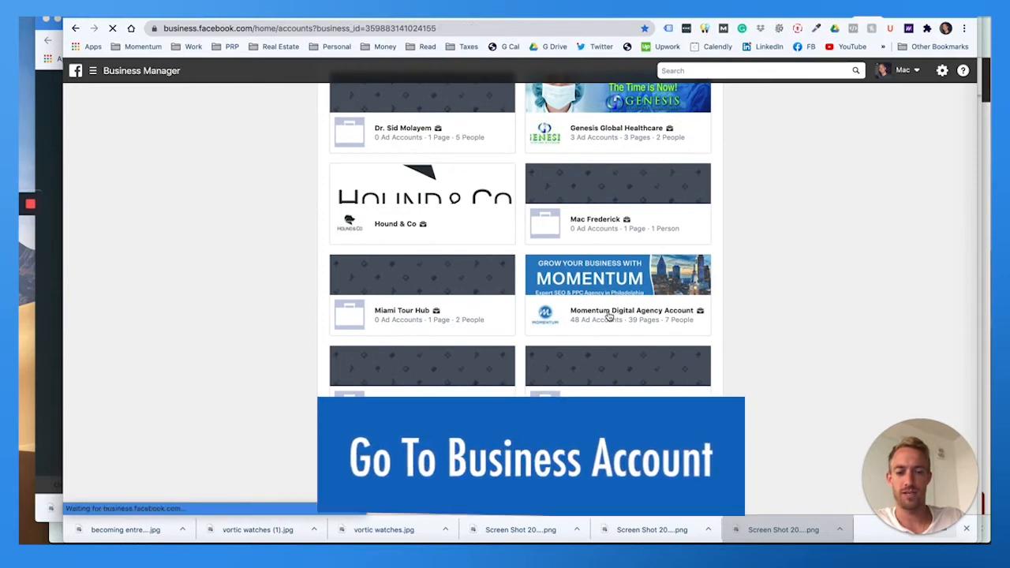
{"action": "left_click", "coordinate": [619, 314]}
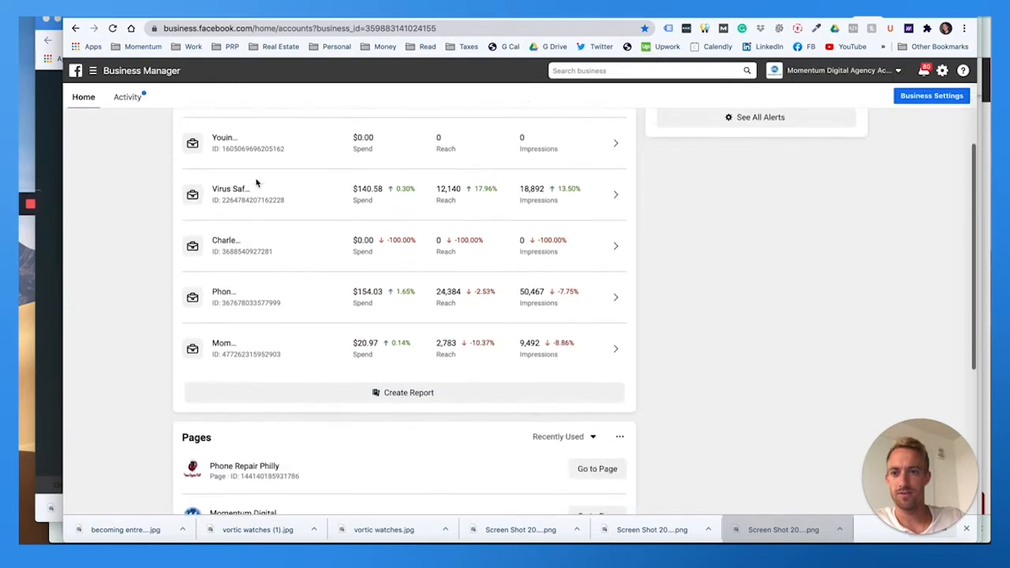
{"action": "scroll", "scroll_direction": "up", "scroll_amount": 3}
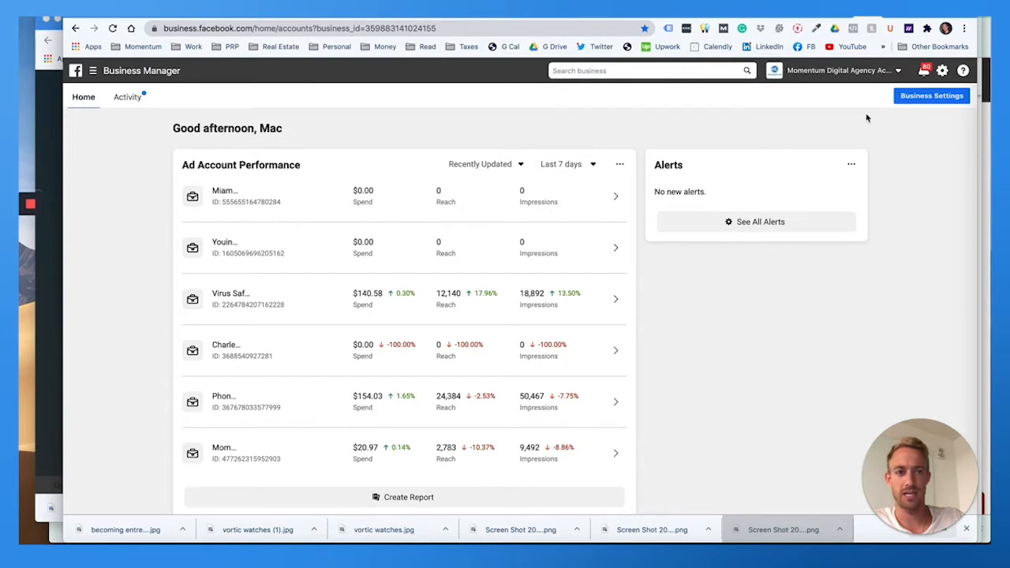
{"action": "left_click", "coordinate": [932, 96]}
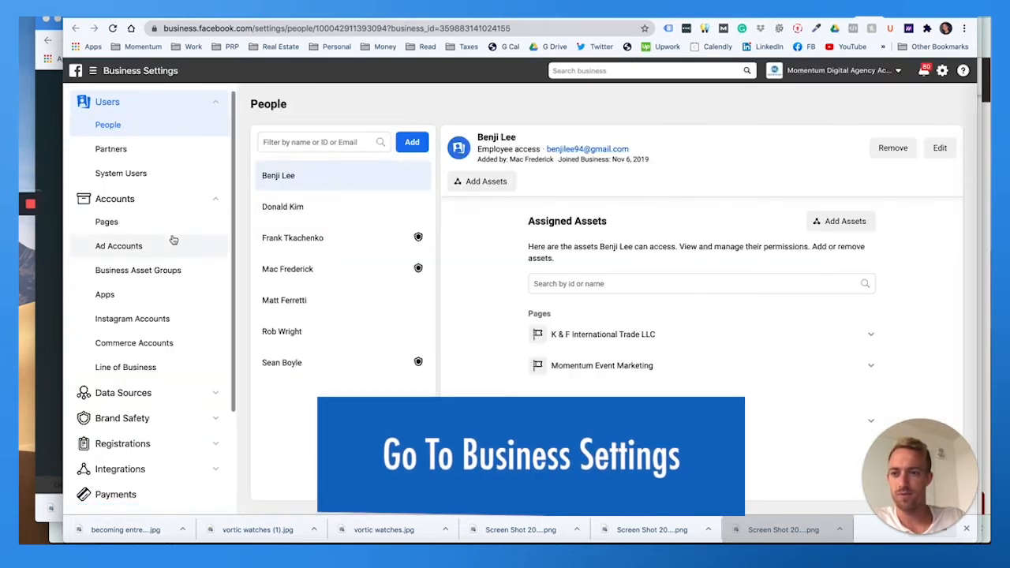
{"action": "left_click", "coordinate": [108, 221]}
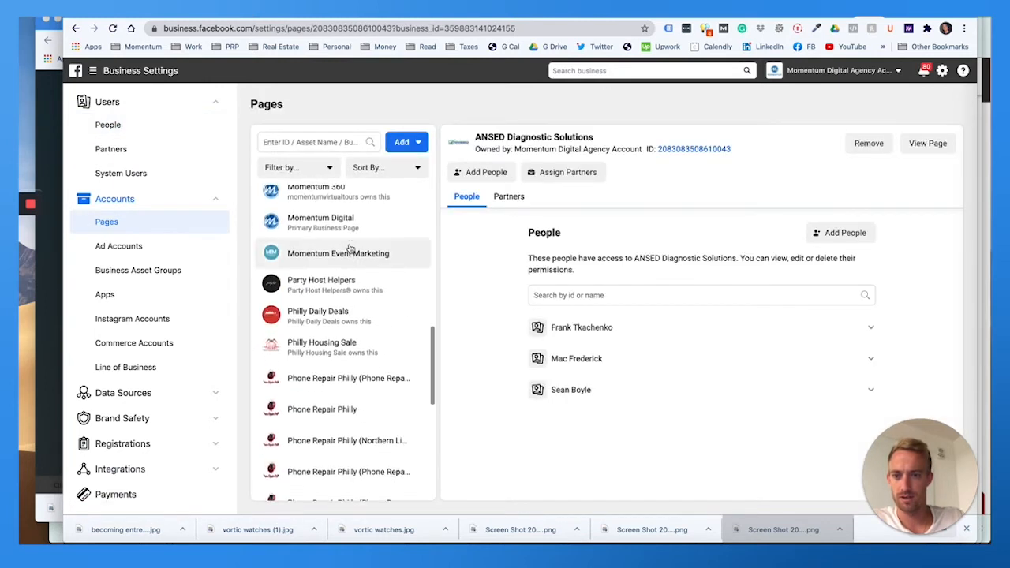
{"action": "scroll", "scroll_direction": "down", "scroll_amount": 3}
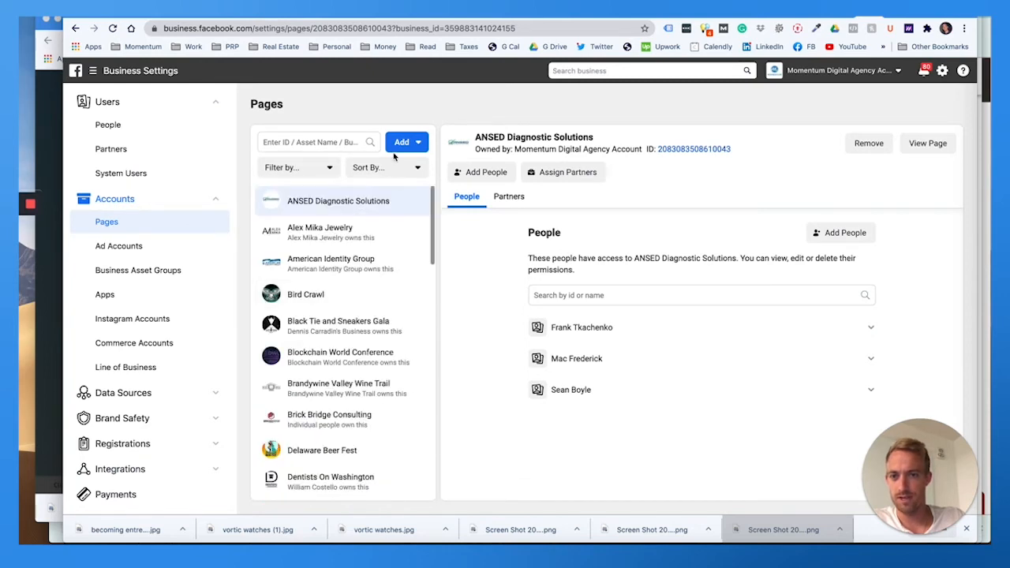
{"action": "left_click", "coordinate": [402, 142]}
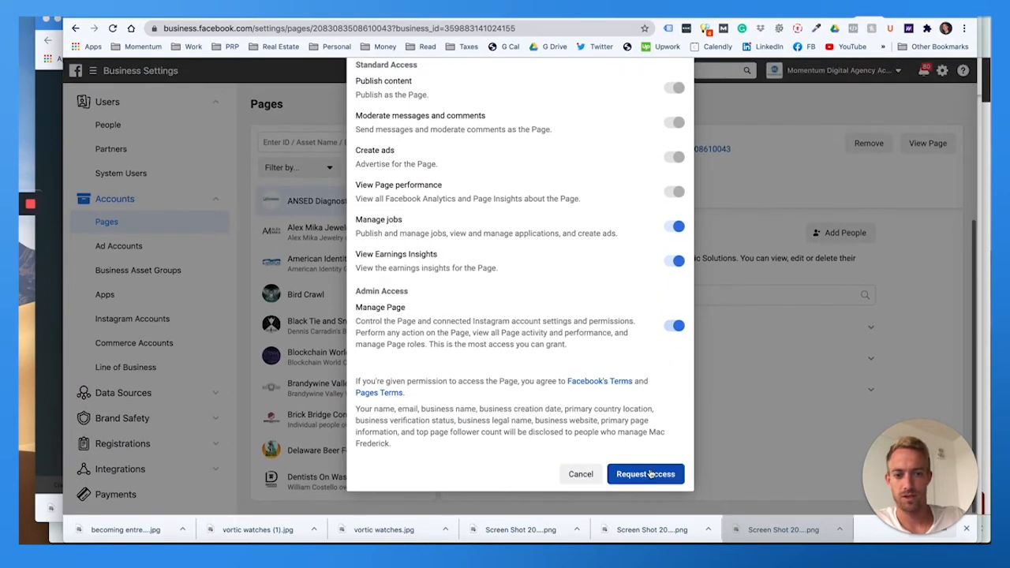
{"action": "left_click", "coordinate": [646, 473]}
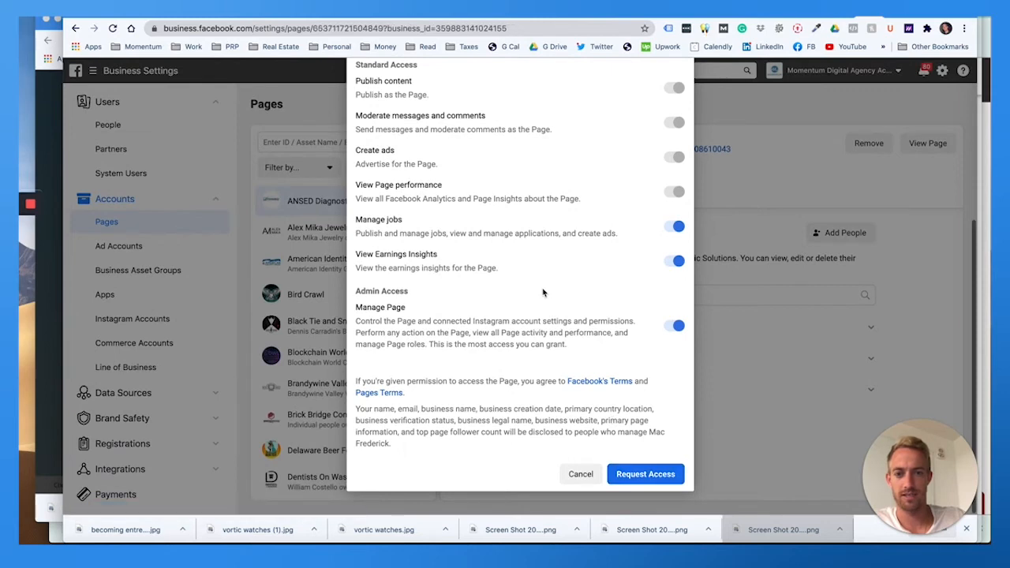
{"action": "left_click", "coordinate": [644, 474]}
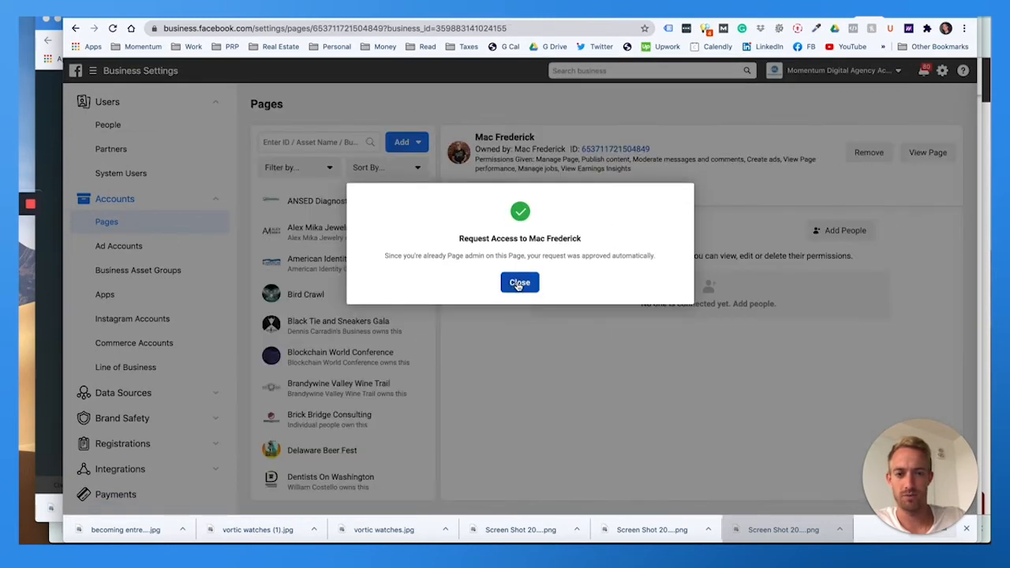
{"action": "left_click", "coordinate": [520, 283]}
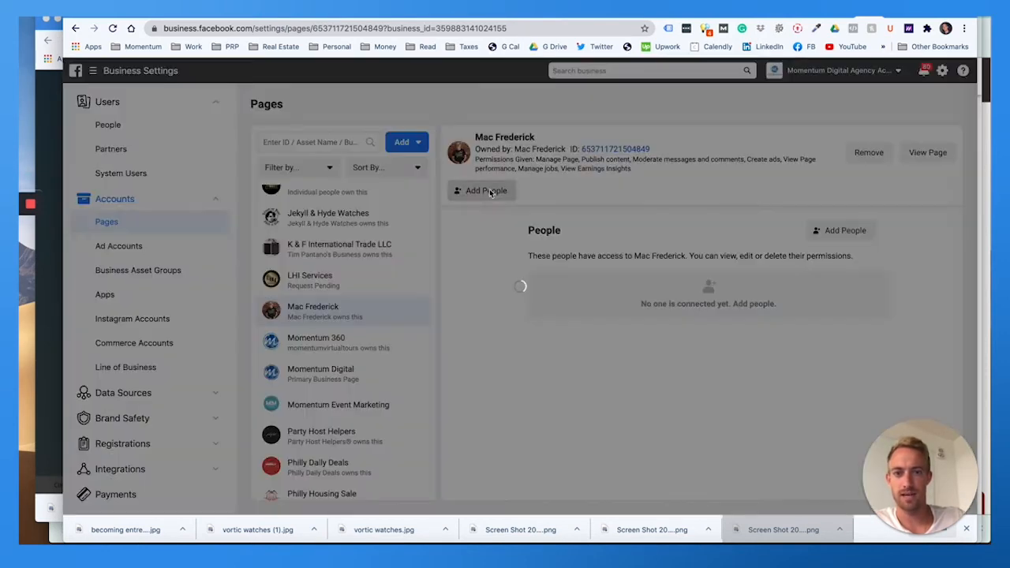
{"action": "left_click", "coordinate": [483, 190]}
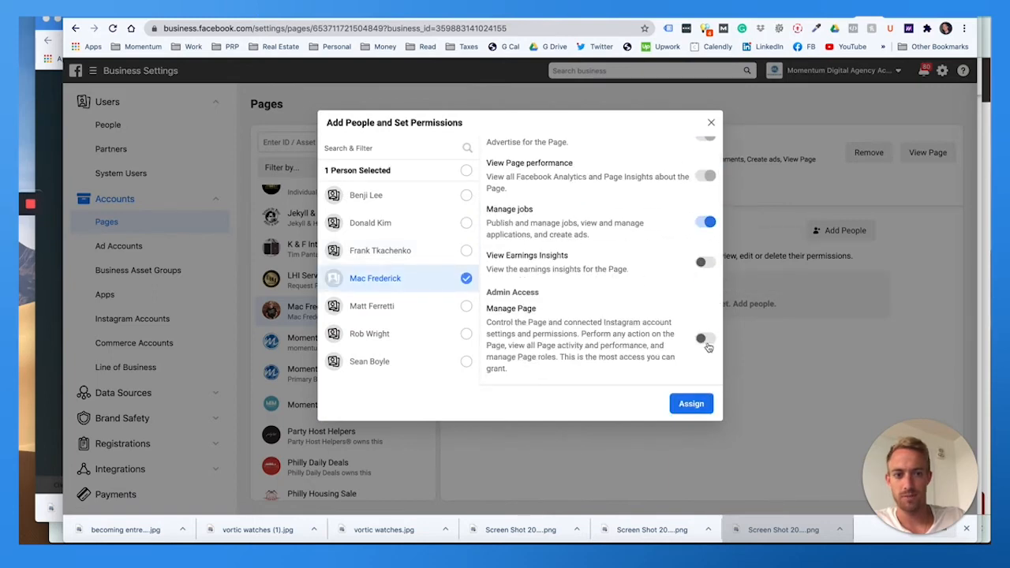
{"action": "left_click", "coordinate": [704, 338]}
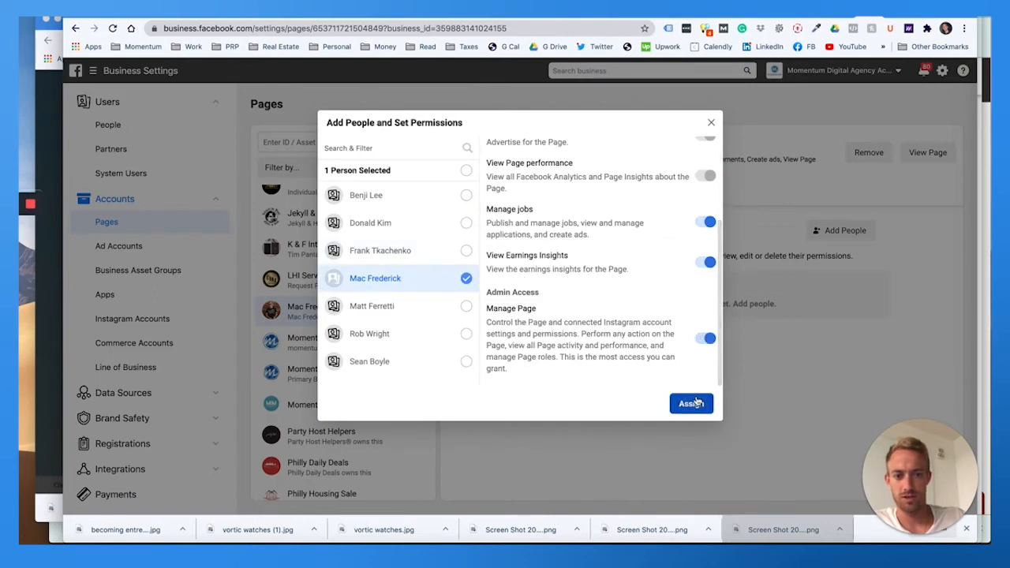
{"action": "left_click", "coordinate": [692, 404]}
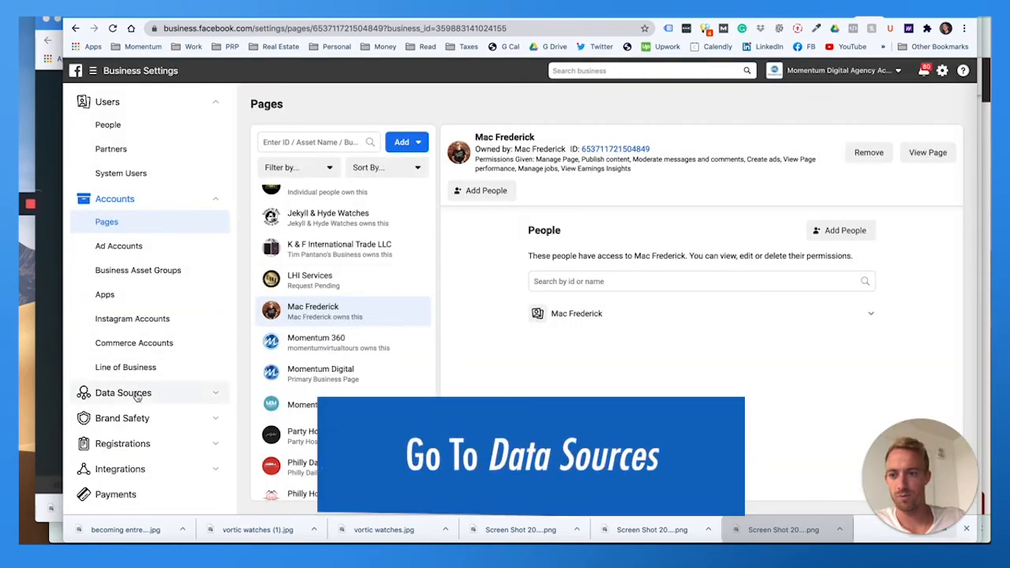
Step: Show the Pixels list under Data Sources and browse it
{"action": "left_click", "coordinate": [123, 391]}
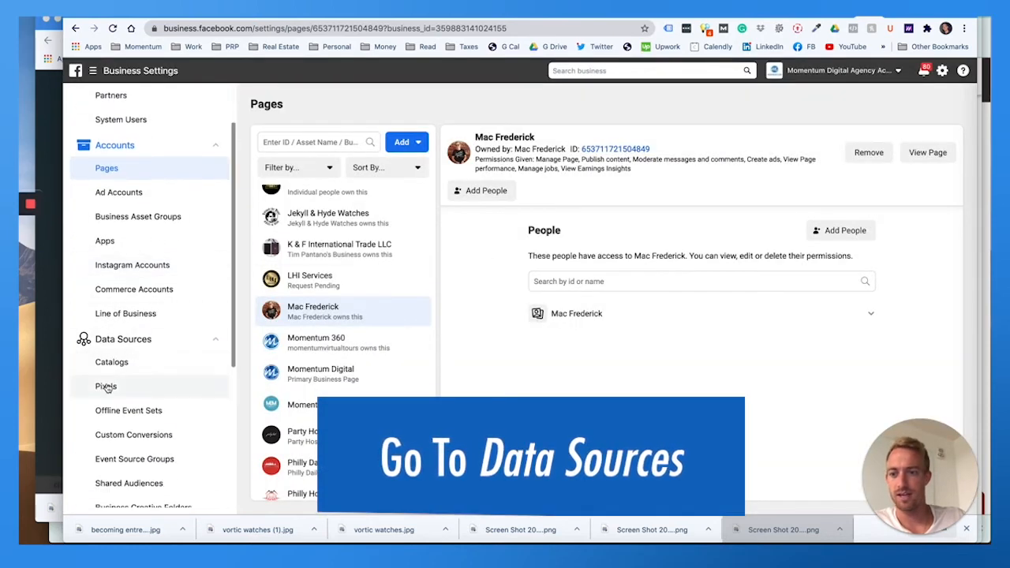
{"action": "left_click", "coordinate": [106, 385]}
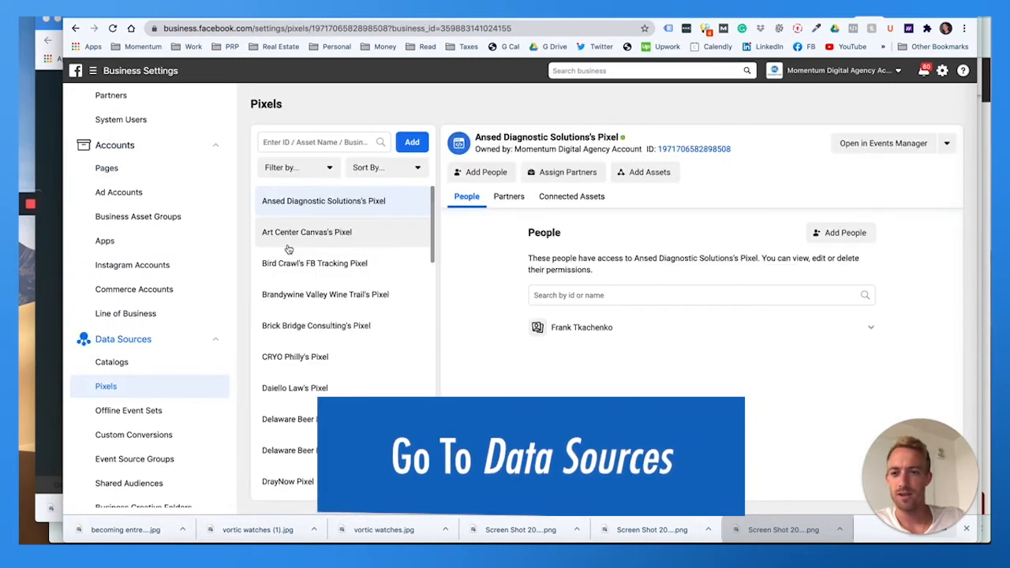
{"action": "scroll", "scroll_direction": "down", "scroll_amount": 3}
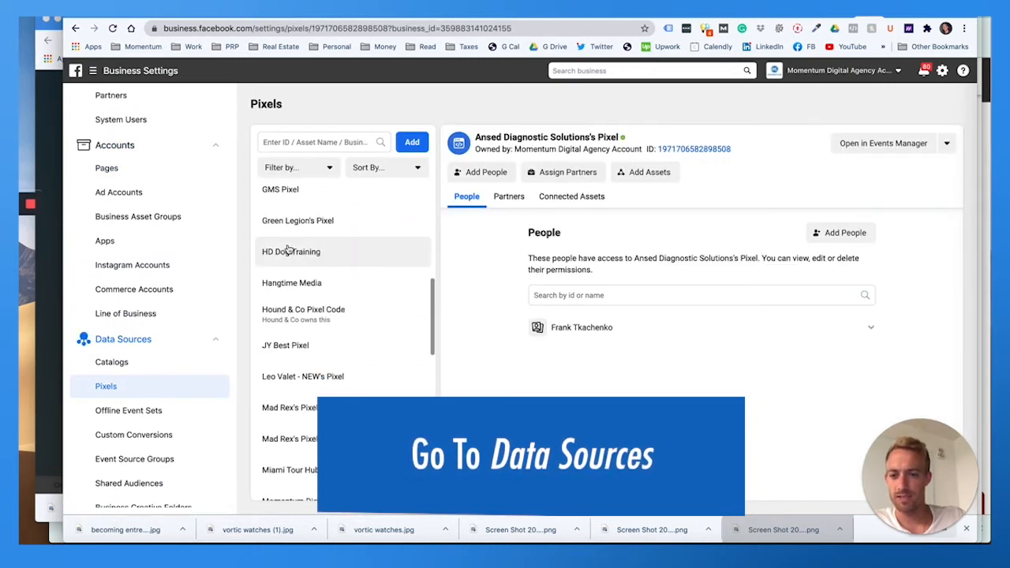
{"action": "scroll", "scroll_direction": "down", "scroll_amount": 3}
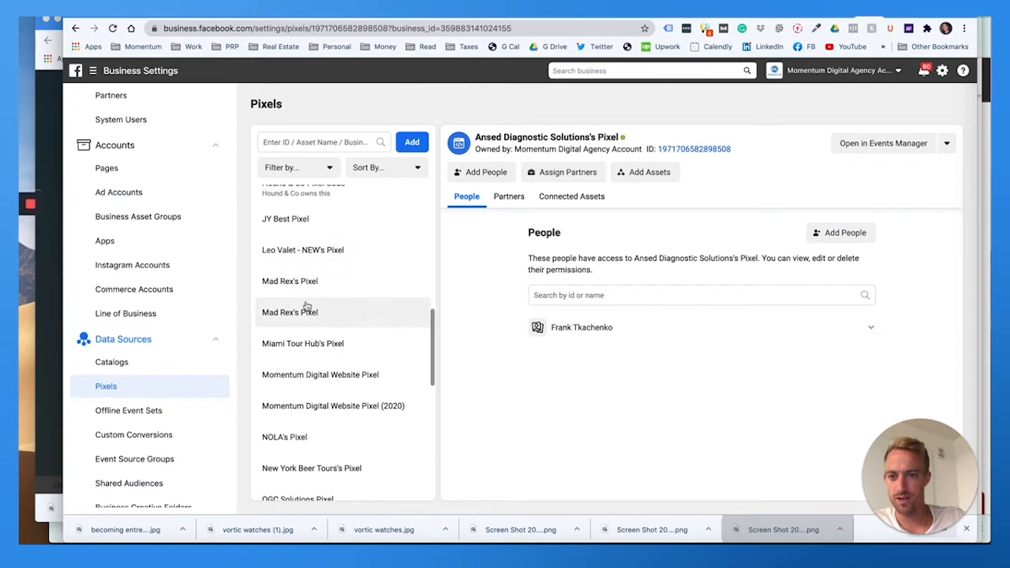
{"action": "scroll", "scroll_direction": "up", "scroll_amount": 3}
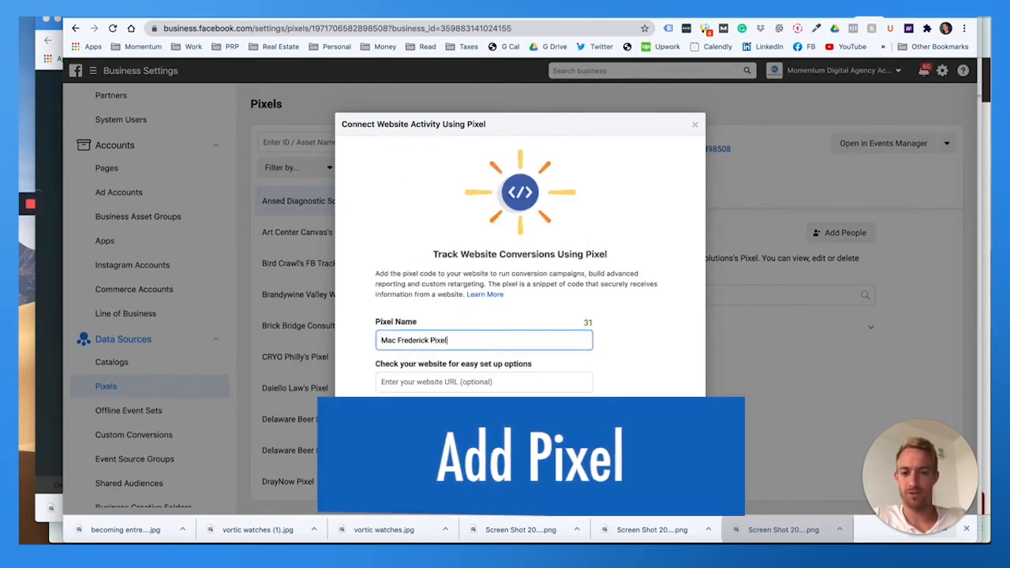
Step: Keep the name Mac Frederick Pixel, fill in the website address and continue to create the pixel
{"action": "left_click", "coordinate": [483, 381]}
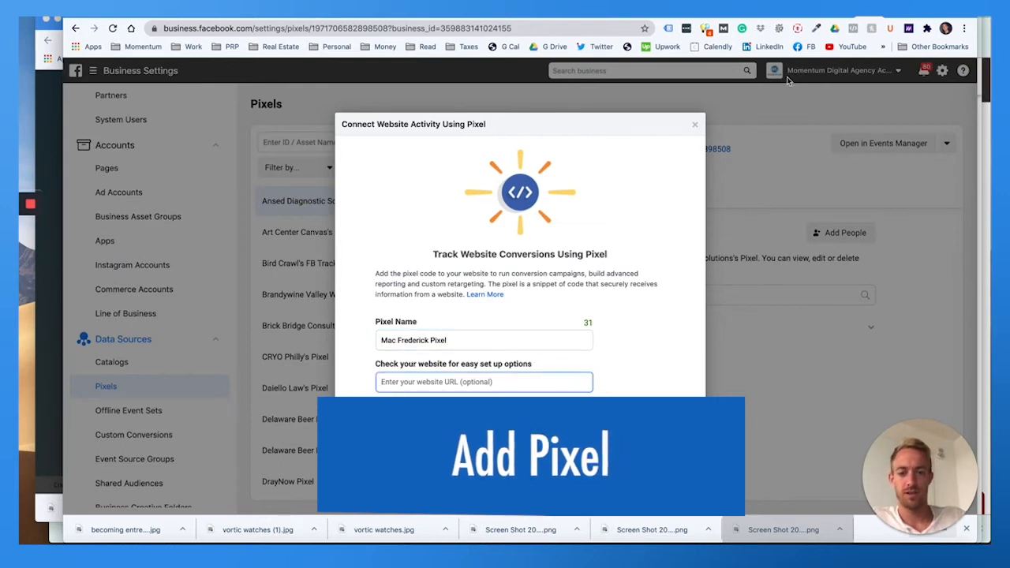
{"action": "type", "text": "UA-176444682-1"}
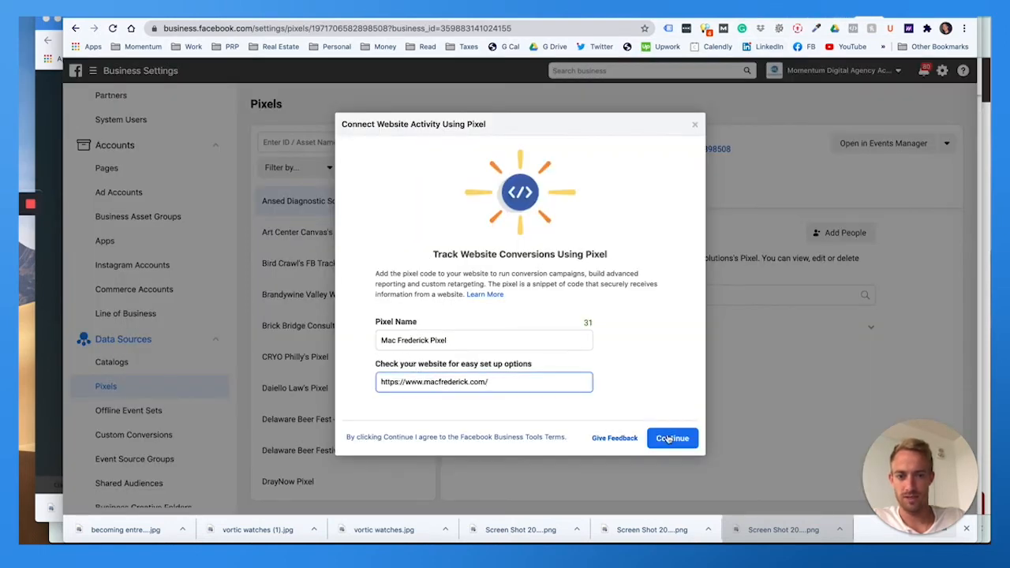
{"action": "left_click", "coordinate": [673, 439]}
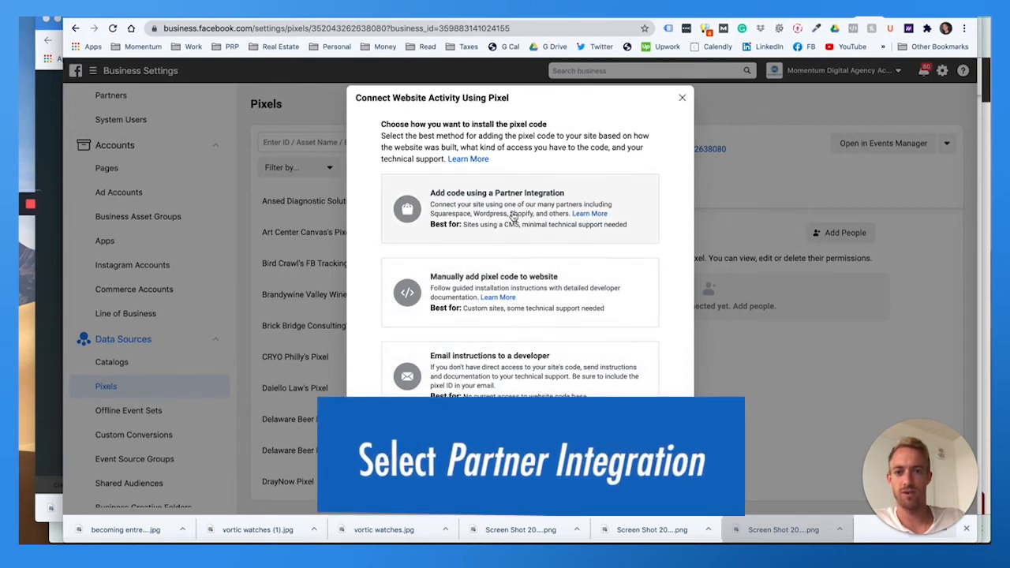
Step: Choose partner integration install, then continue past Advanced Matching and Remove Pixel Code
{"action": "left_click", "coordinate": [496, 193]}
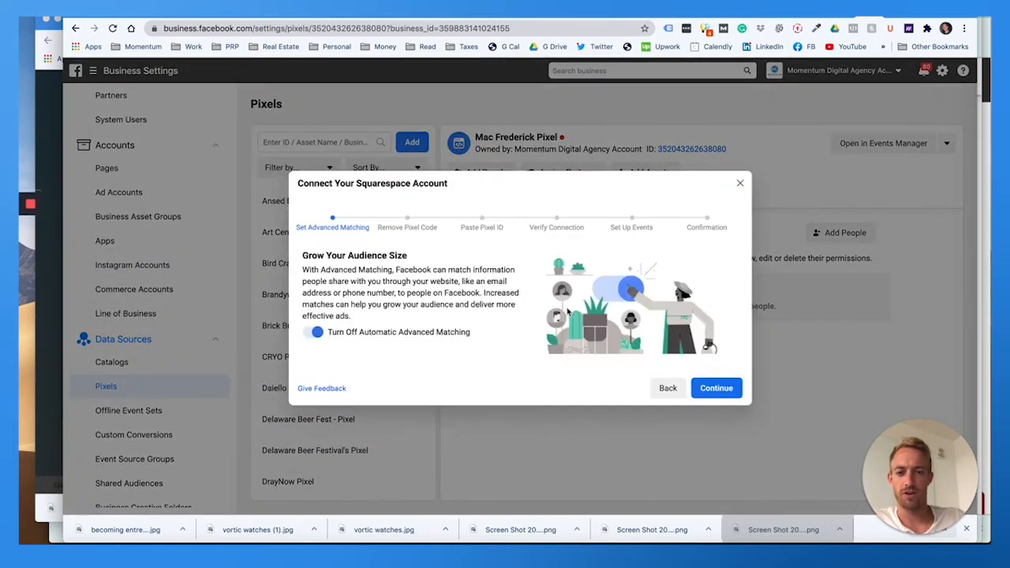
{"action": "mouse_move", "coordinate": [668, 358]}
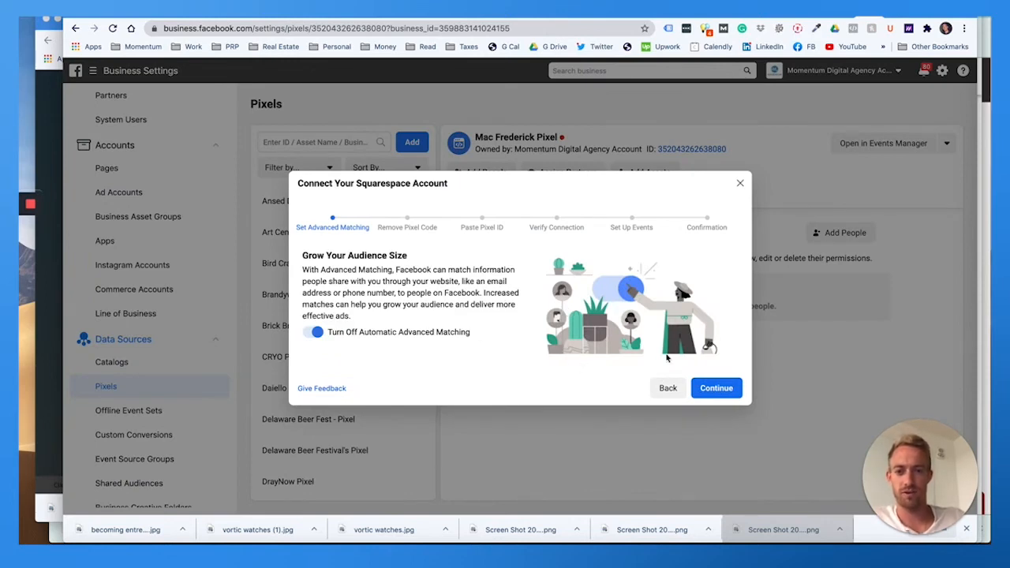
{"action": "left_click", "coordinate": [715, 388]}
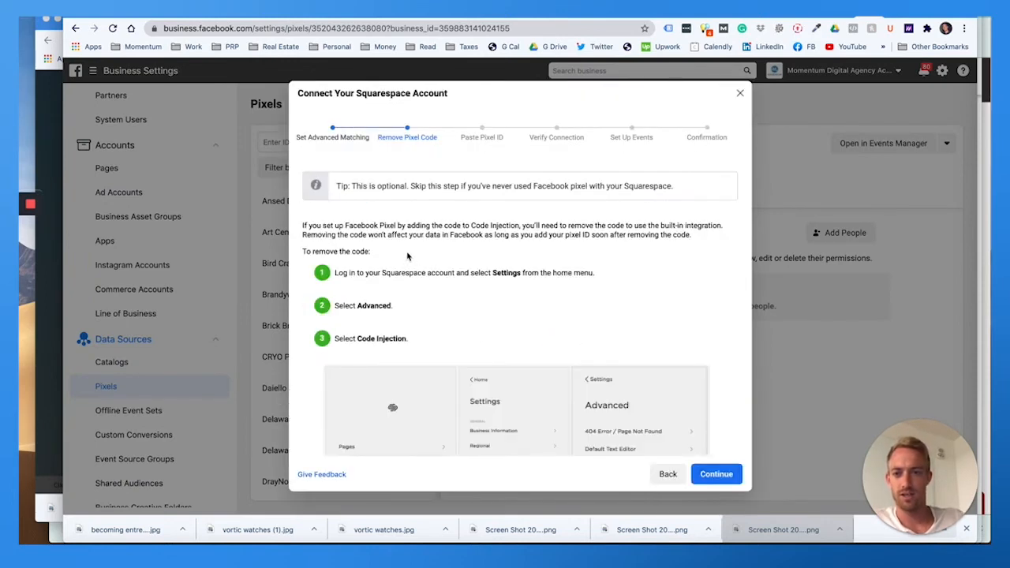
{"action": "scroll", "scroll_direction": "down", "scroll_amount": 3}
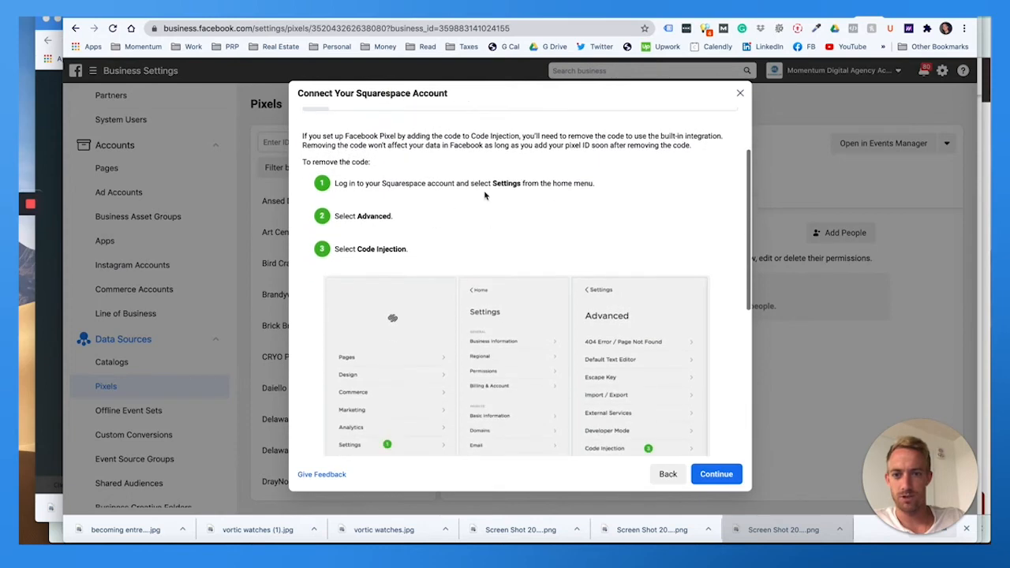
{"action": "scroll", "scroll_direction": "down", "scroll_amount": 3}
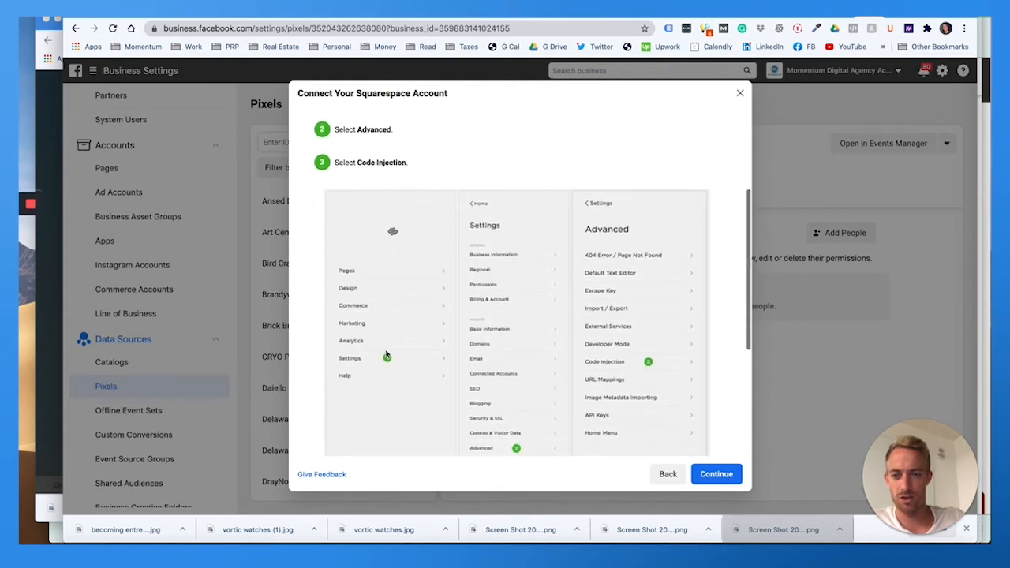
{"action": "scroll", "scroll_direction": "down", "scroll_amount": 3}
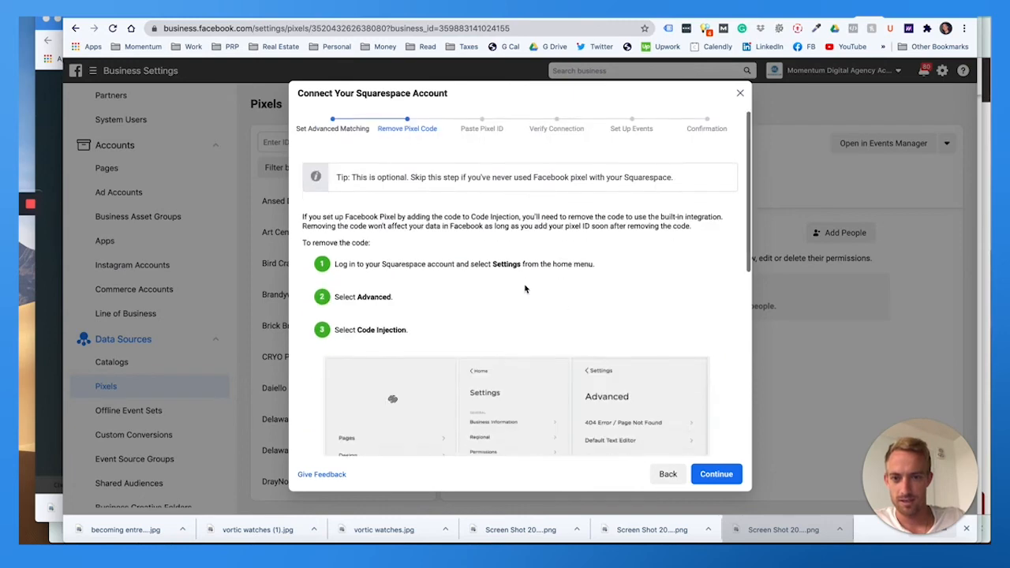
{"action": "scroll", "scroll_direction": "down", "scroll_amount": 3}
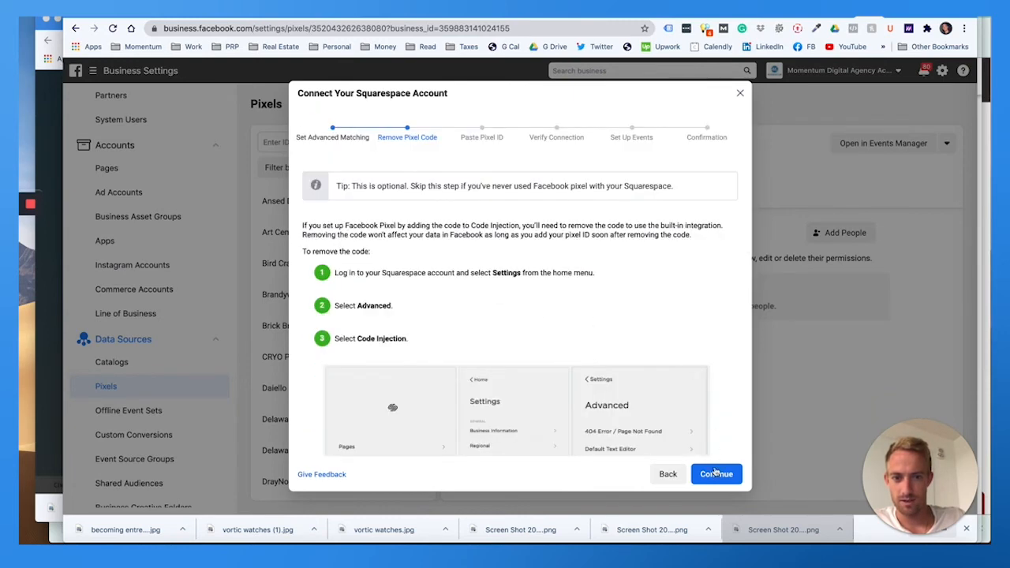
{"action": "left_click", "coordinate": [717, 473]}
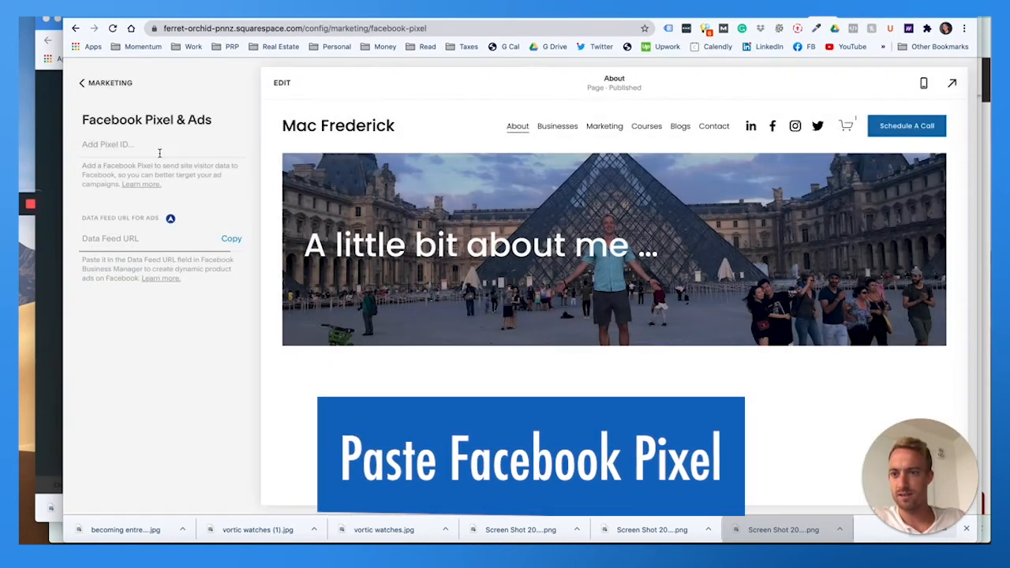
{"action": "type", "text": "352043262638080"}
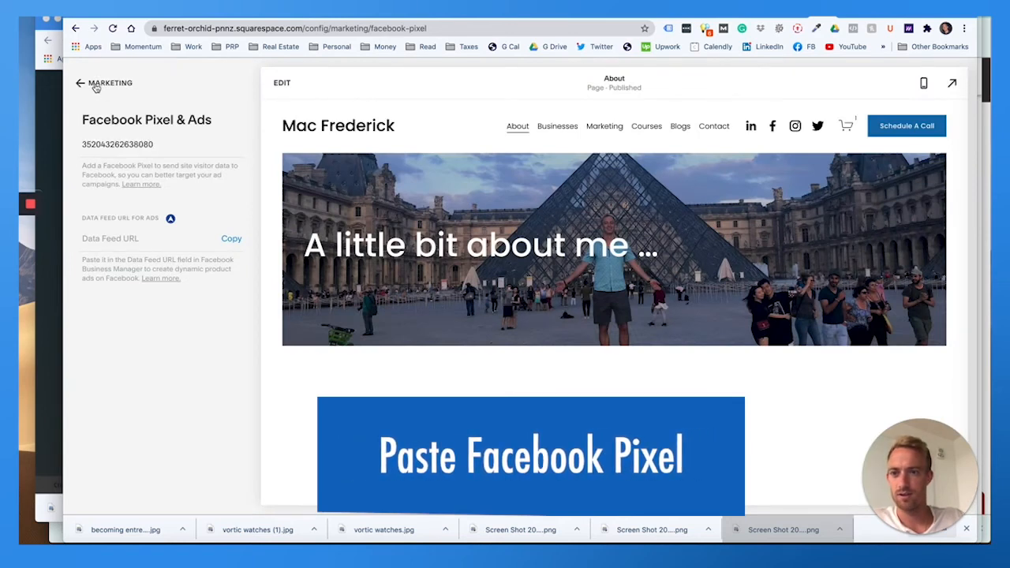
{"action": "left_click", "coordinate": [79, 82]}
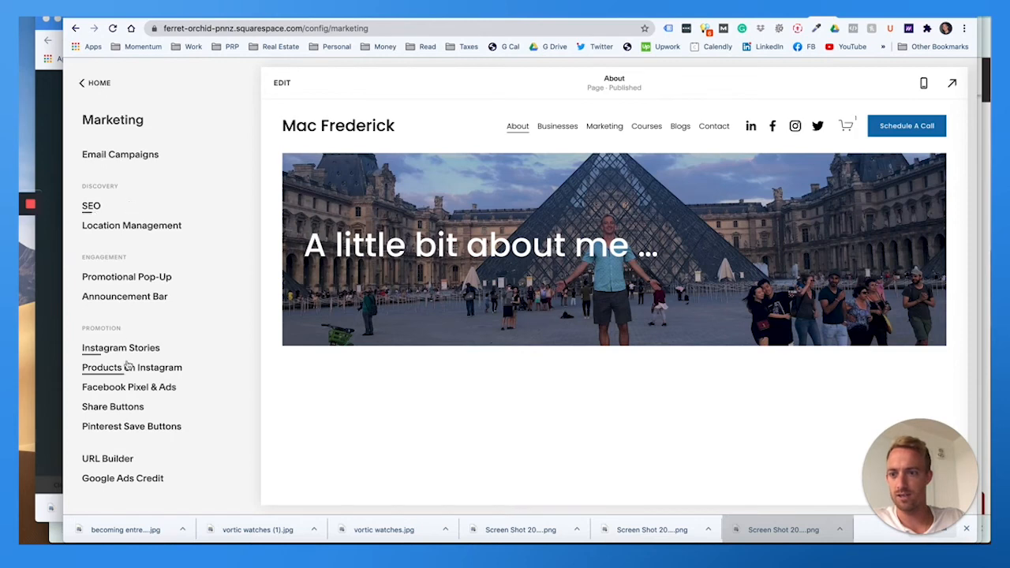
{"action": "left_click", "coordinate": [129, 387]}
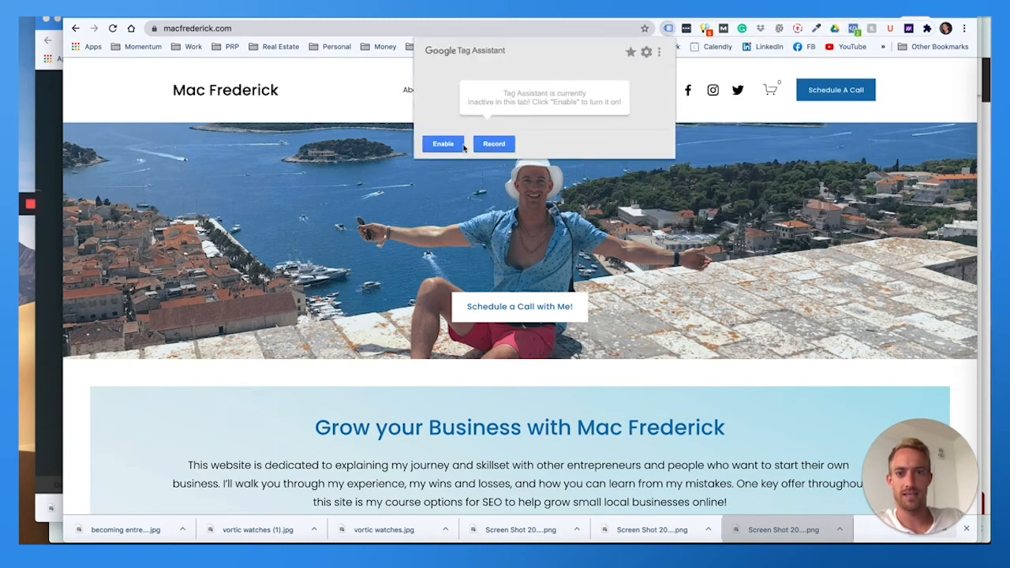
Step: Enable Google Tag Assistant on the macfrederick.com home page
{"action": "left_click", "coordinate": [442, 144]}
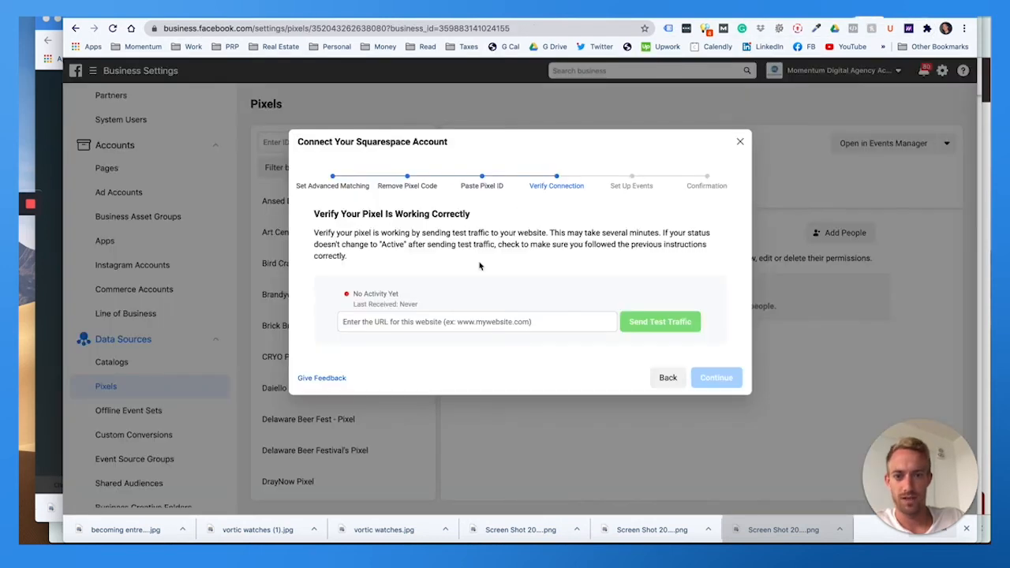
Step: On Verify Connection, enter the website and send test traffic until the pixel shows Active
{"action": "left_click", "coordinate": [668, 377]}
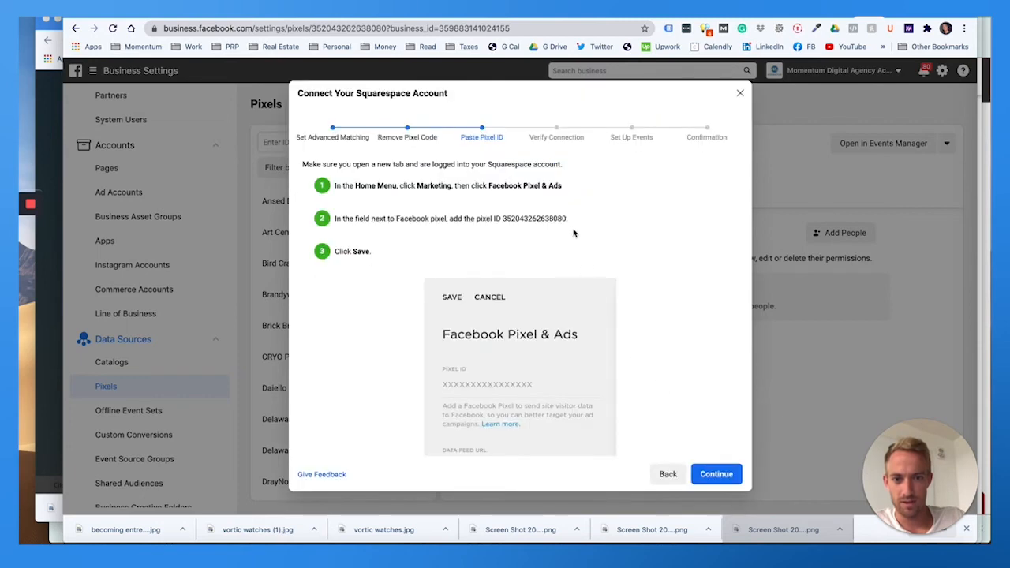
{"action": "left_click", "coordinate": [715, 474]}
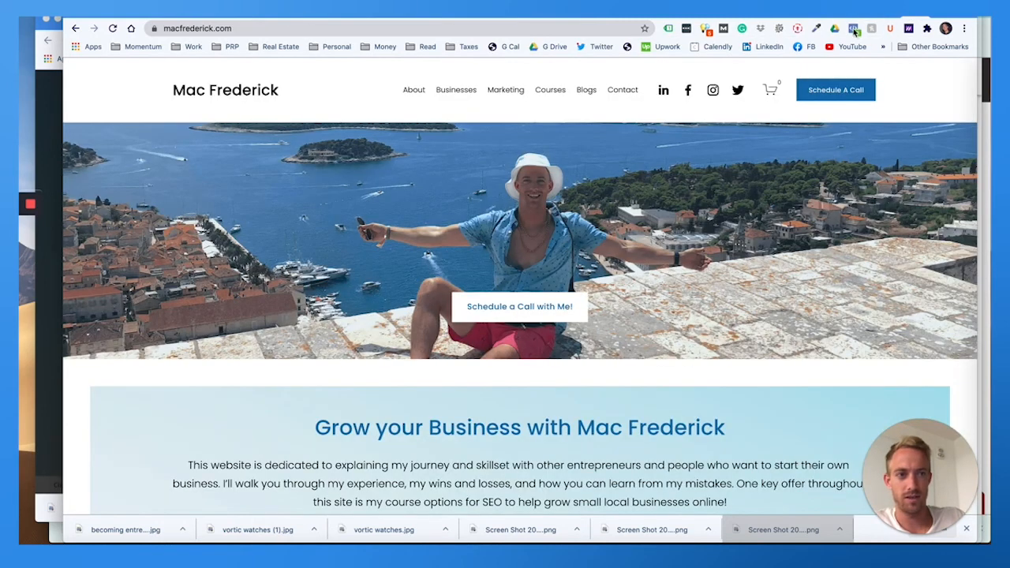
{"action": "left_click", "coordinate": [854, 28]}
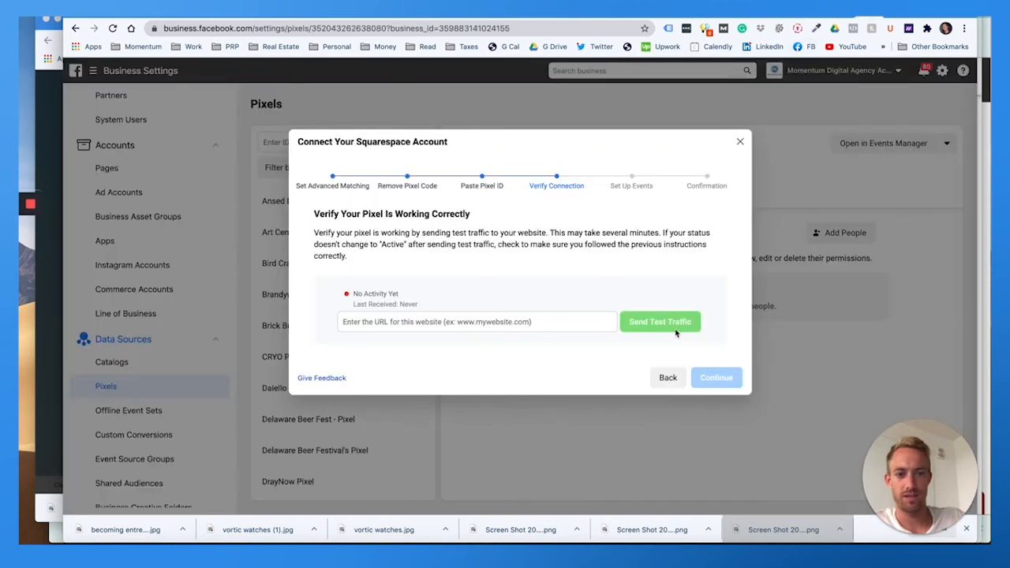
{"action": "type", "text": "352043262638080"}
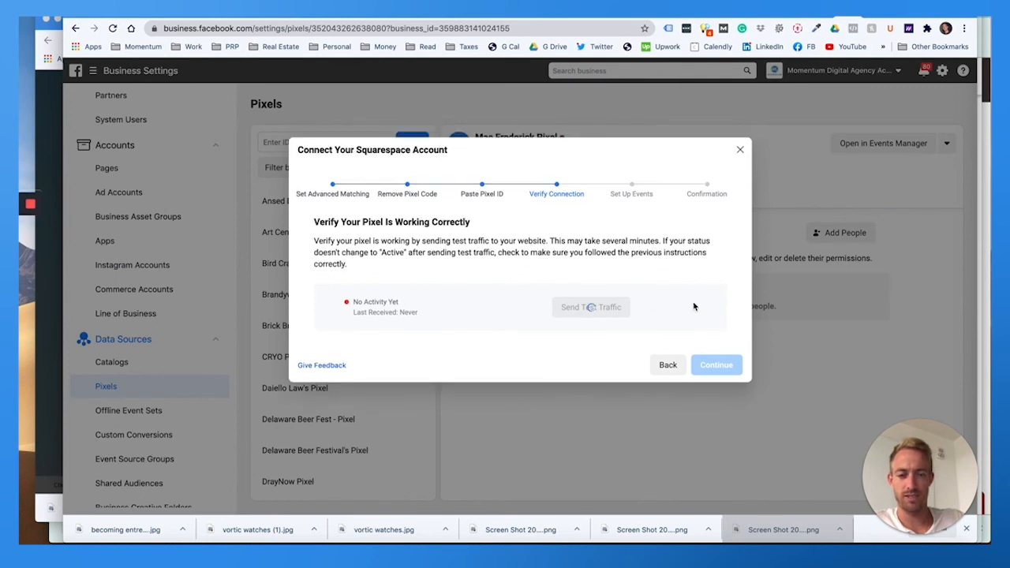
{"action": "left_click", "coordinate": [590, 306]}
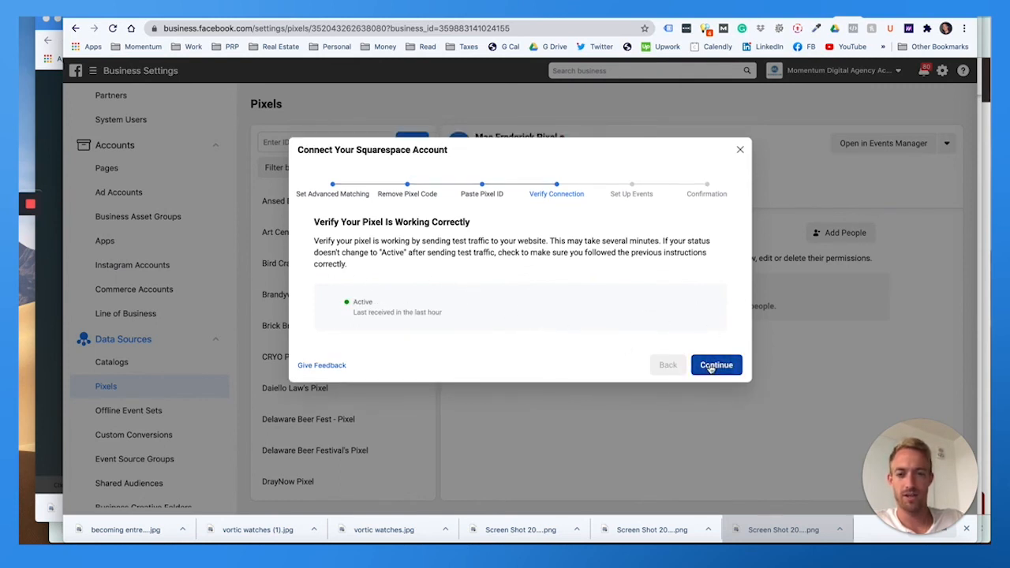
Step: Continue past Verify Connection and Set Up Events to Setup complete, then go to Facebook Analytics
{"action": "left_click", "coordinate": [717, 365]}
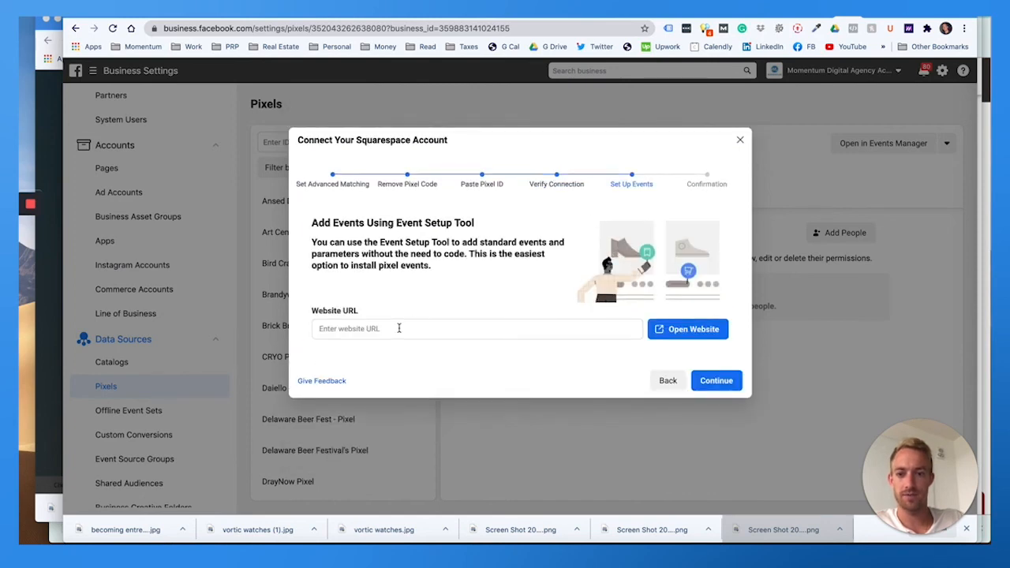
{"action": "left_click", "coordinate": [476, 328]}
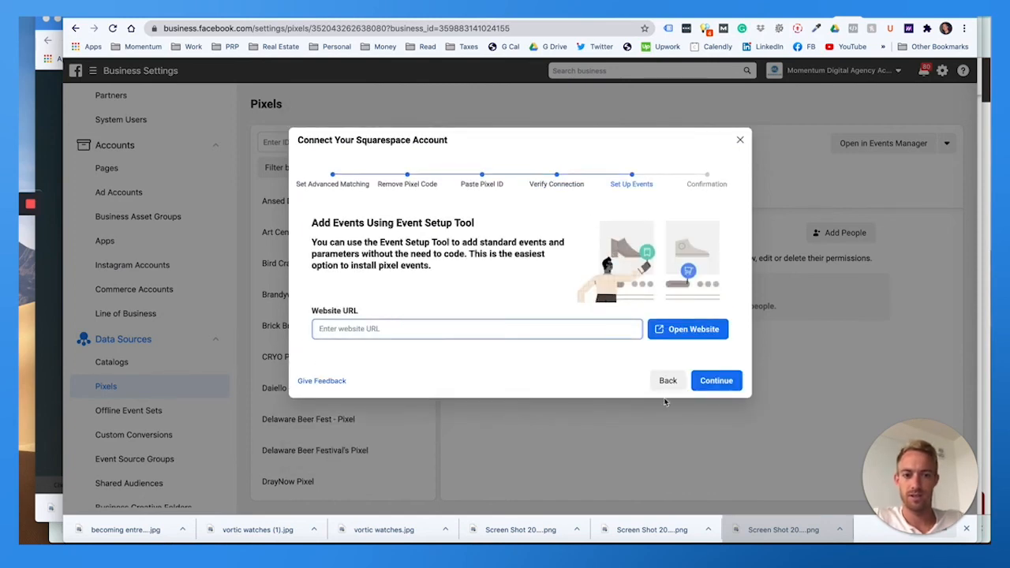
{"action": "left_click", "coordinate": [717, 380]}
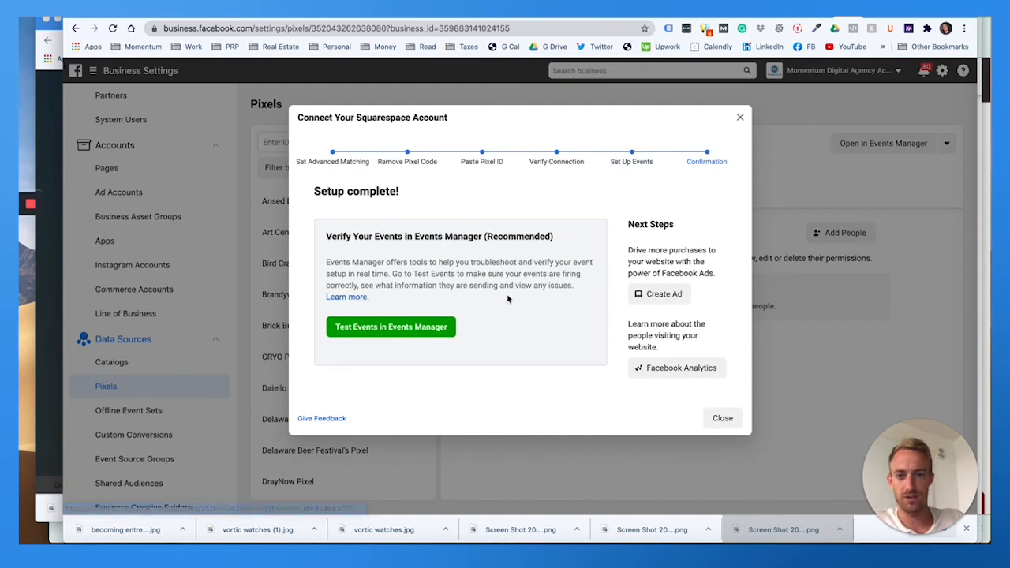
{"action": "mouse_move", "coordinate": [676, 368]}
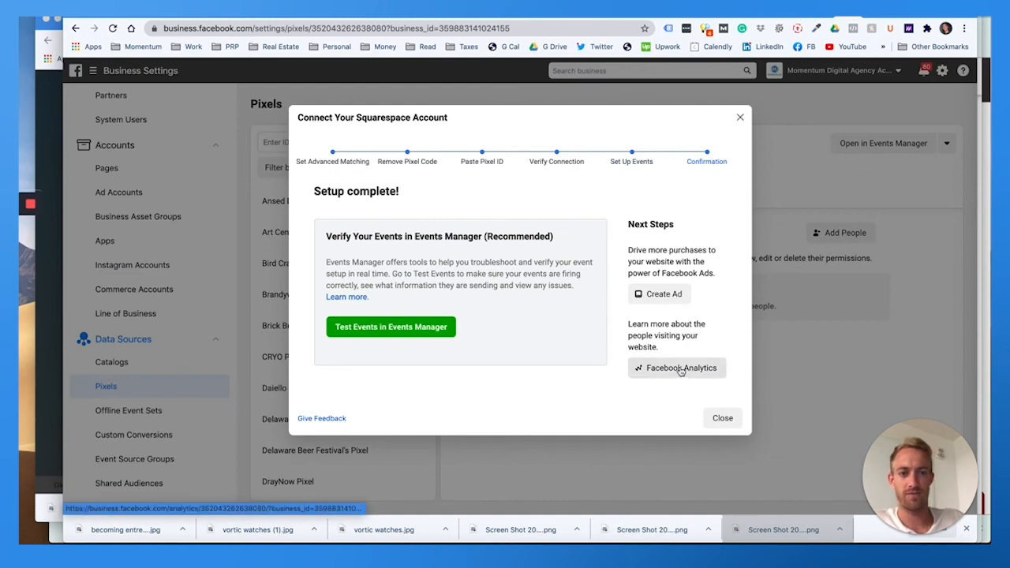
{"action": "left_click", "coordinate": [722, 416]}
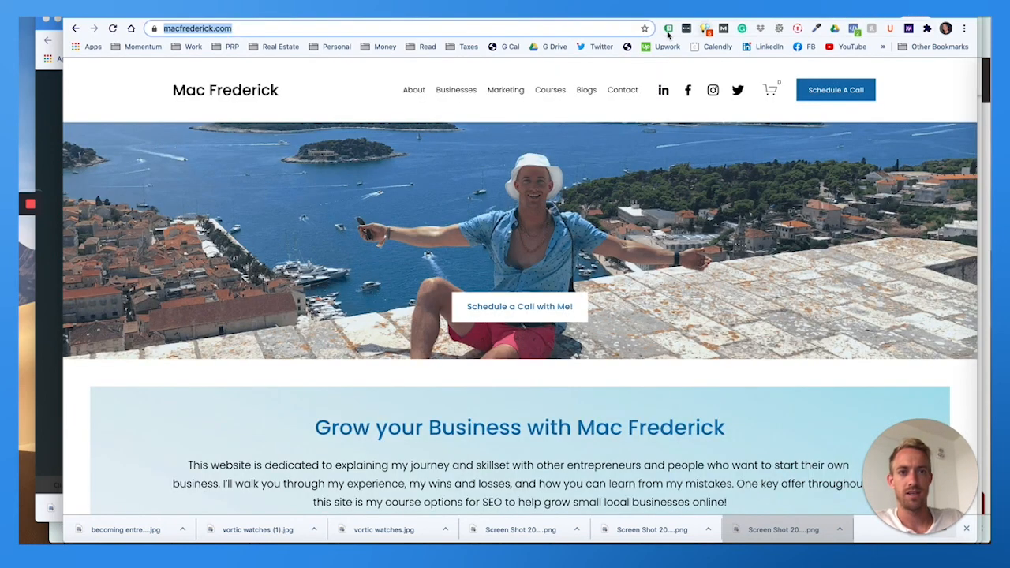
{"action": "left_click", "coordinate": [669, 28]}
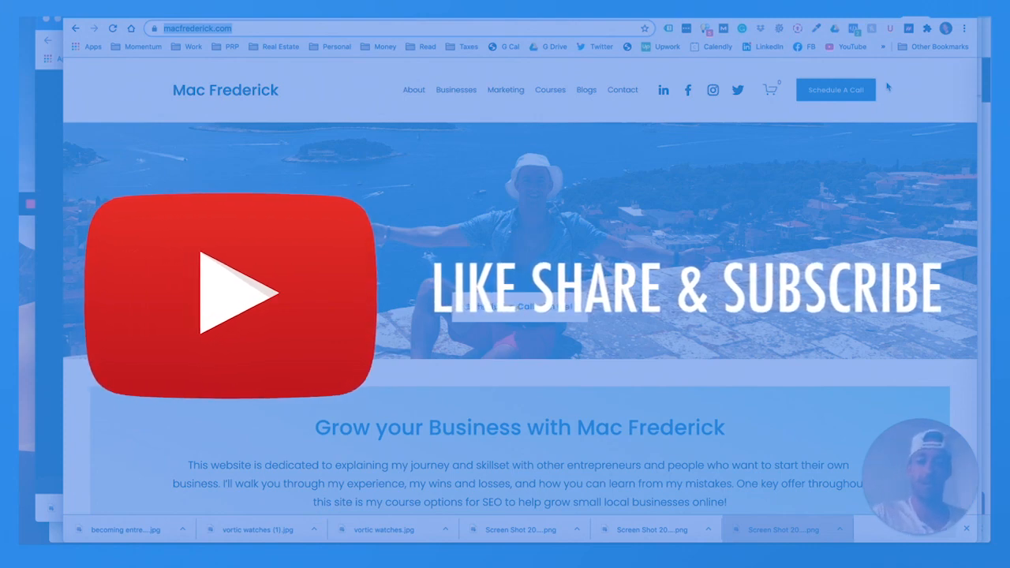
{"action": "scroll", "scroll_direction": "down", "scroll_amount": 3}
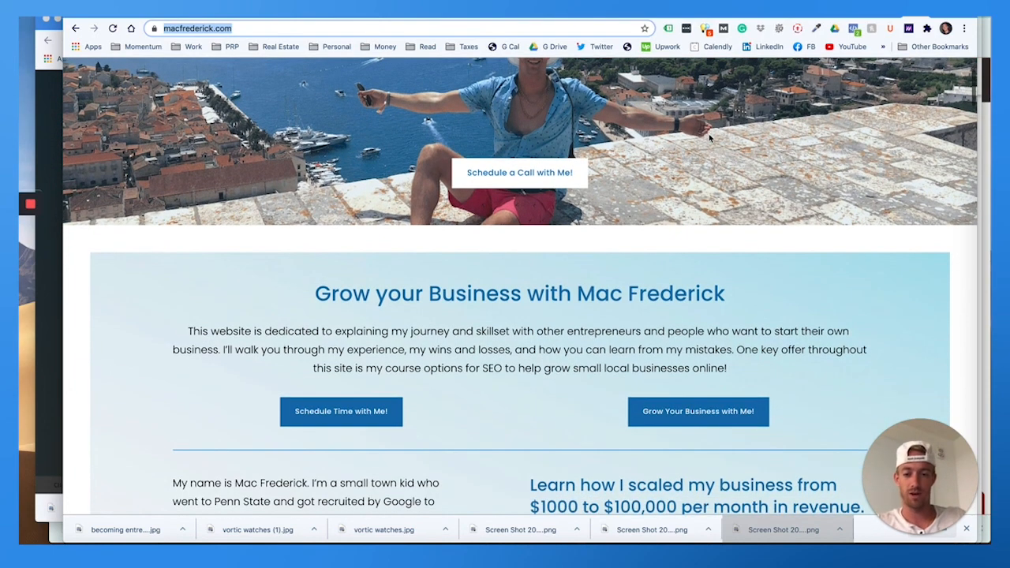
{"action": "mouse_move", "coordinate": [354, 180]}
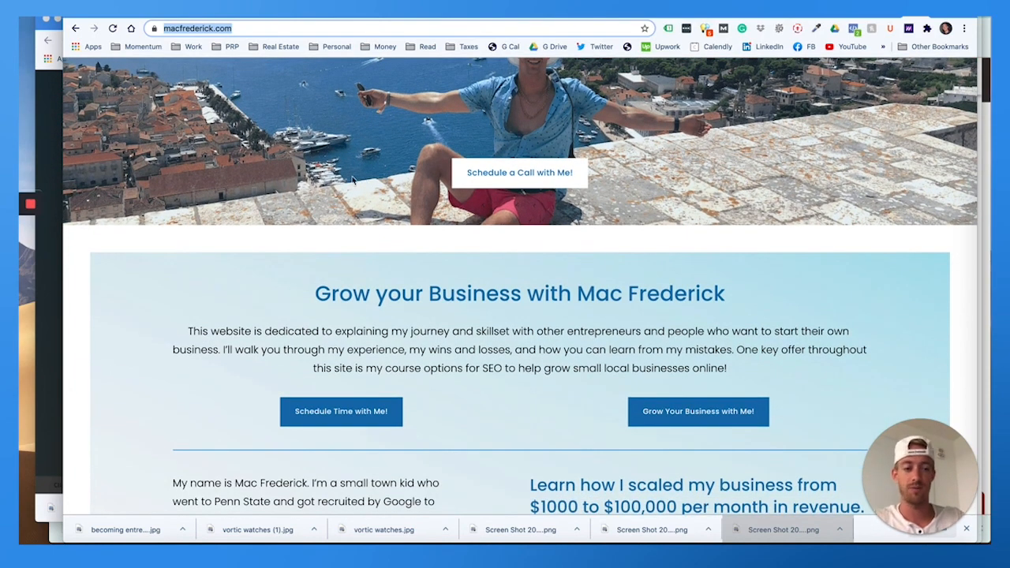